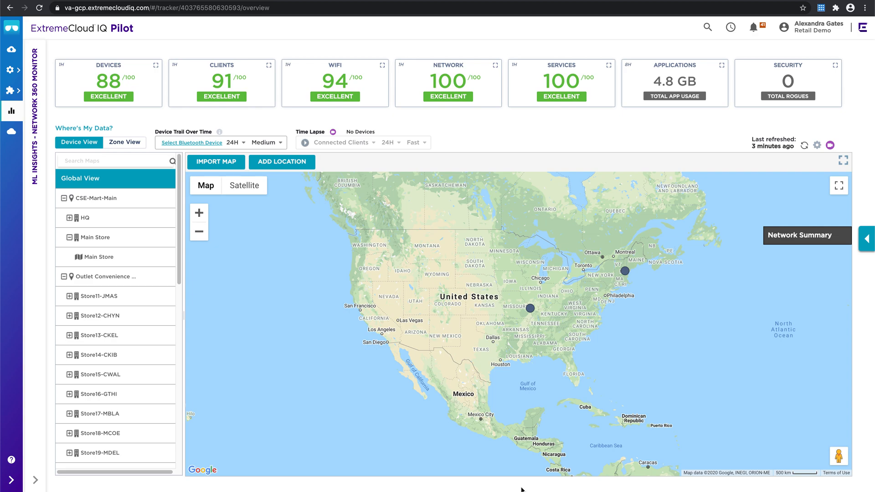
pyautogui.moveTo(107, 260)
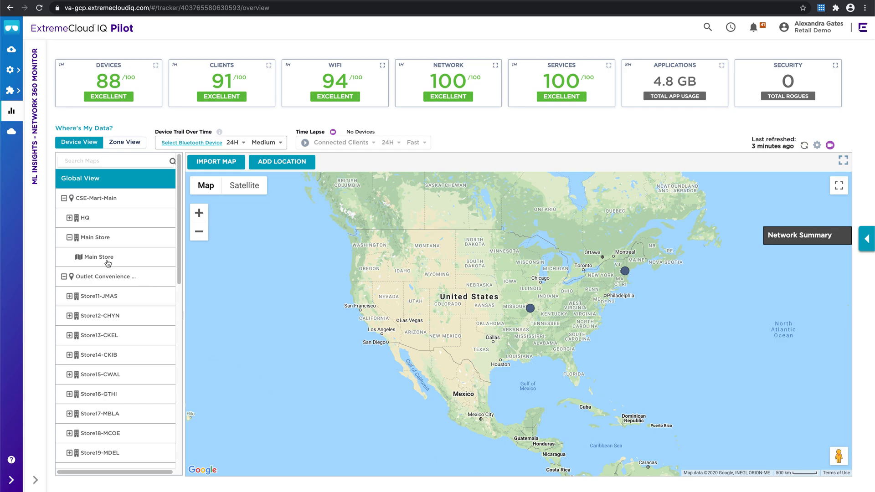
# Show the Main Store floor plan with its access points from the map tree.
pyautogui.click(98, 257)
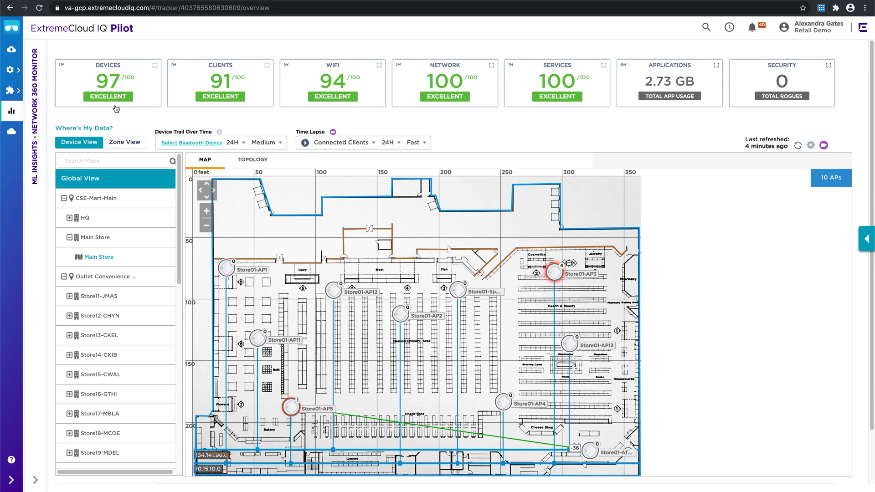
pyautogui.moveTo(694, 297)
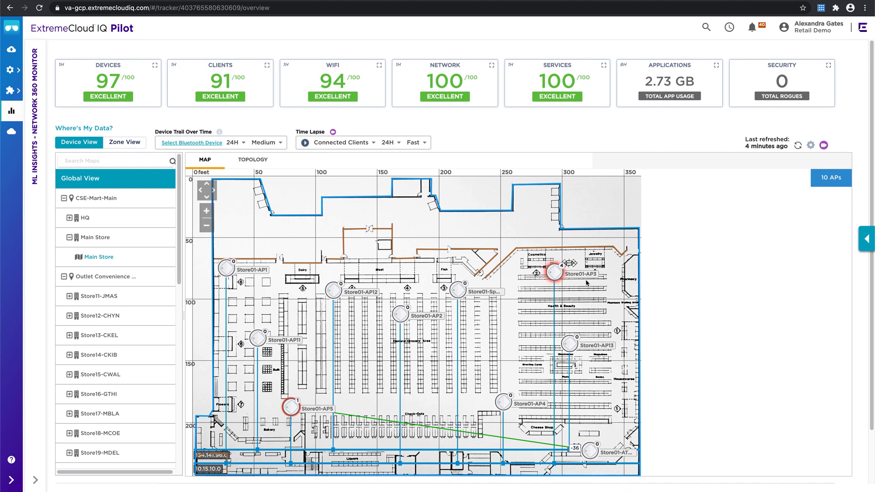
pyautogui.moveTo(338, 281)
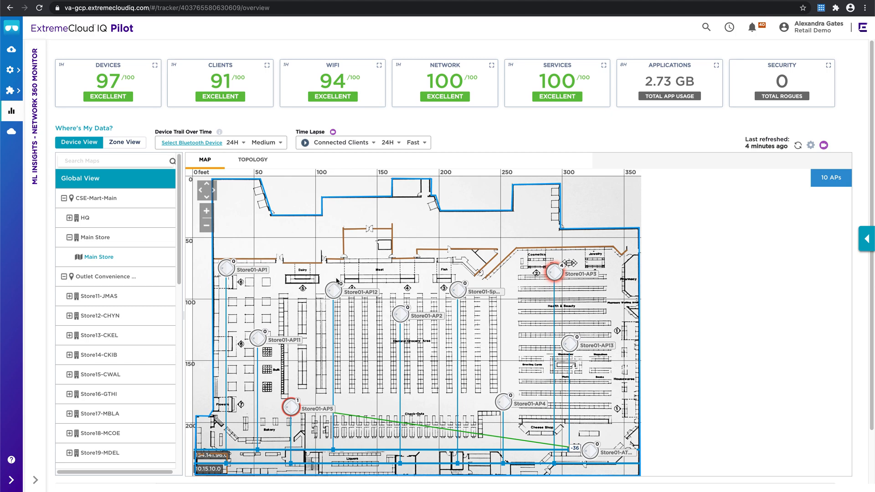
pyautogui.moveTo(504, 369)
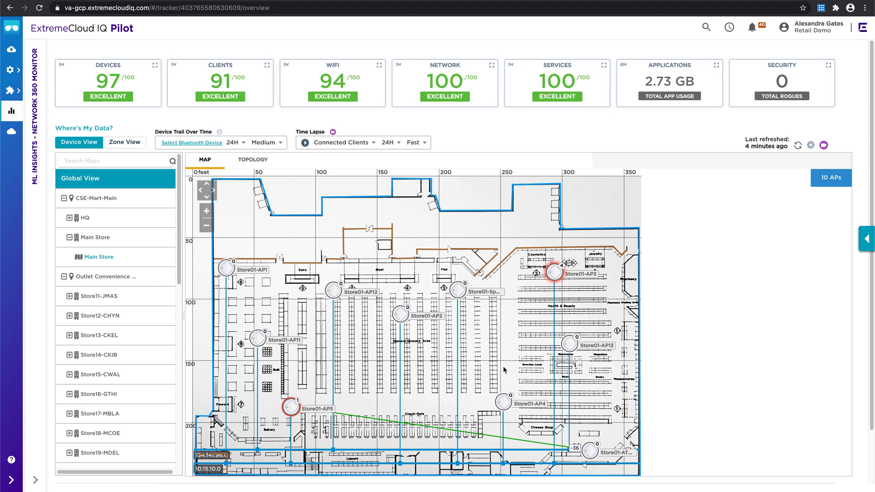
pyautogui.scroll(-3)
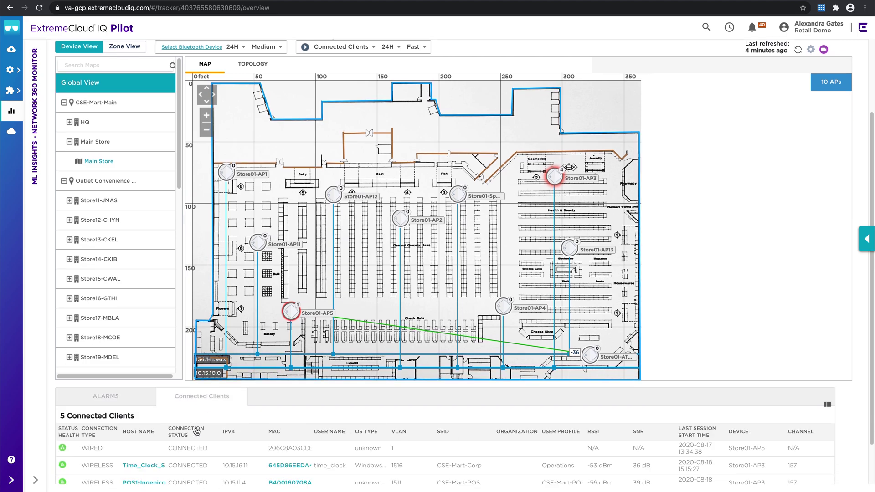
pyautogui.scroll(-3)
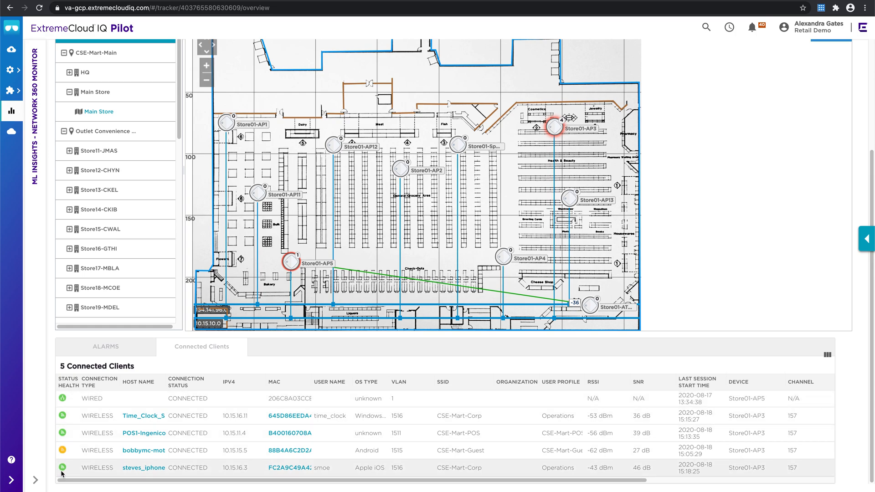
pyautogui.moveTo(90, 476)
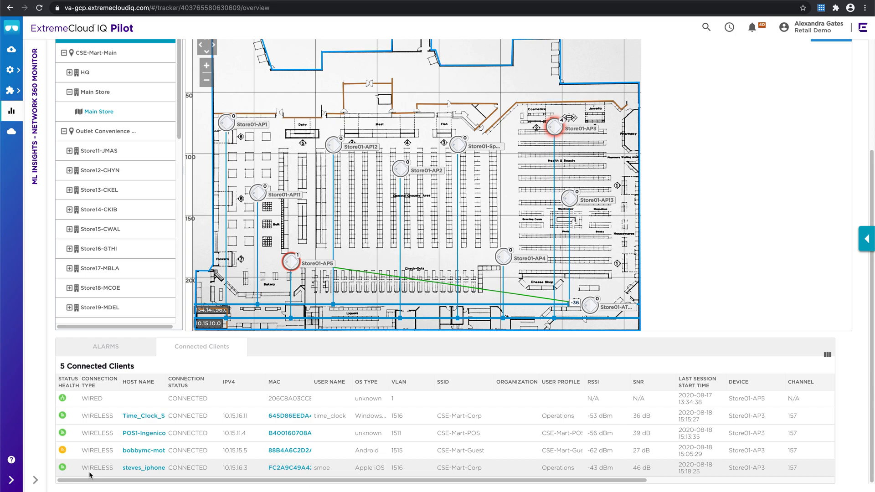
pyautogui.moveTo(445, 484)
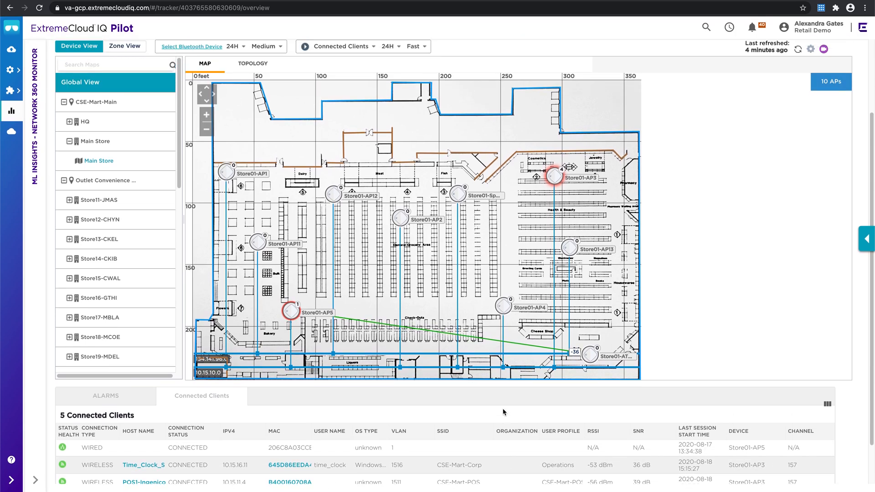
pyautogui.scroll(3)
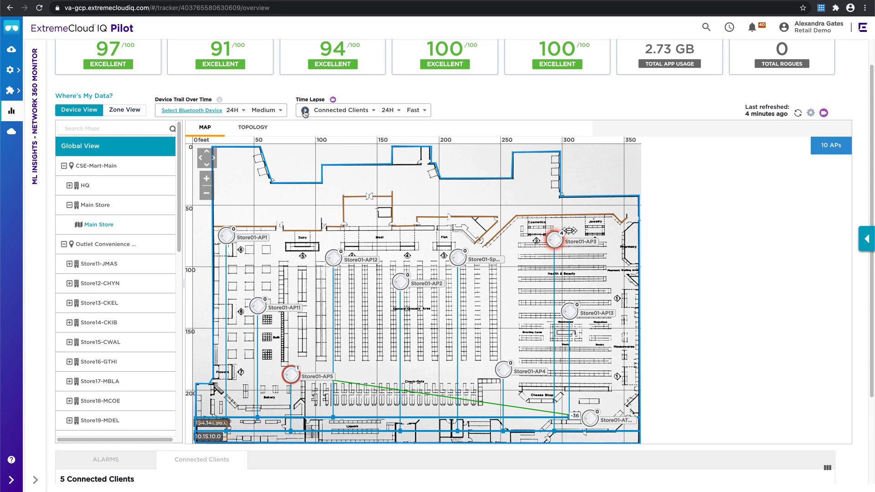
pyautogui.click(305, 110)
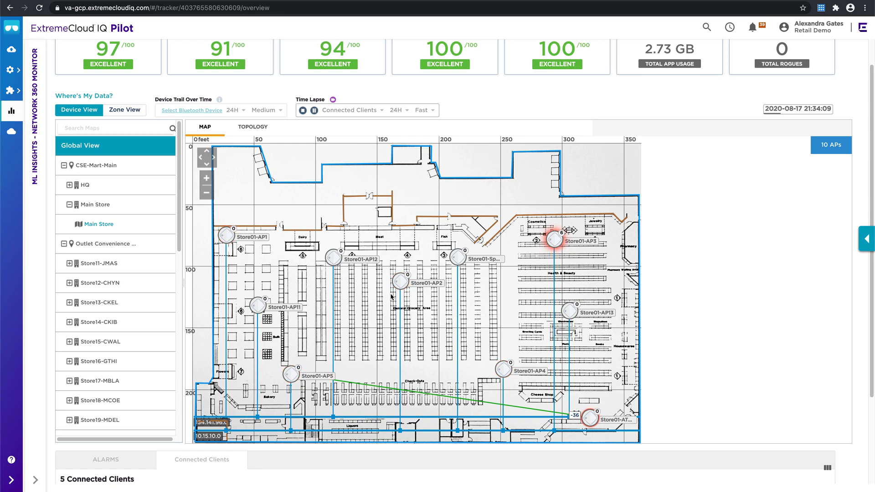
pyautogui.click(303, 110)
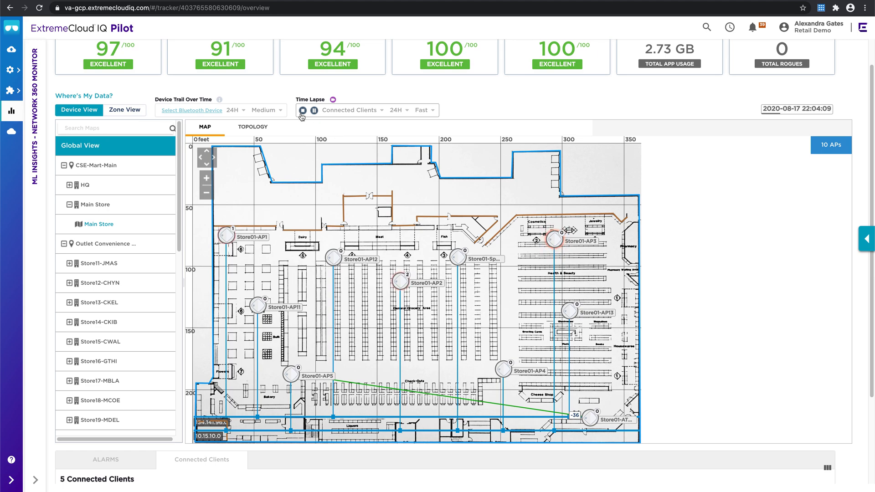
pyautogui.click(302, 110)
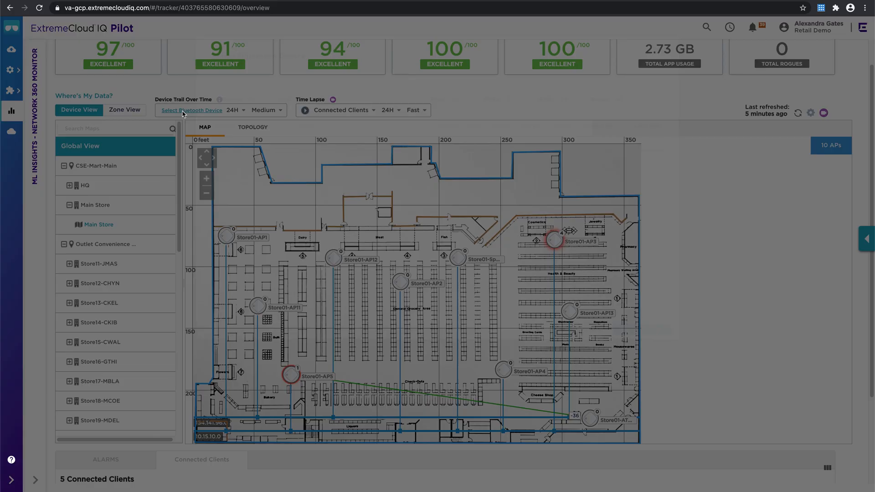
# Select Bluetooth device 206C8A04F90F for the trail and replay its movement on the floor plan.
pyautogui.click(192, 110)
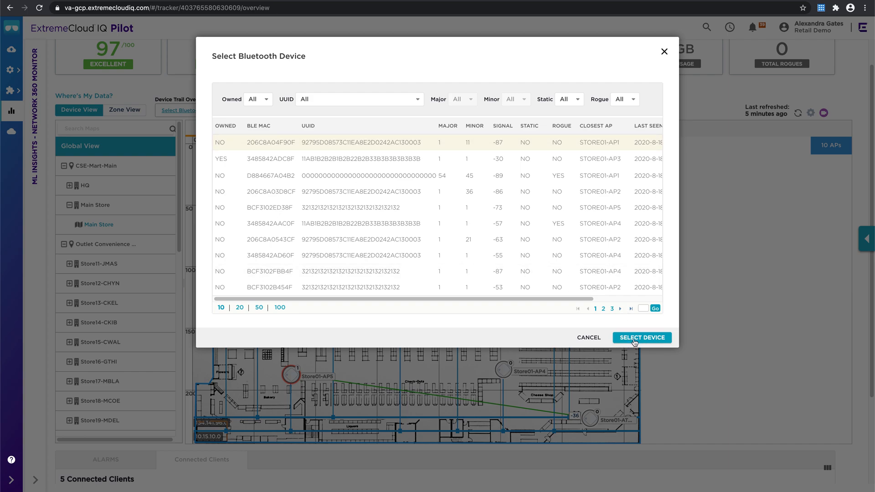
pyautogui.click(642, 338)
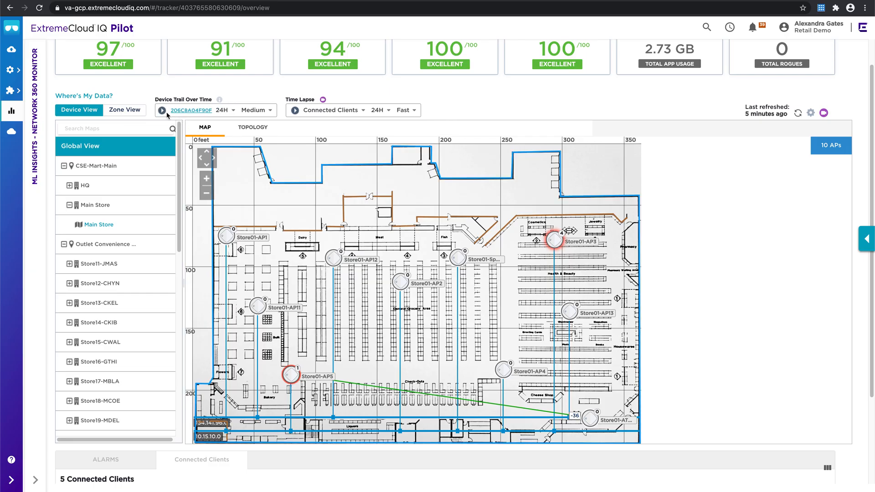
pyautogui.click(163, 110)
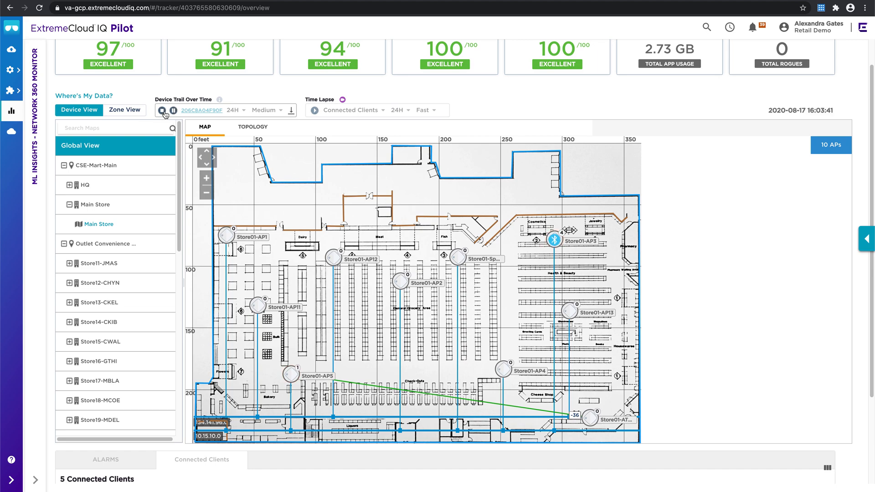
pyautogui.click(162, 110)
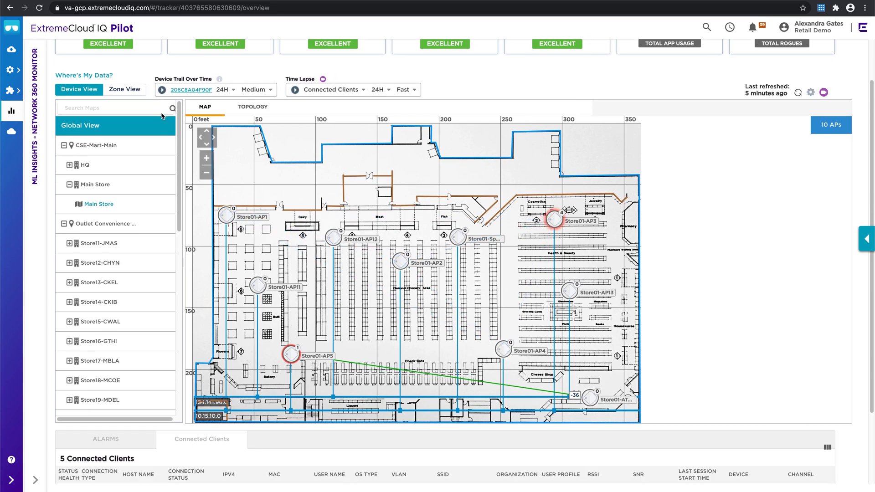
# Expand the Clients tile into the Client Health report limited to the last 7 days.
pyautogui.scroll(3)
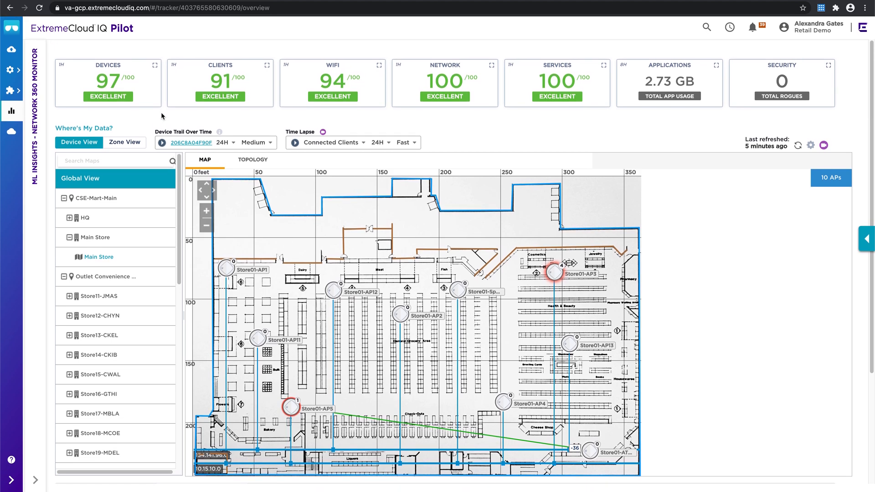
pyautogui.moveTo(270, 69)
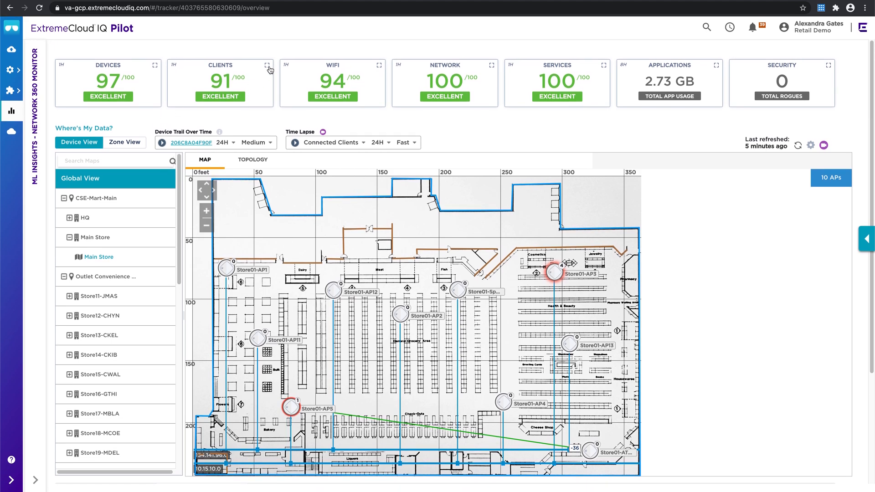
pyautogui.click(270, 65)
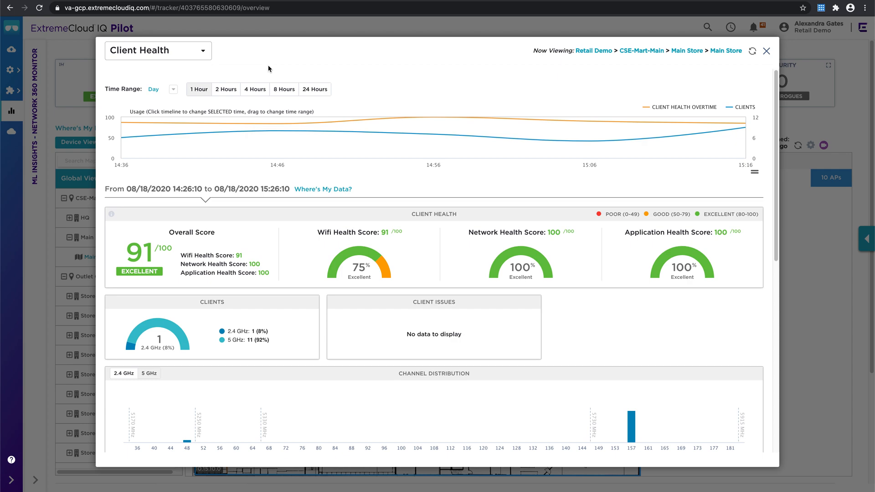
pyautogui.moveTo(174, 92)
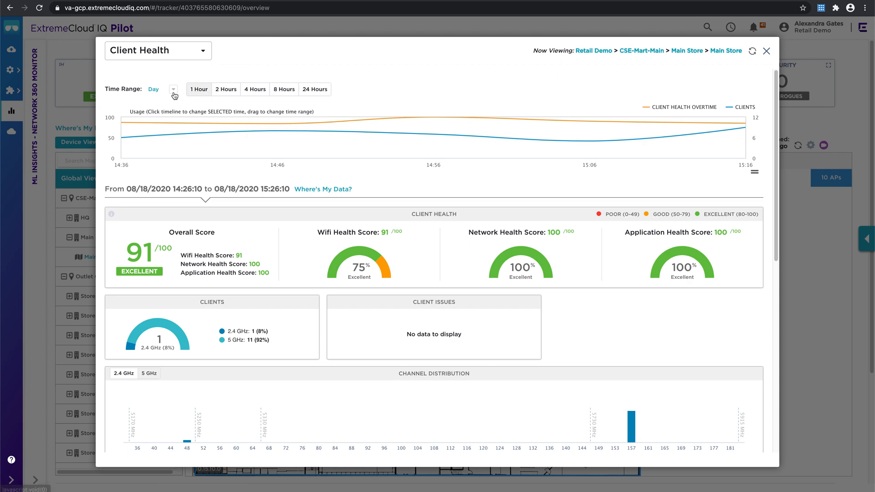
pyautogui.click(173, 89)
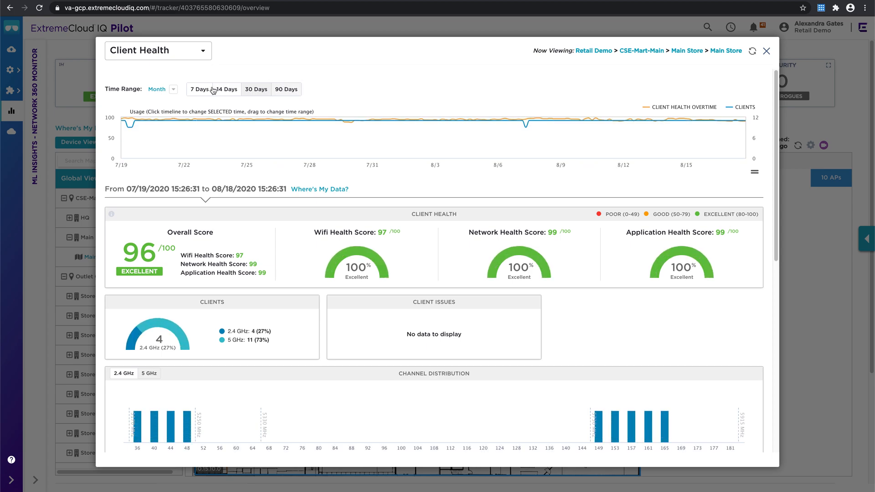
pyautogui.click(200, 89)
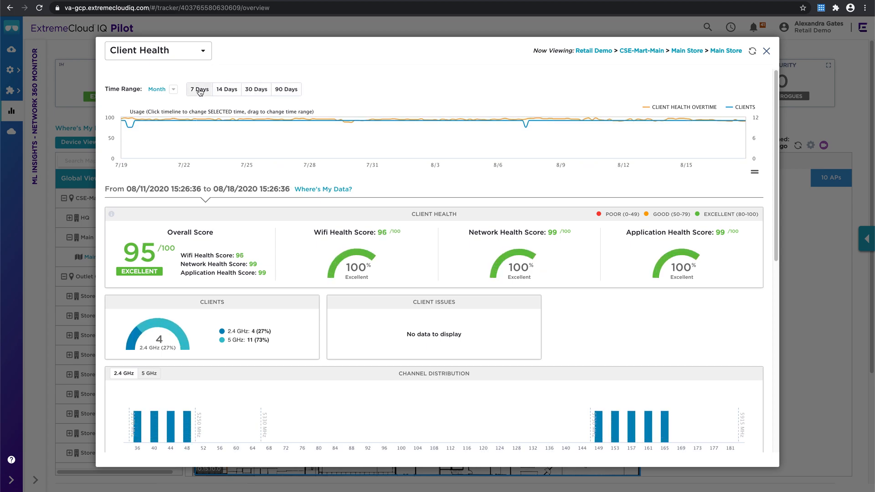
pyautogui.click(199, 89)
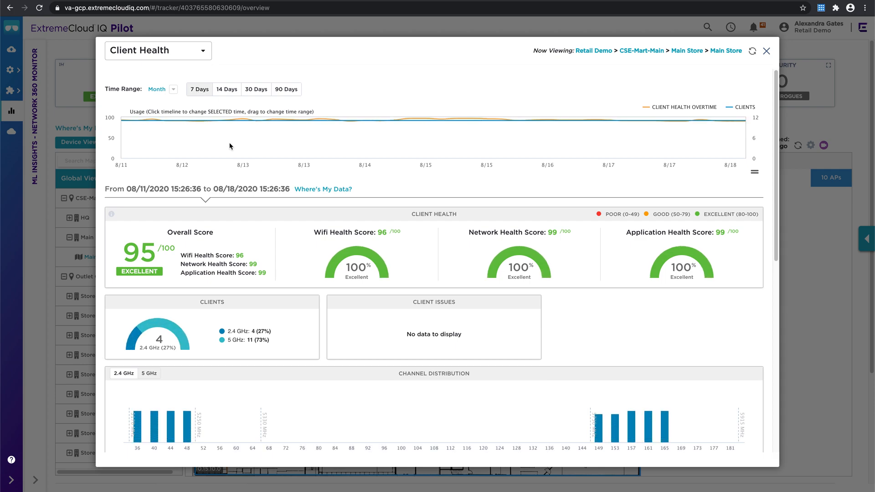
pyautogui.moveTo(600, 348)
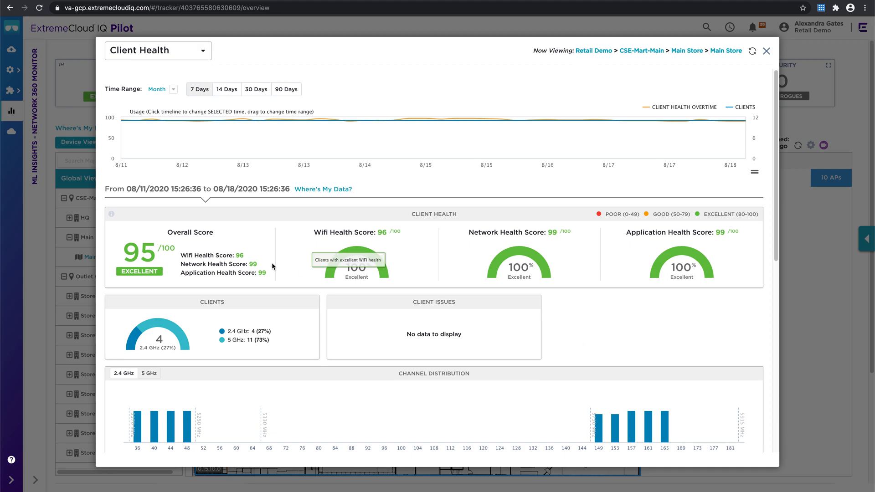
pyautogui.moveTo(385, 353)
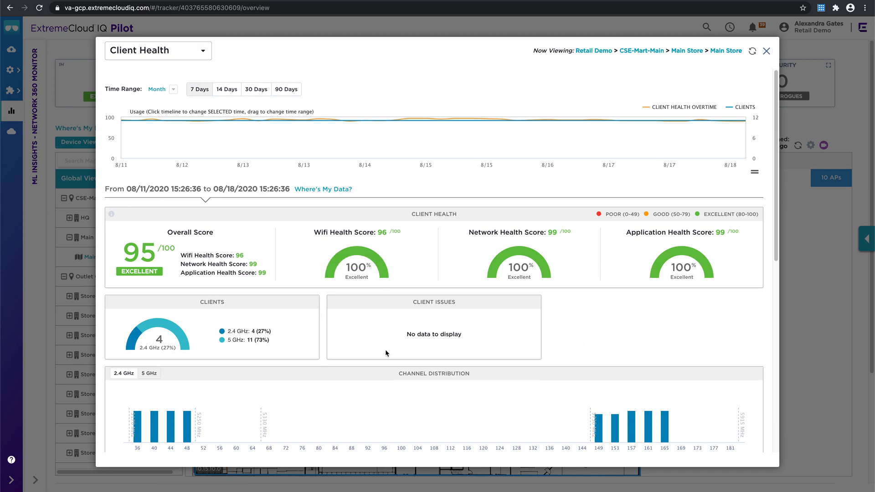
pyautogui.moveTo(436, 371)
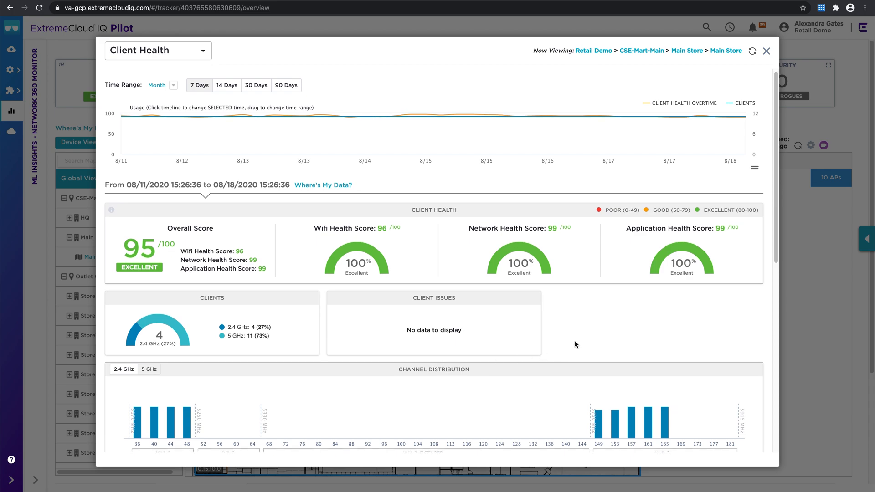
# Review the Maximum Client Capabilities charts, then close the Client Health report.
pyautogui.scroll(-3)
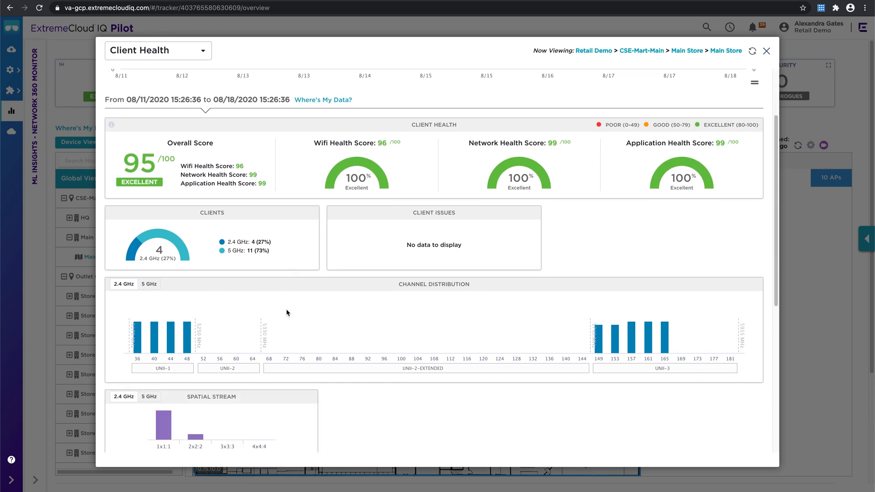
pyautogui.scroll(-3)
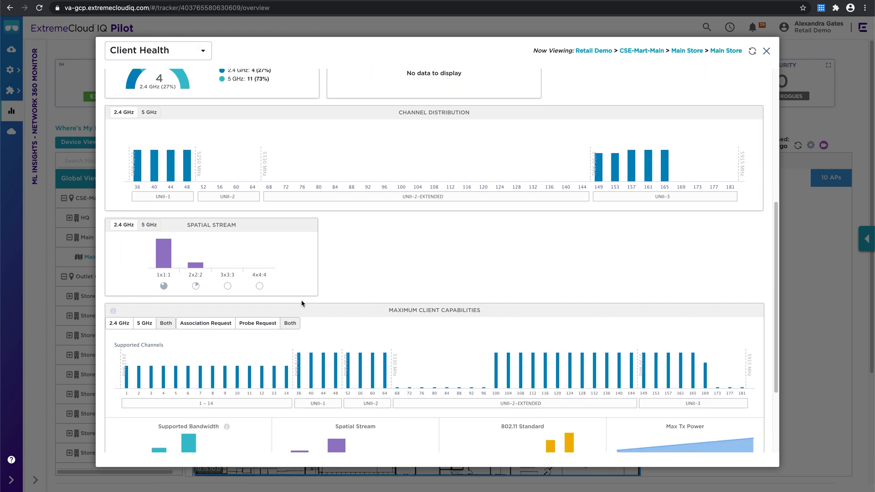
pyautogui.scroll(-3)
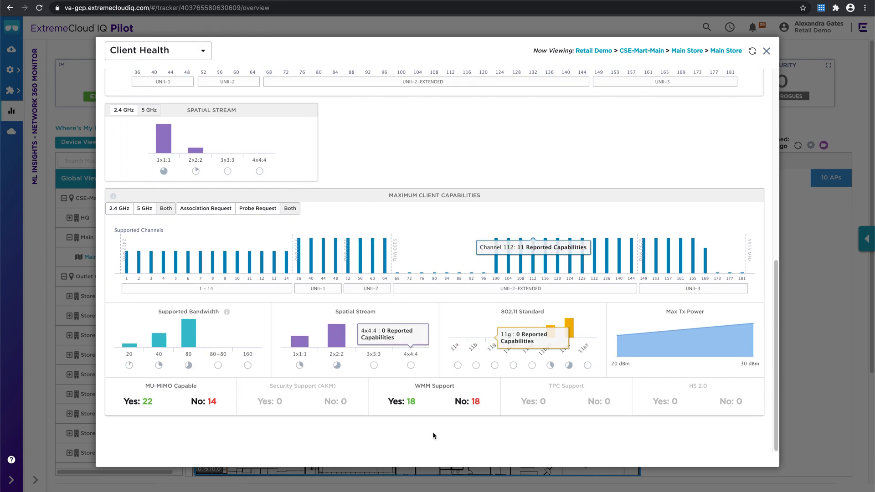
pyautogui.moveTo(483, 438)
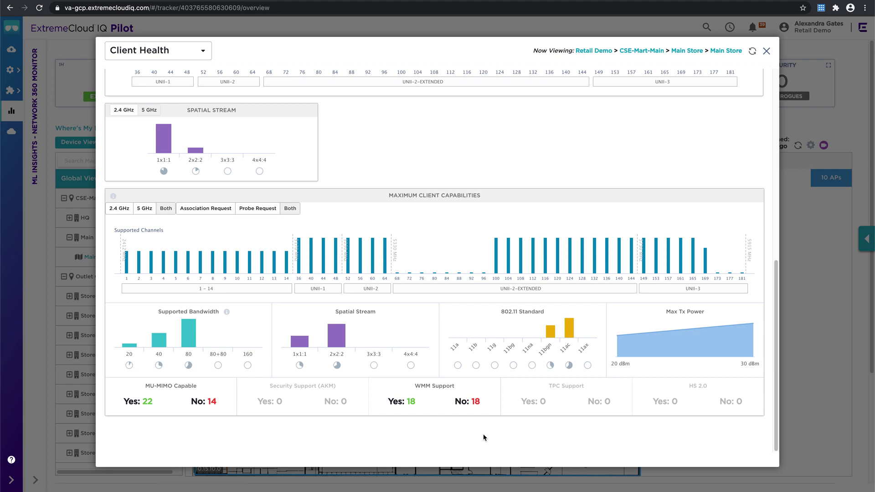
pyautogui.moveTo(341, 324)
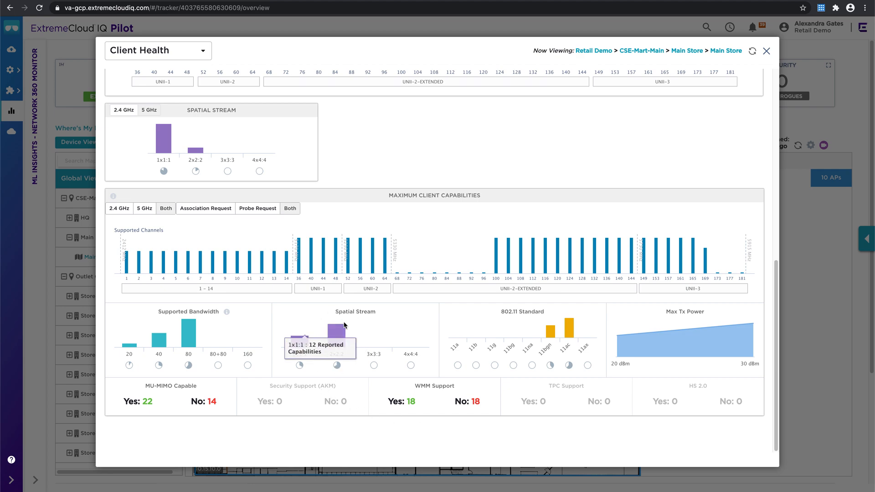
pyautogui.moveTo(336, 371)
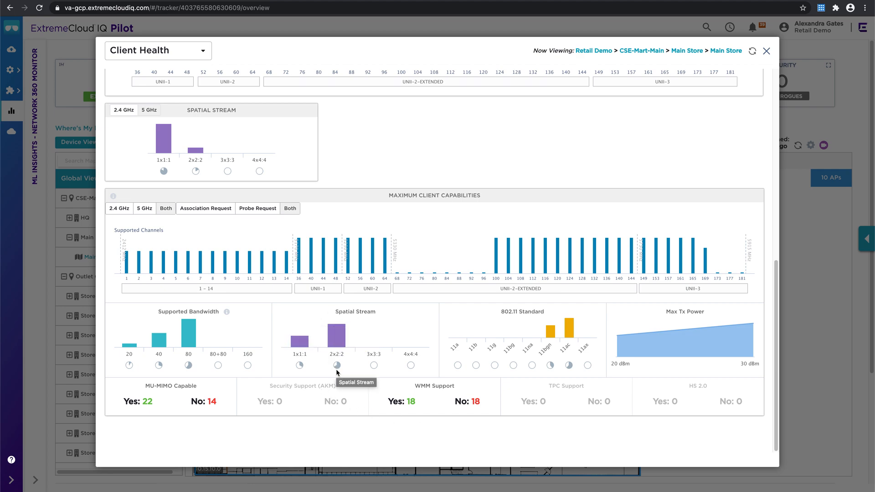
pyautogui.moveTo(188, 405)
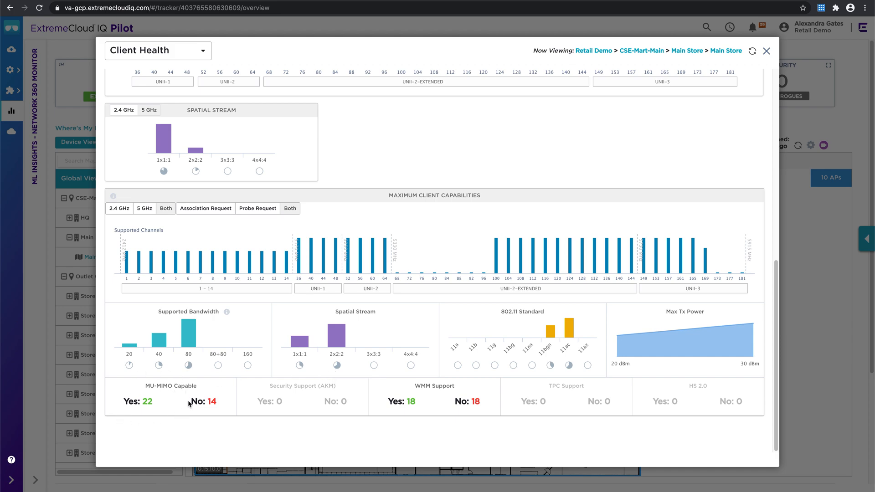
pyautogui.moveTo(416, 424)
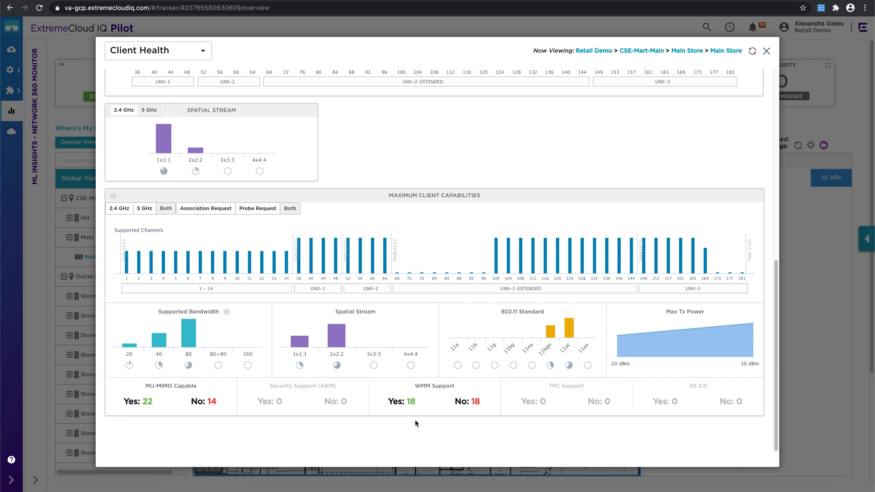
pyautogui.moveTo(574, 352)
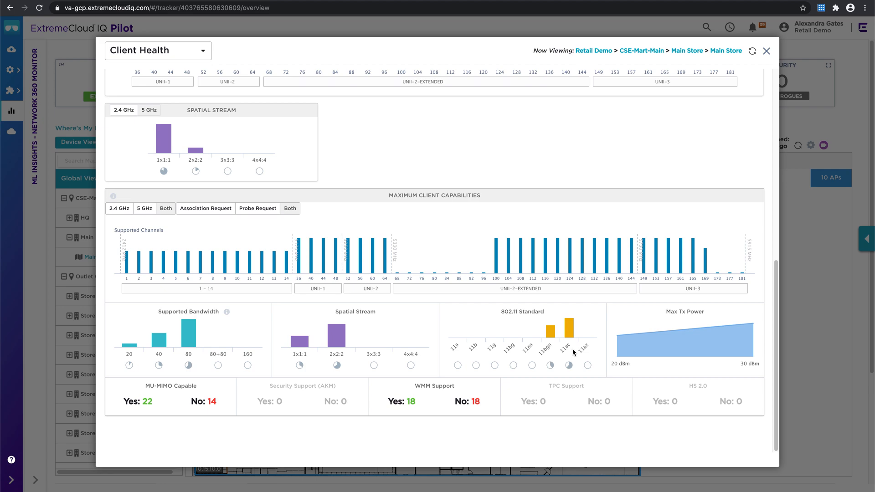
pyautogui.moveTo(568, 352)
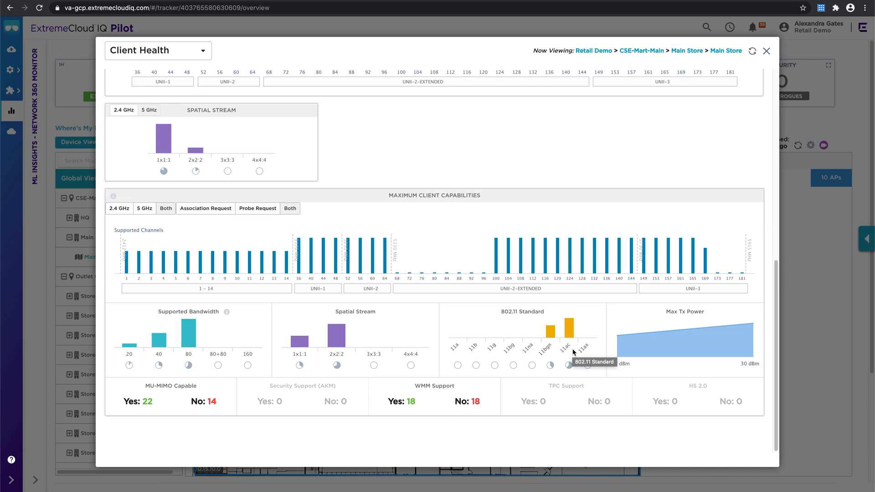
pyautogui.moveTo(584, 339)
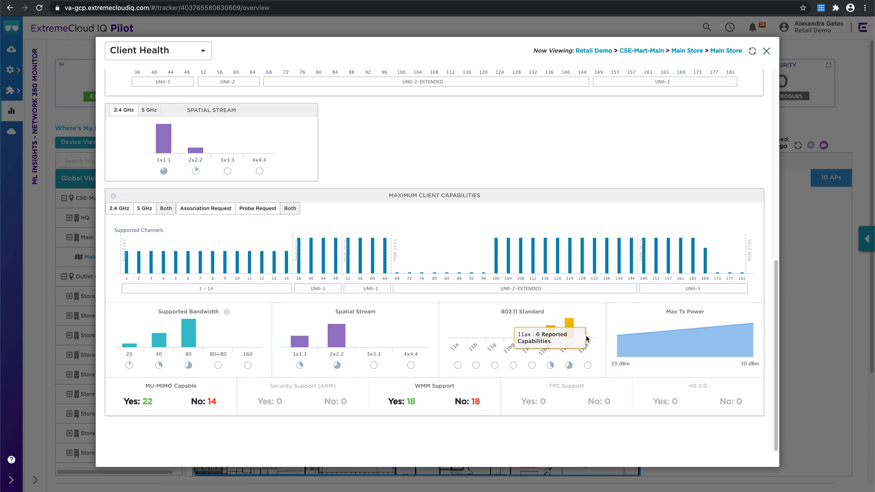
pyautogui.moveTo(612, 350)
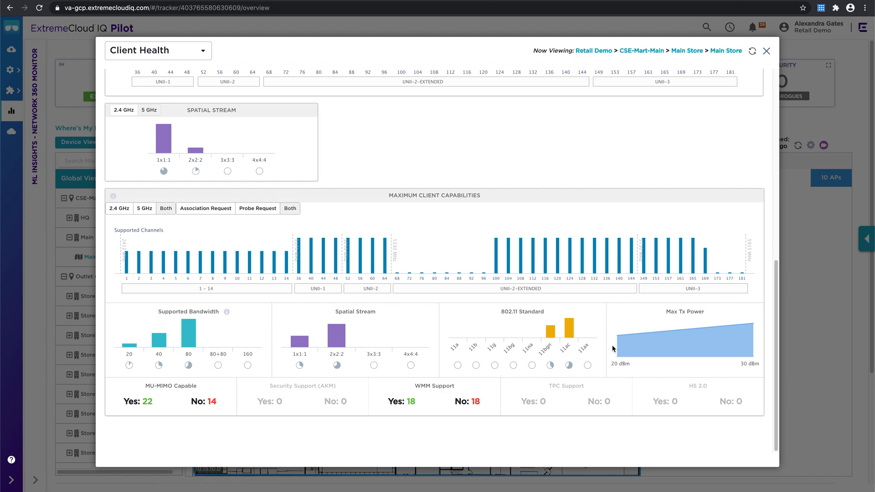
pyautogui.moveTo(742, 104)
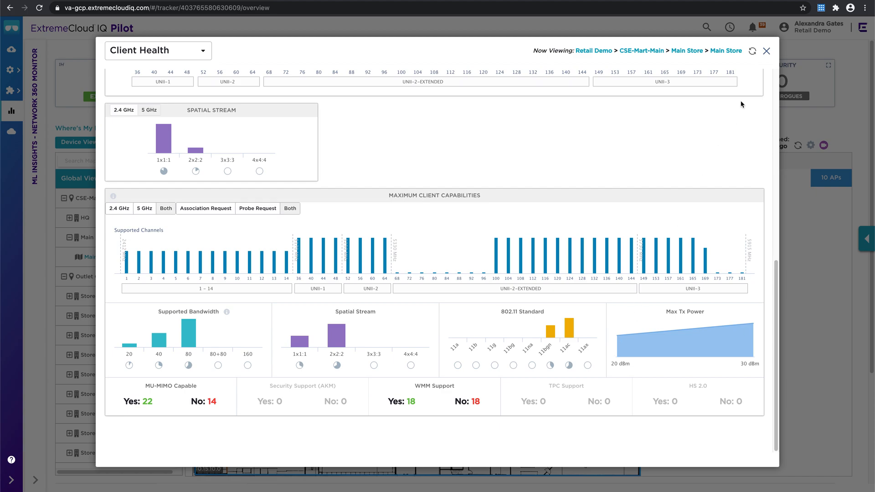
pyautogui.click(766, 51)
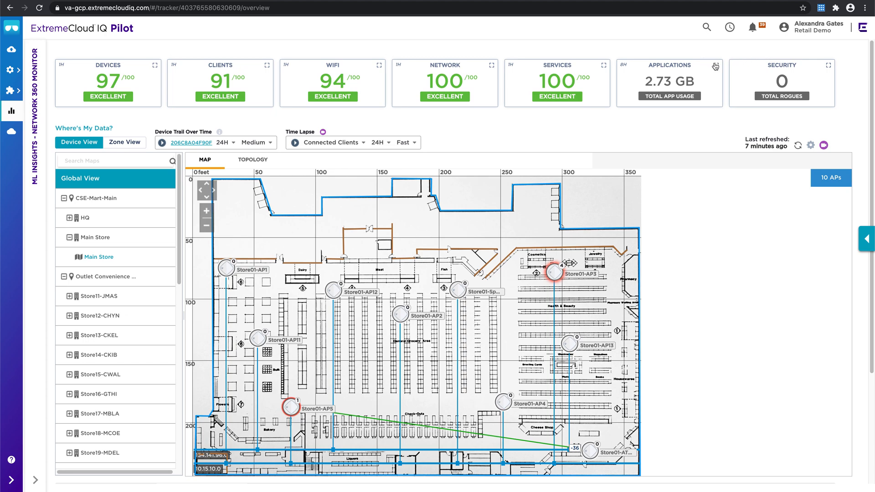
# Review Applications Health for Main Store over the past week and close it.
pyautogui.click(716, 65)
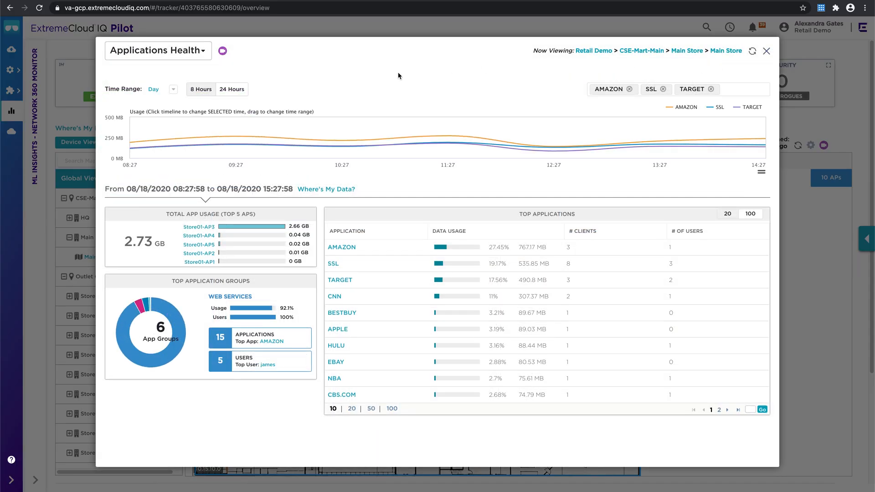
pyautogui.click(173, 89)
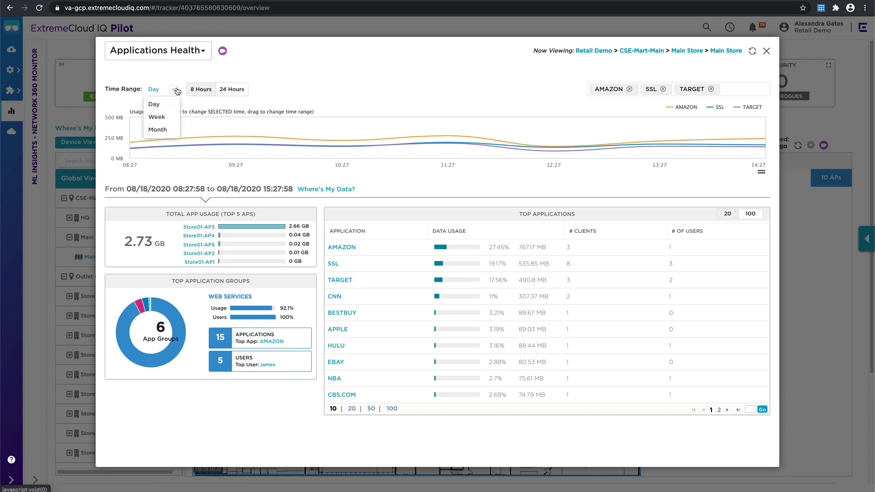
pyautogui.click(157, 117)
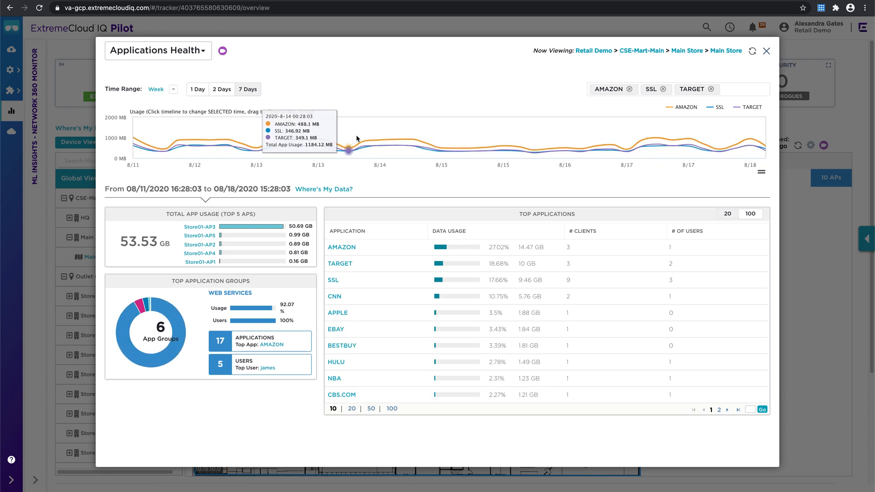
pyautogui.moveTo(507, 151)
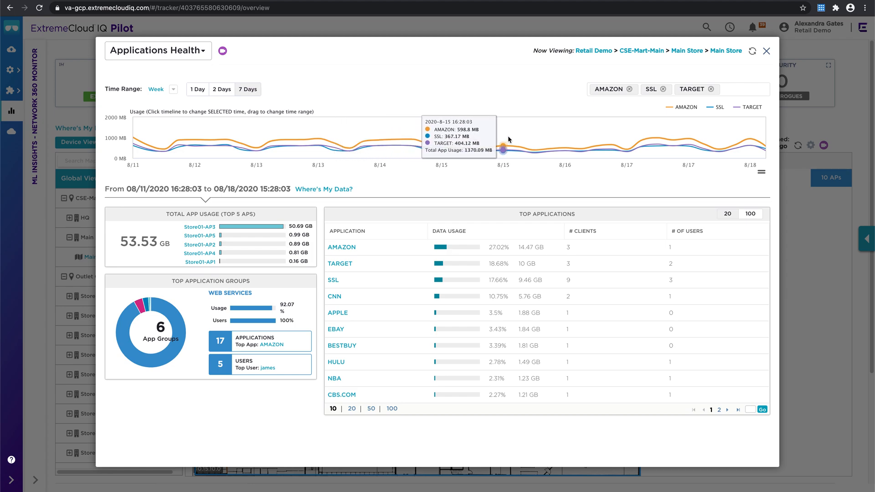
pyautogui.moveTo(184, 262)
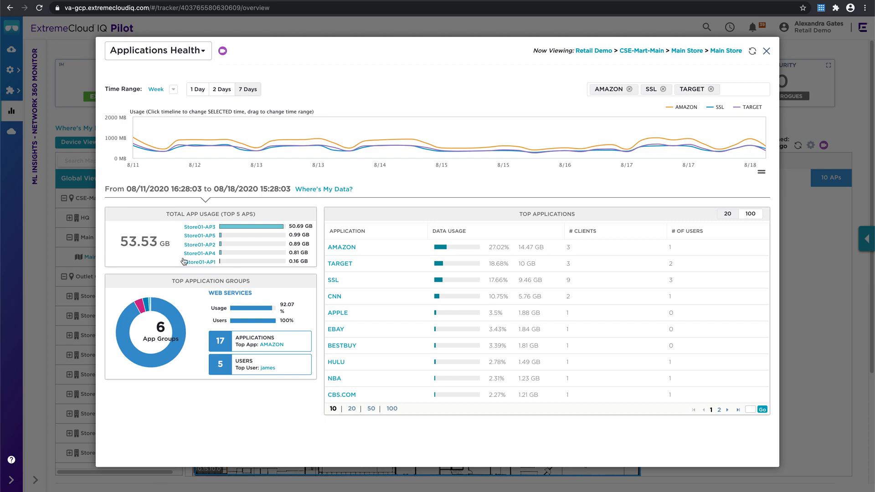
pyautogui.moveTo(260, 392)
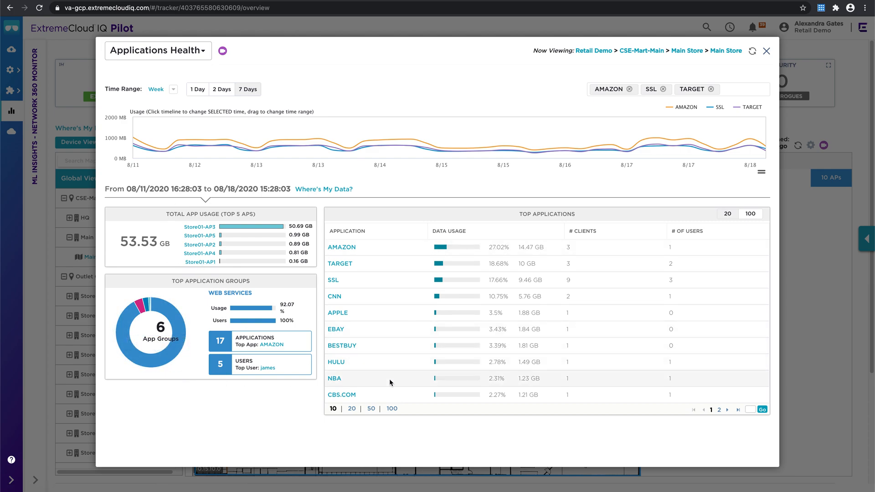
pyautogui.moveTo(392, 433)
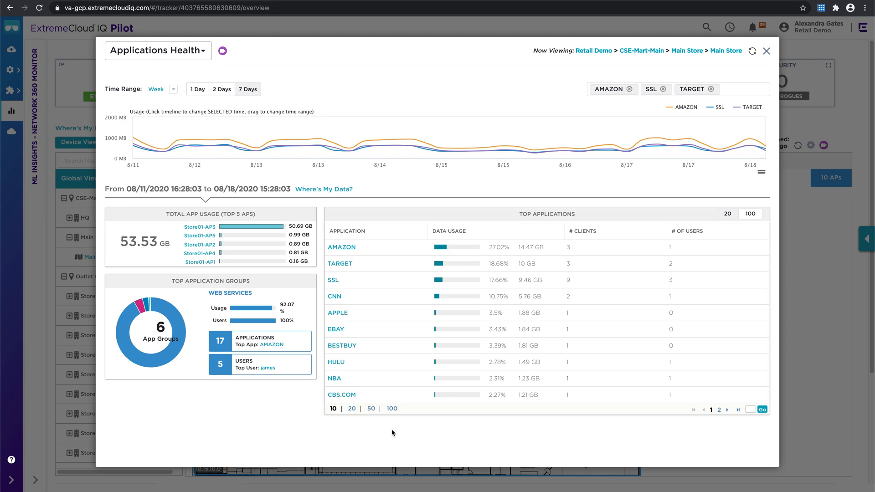
pyautogui.moveTo(379, 283)
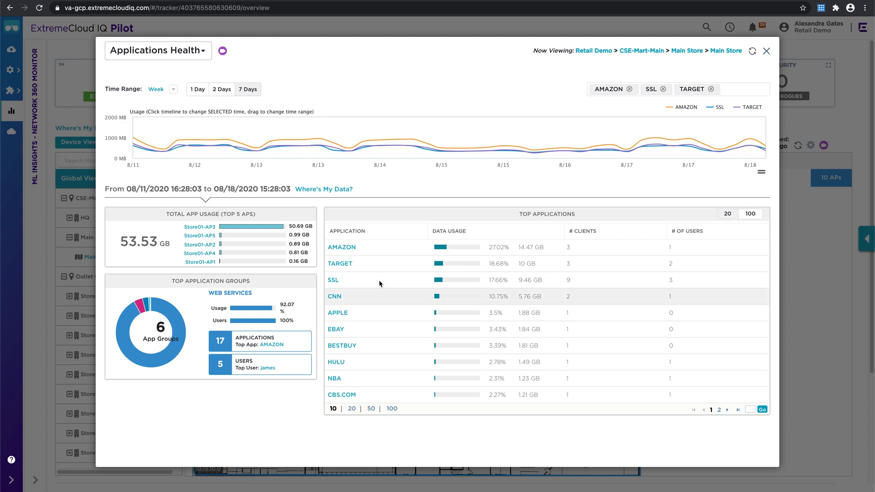
pyautogui.moveTo(372, 289)
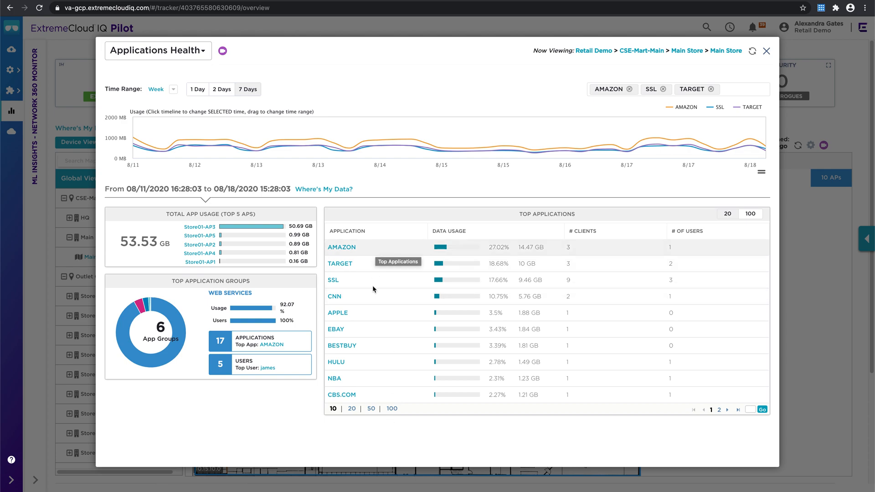
pyautogui.moveTo(367, 360)
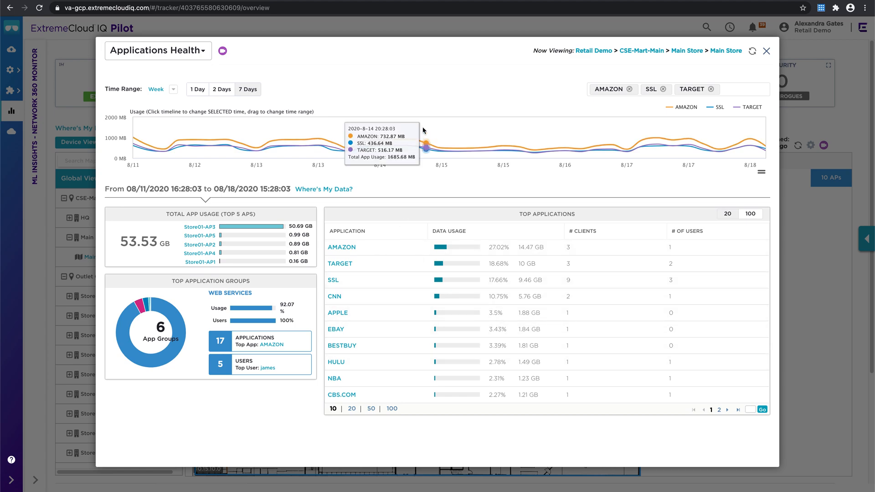
pyautogui.moveTo(687, 93)
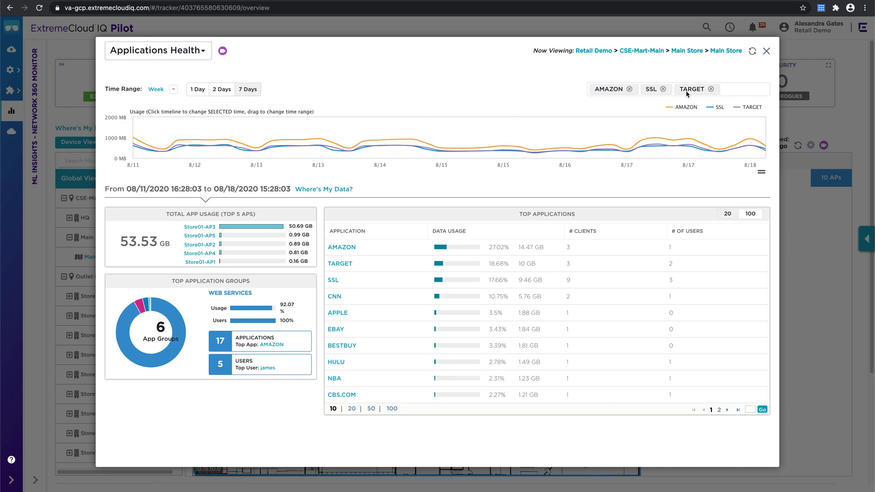
pyautogui.moveTo(767, 51)
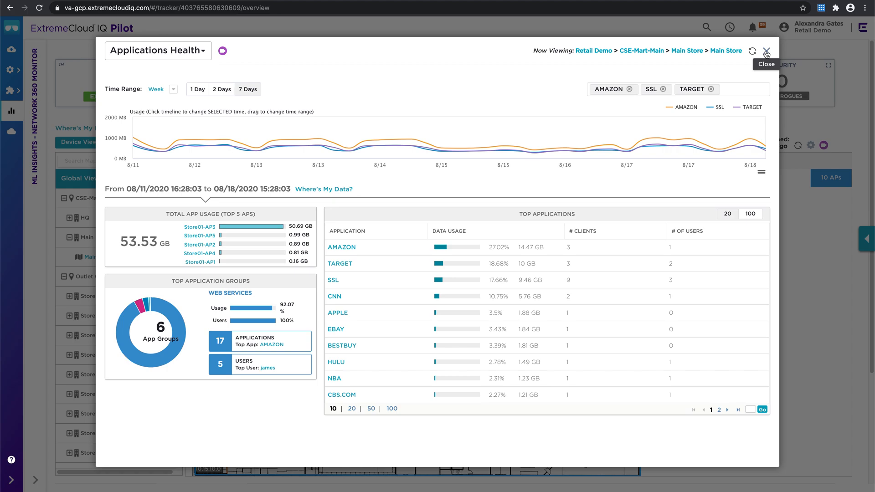
pyautogui.click(767, 51)
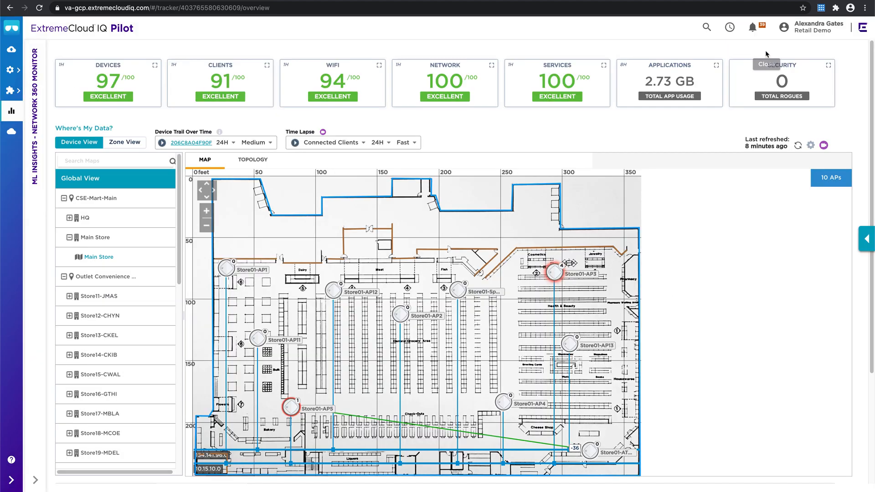
pyautogui.moveTo(260, 163)
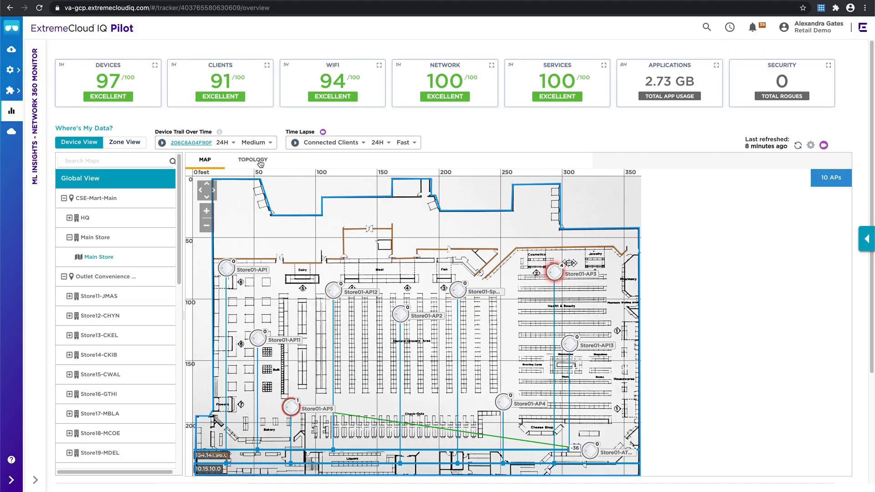
# Switch the Network 360 monitor from floor map to network topology.
pyautogui.click(253, 160)
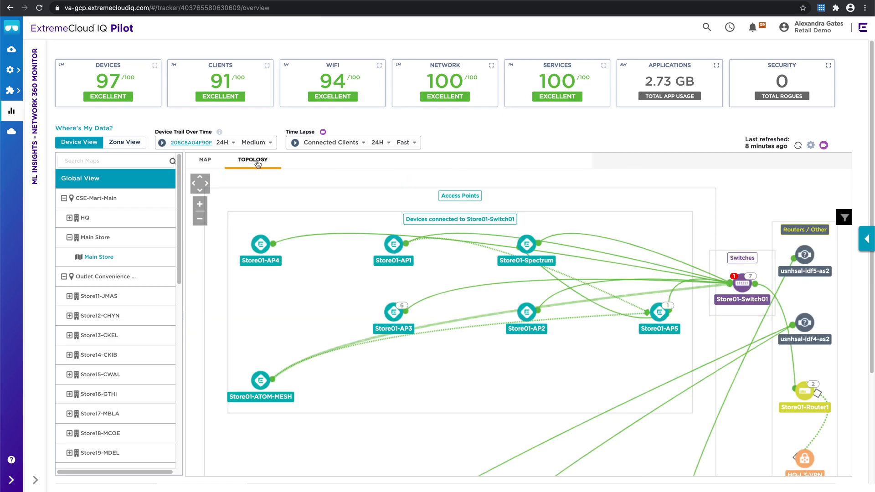
pyautogui.click(200, 219)
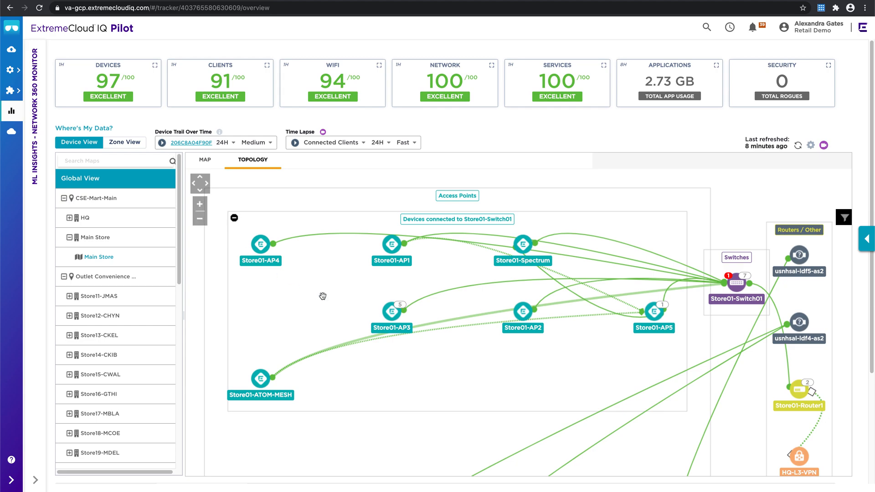
pyautogui.moveTo(425, 371)
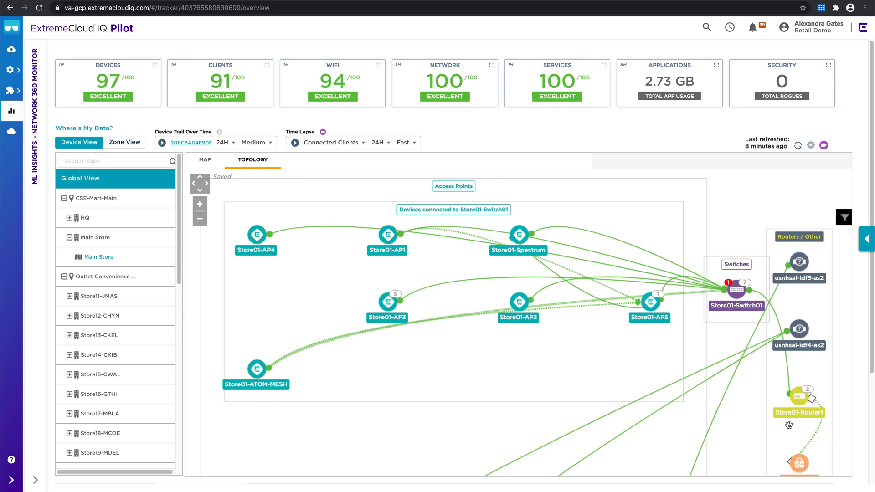
pyautogui.scroll(-3)
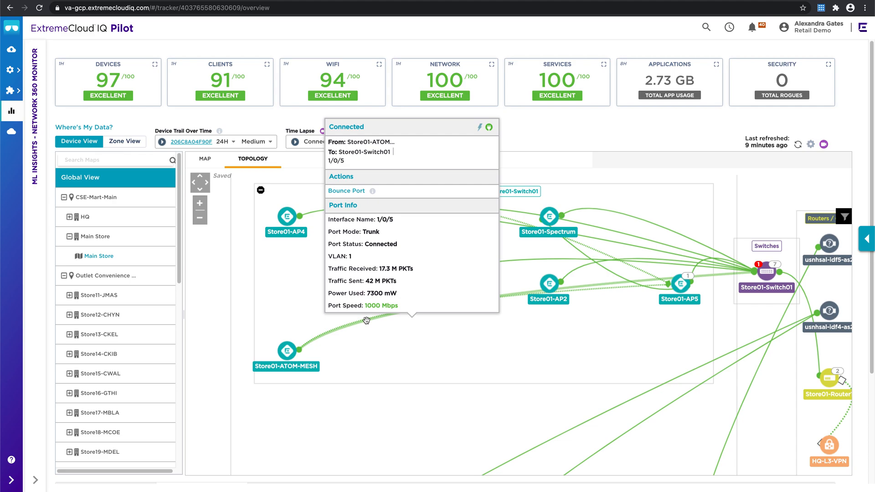
pyautogui.moveTo(488, 137)
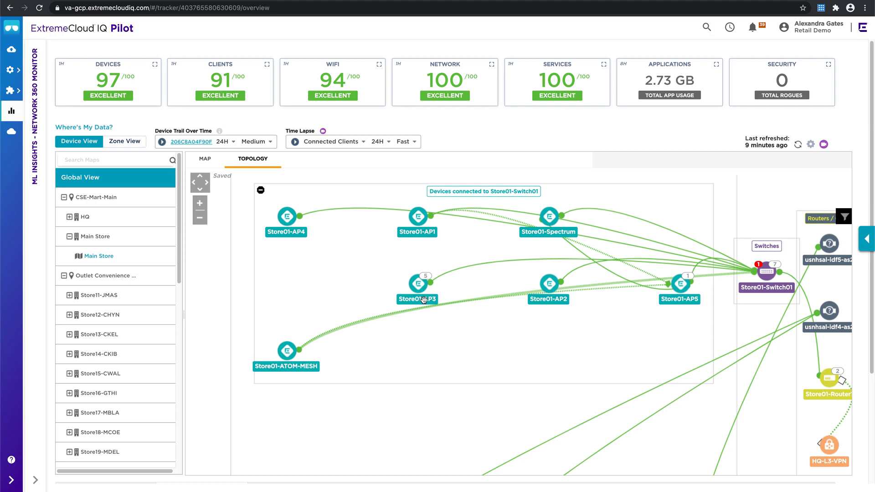
pyautogui.moveTo(419, 287)
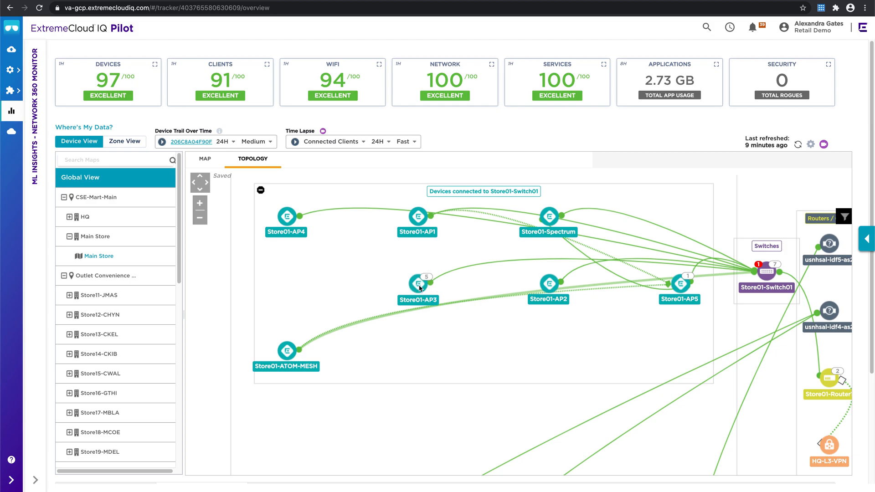
pyautogui.click(418, 284)
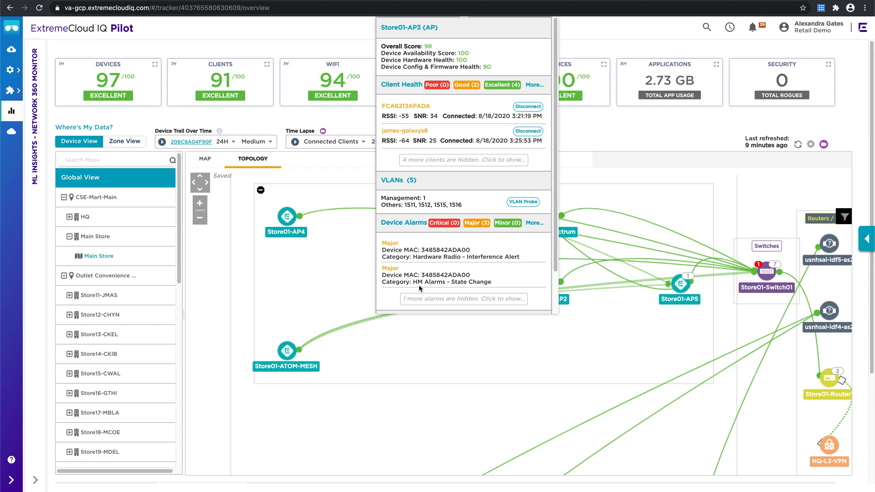
pyautogui.moveTo(665, 196)
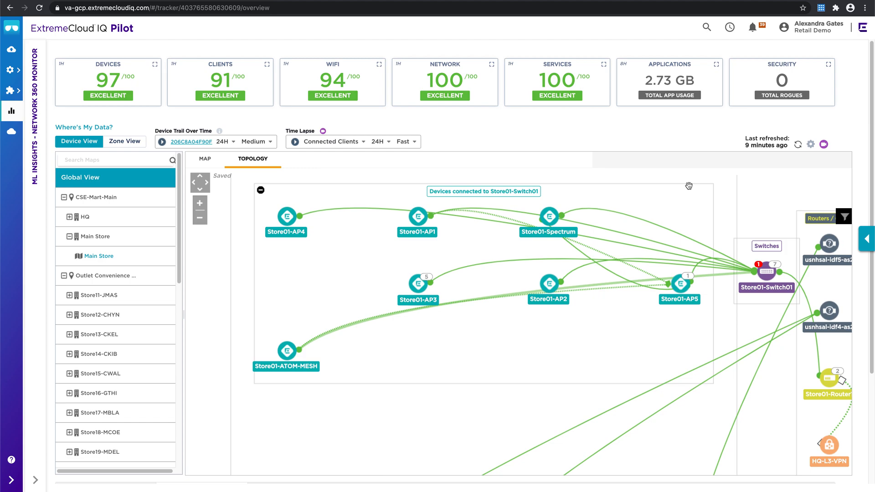
pyautogui.moveTo(262, 193)
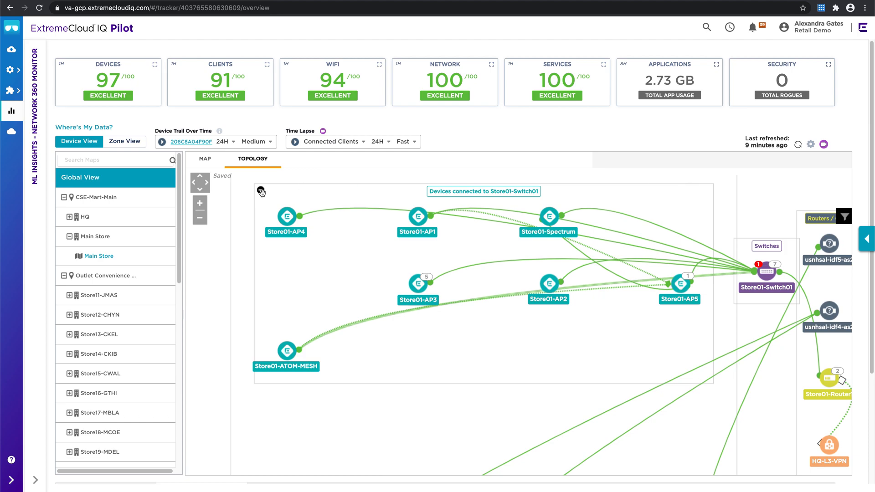
# Return to the Main Store floor-plan map and scroll down the view.
pyautogui.click(205, 159)
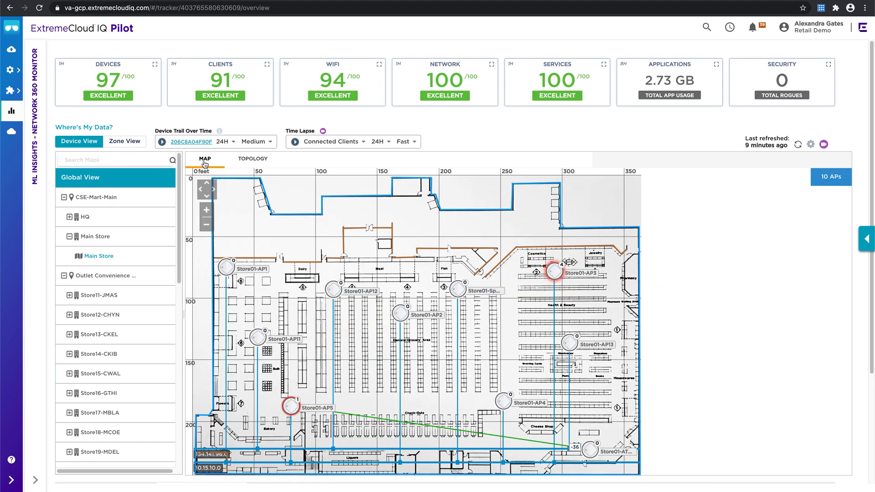
pyautogui.scroll(-3)
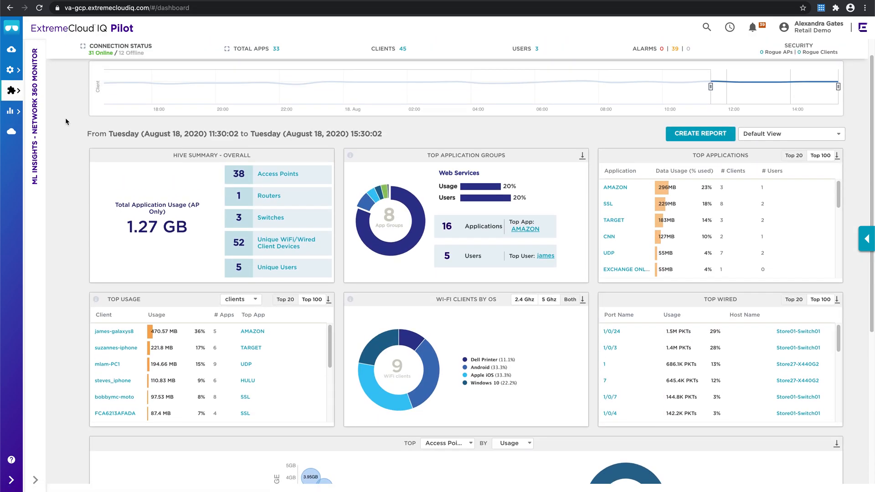
# Set the dashboard time range to Week and scroll through its panels.
pyautogui.click(137, 73)
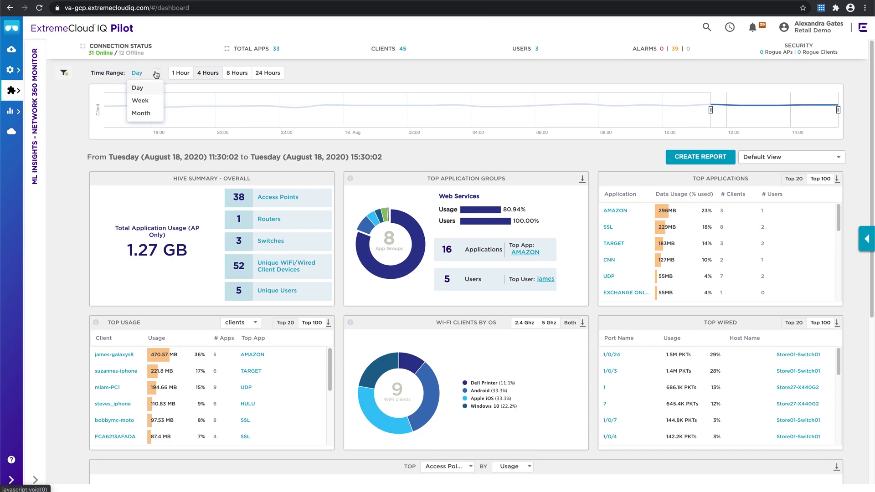
pyautogui.click(140, 100)
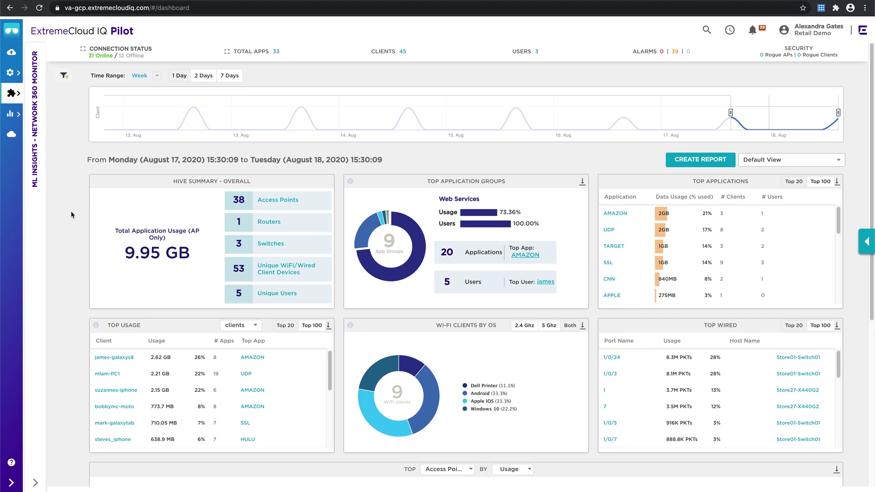
pyautogui.scroll(-3)
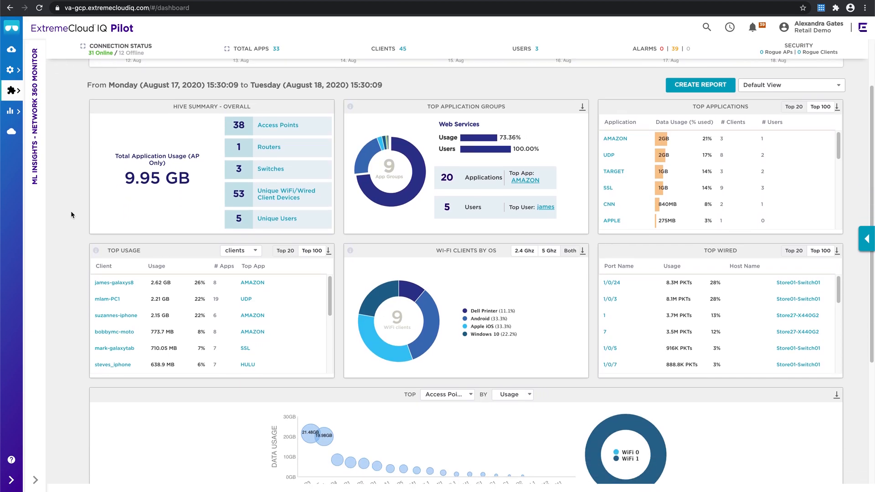
pyautogui.scroll(-3)
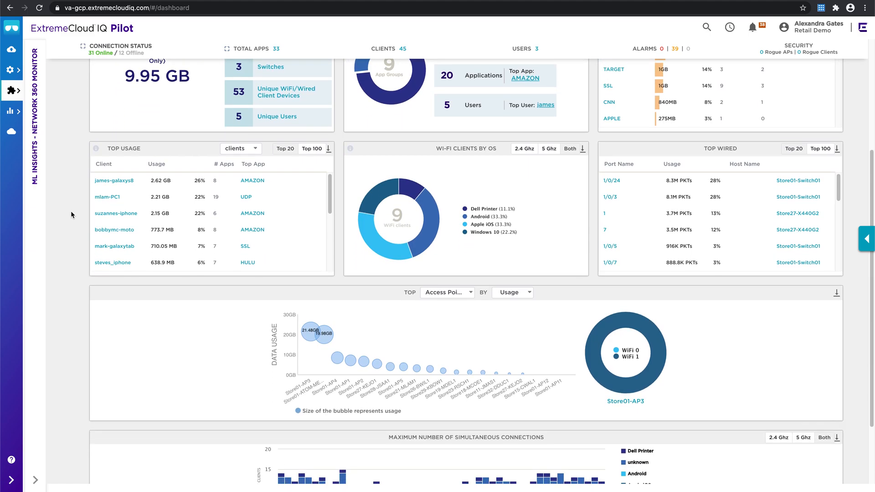
pyautogui.scroll(-3)
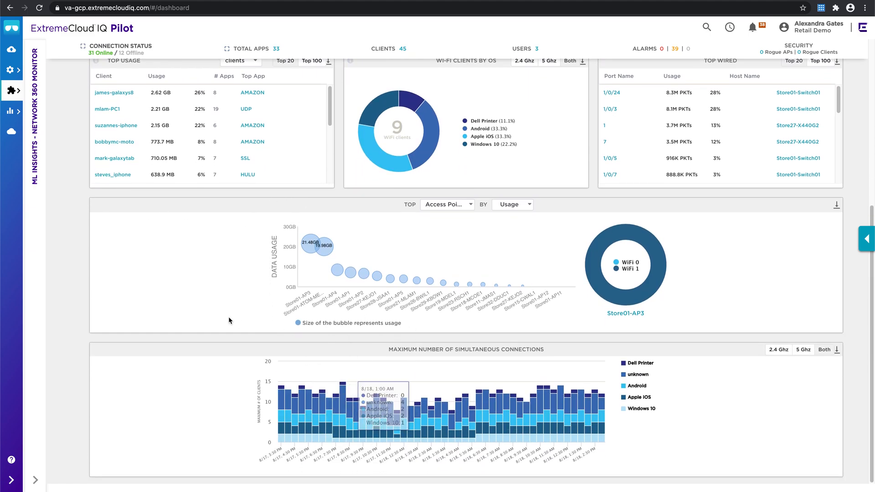
pyautogui.scroll(3)
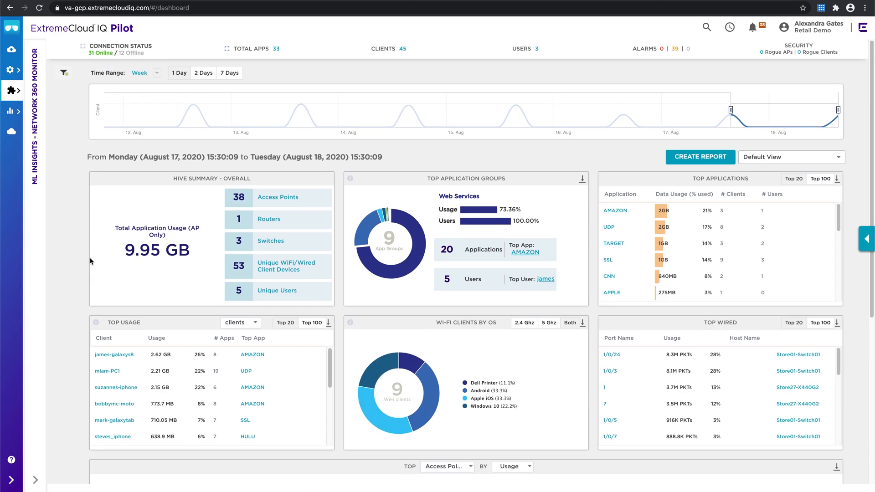
pyautogui.moveTo(64, 72)
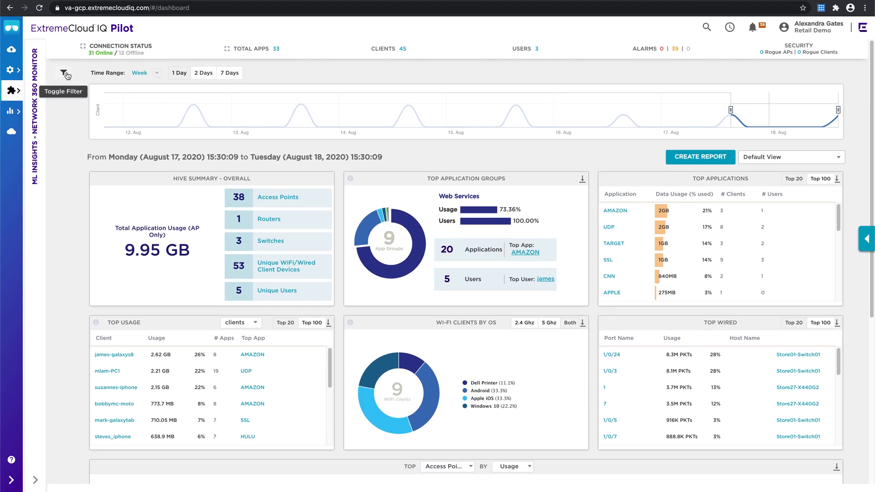
# Show the dashboard filter sidebar with OS, policy, location and device filters.
pyautogui.click(64, 73)
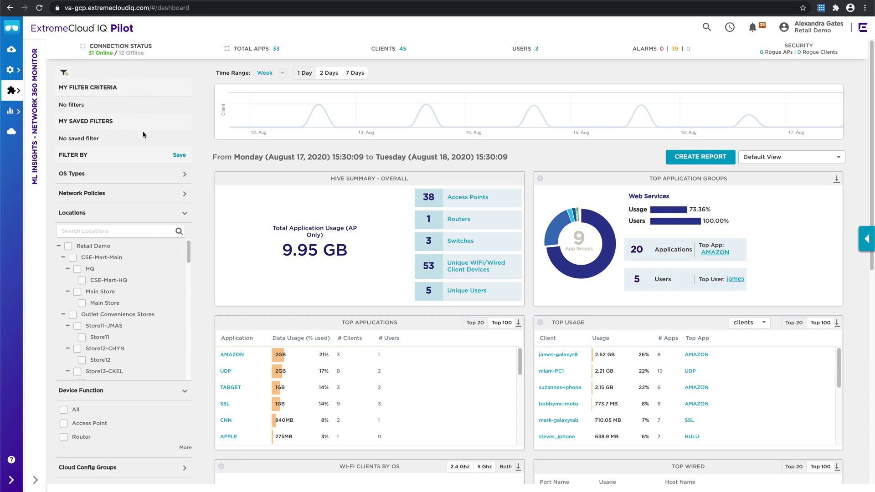
pyautogui.moveTo(159, 203)
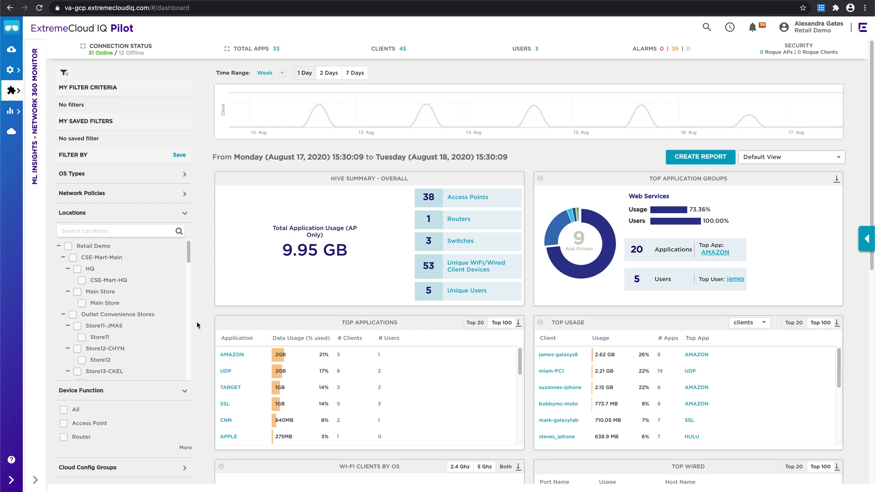
pyautogui.moveTo(276, 324)
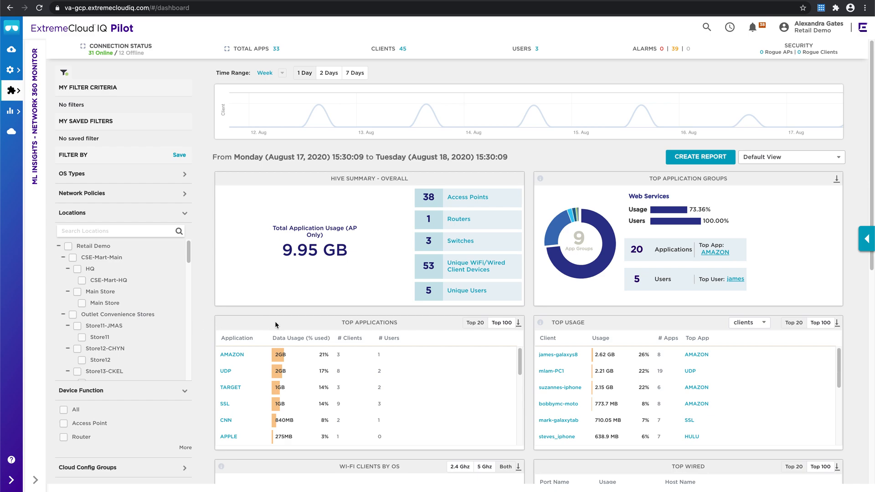
pyautogui.moveTo(135, 165)
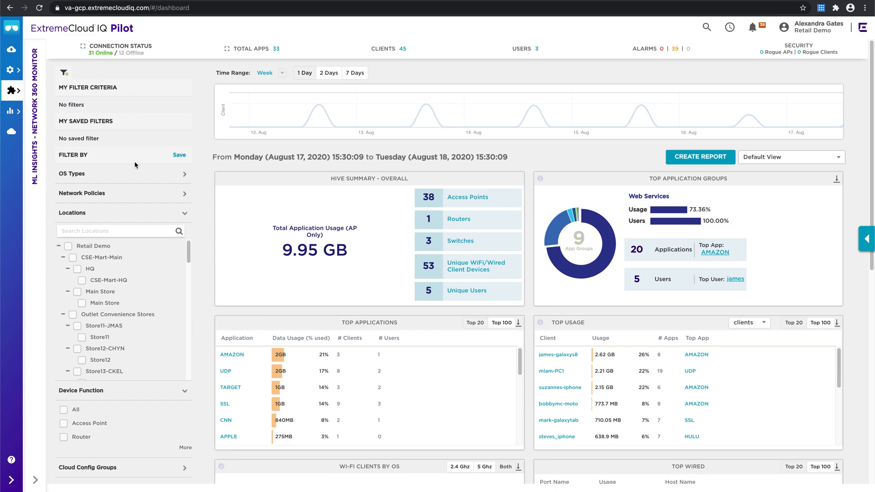
pyautogui.moveTo(215, 330)
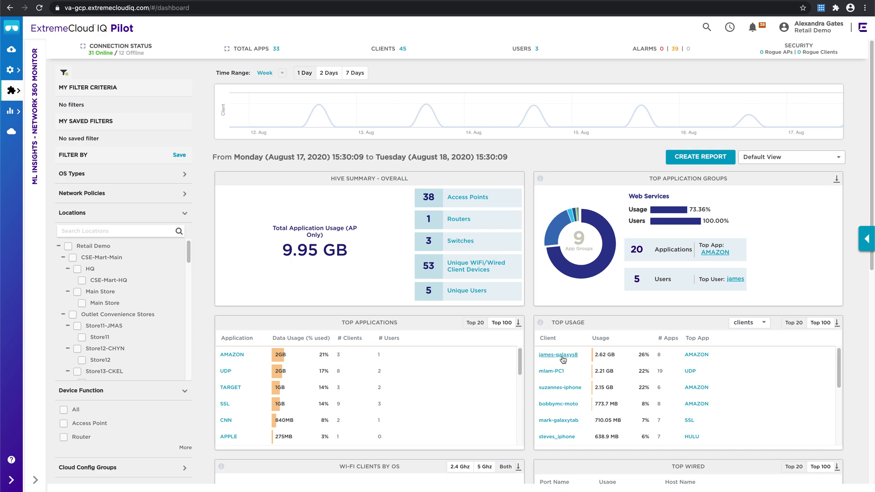
# Inspect top-usage client james-galaxys8's session health, radio details and client trail.
pyautogui.click(558, 354)
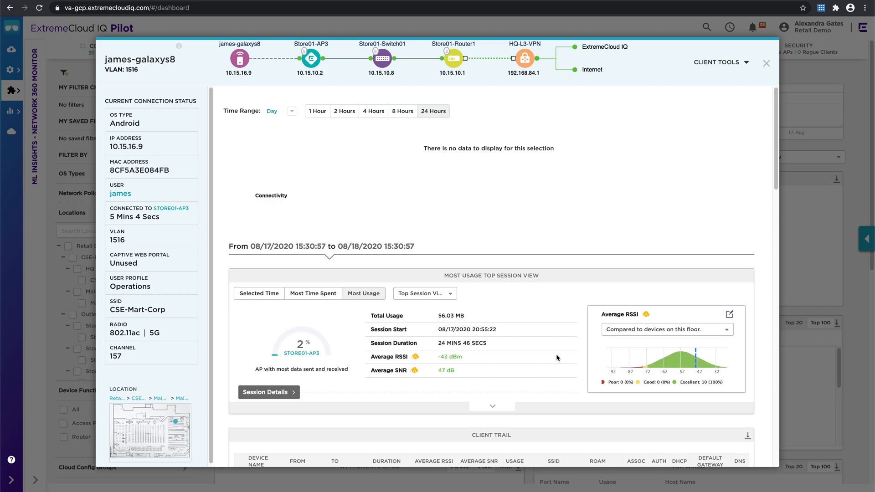
pyautogui.moveTo(144, 53)
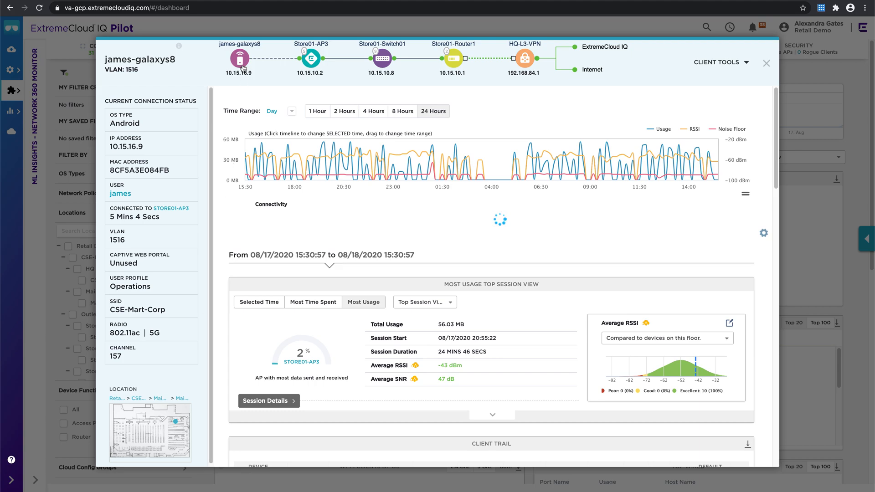
pyautogui.moveTo(310, 58)
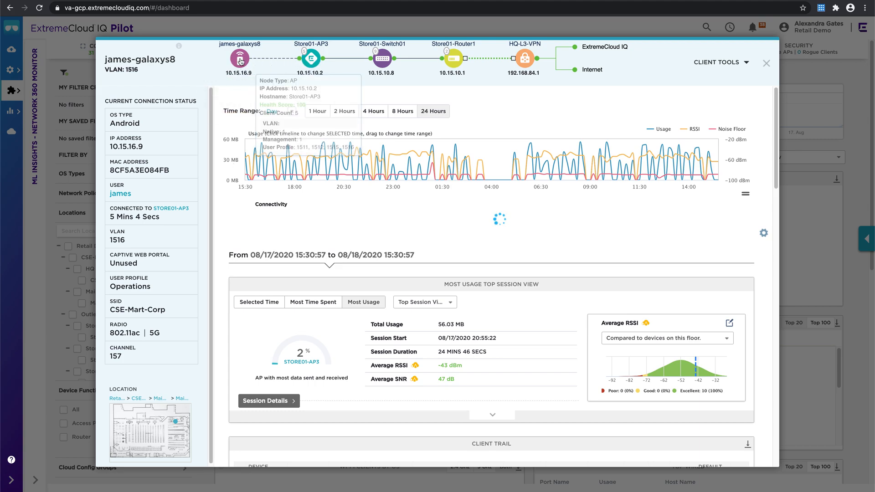
pyautogui.moveTo(310, 59)
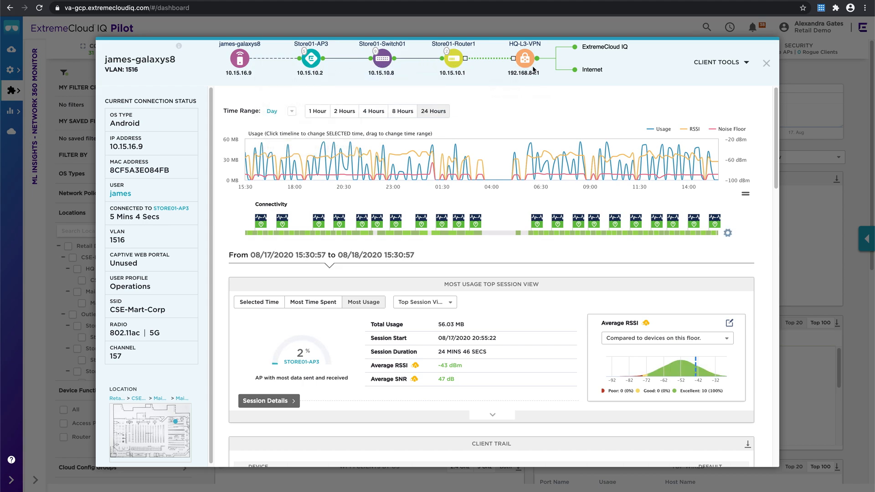
pyautogui.moveTo(502, 141)
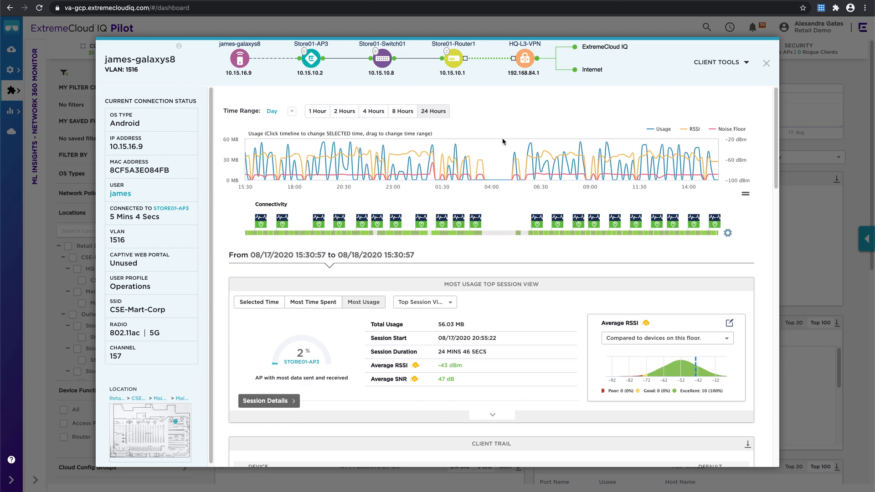
pyautogui.moveTo(553, 129)
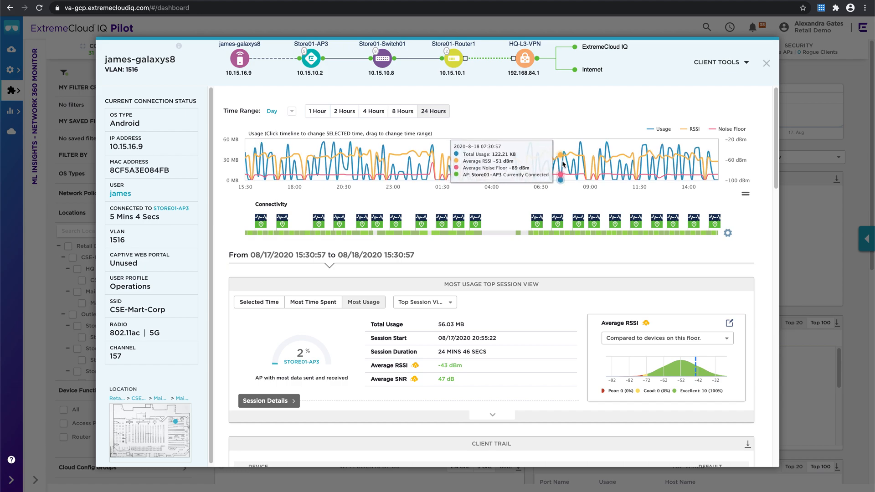
pyautogui.moveTo(436, 119)
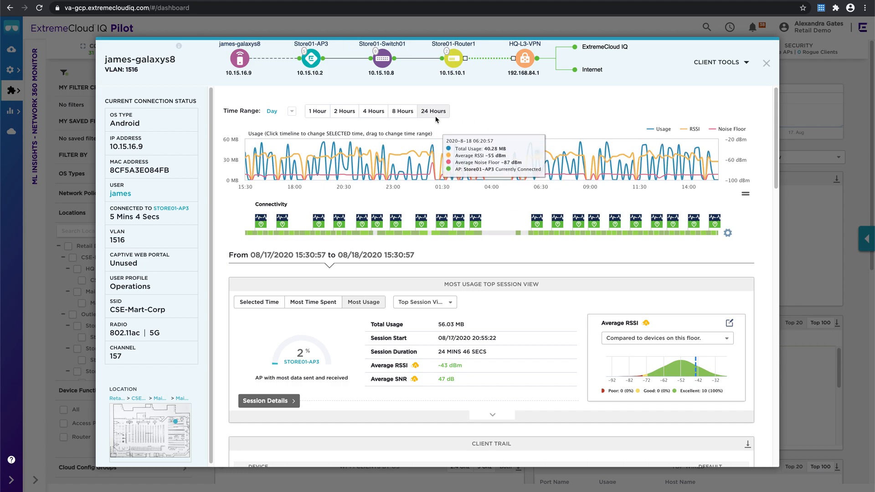
pyautogui.moveTo(258, 116)
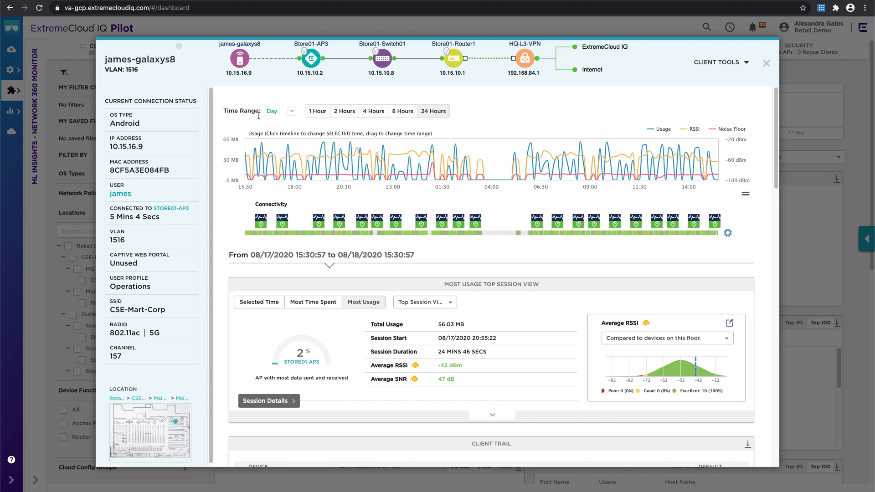
pyautogui.moveTo(523, 115)
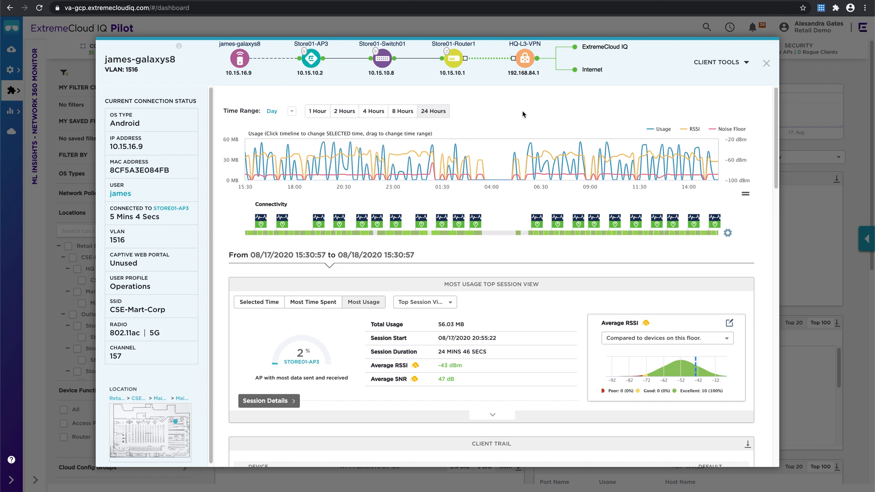
pyautogui.moveTo(502, 277)
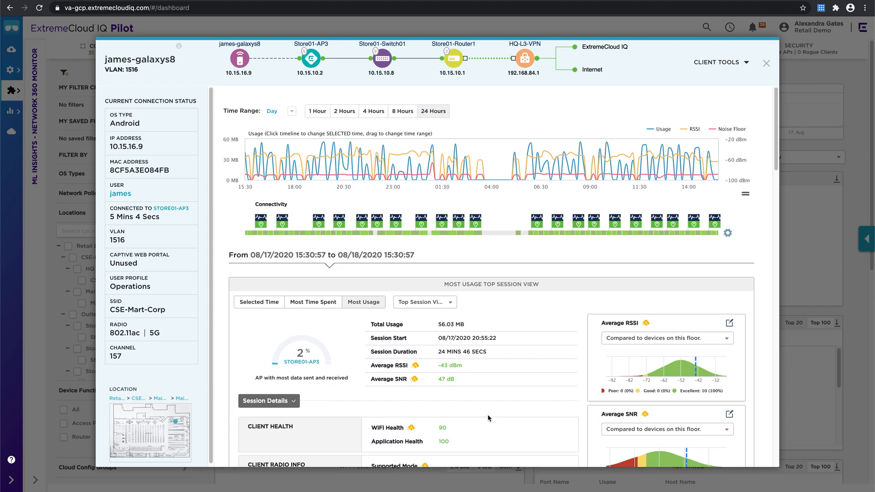
pyautogui.scroll(-3)
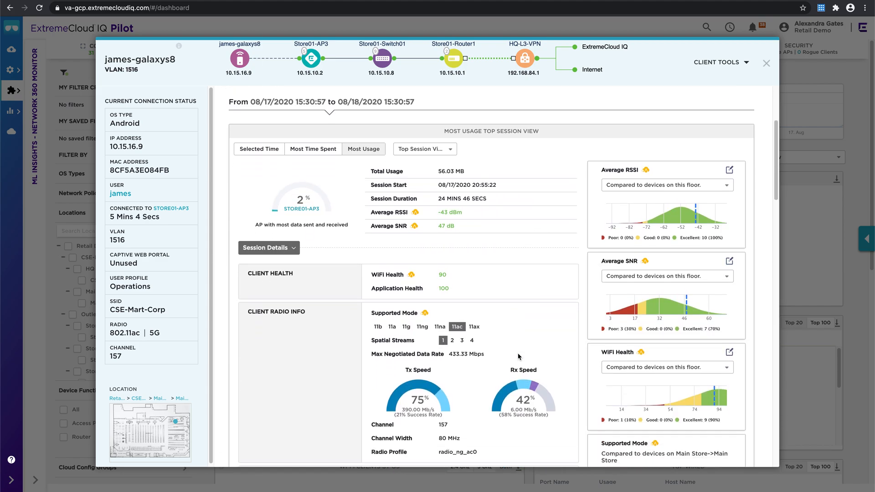
pyautogui.scroll(-3)
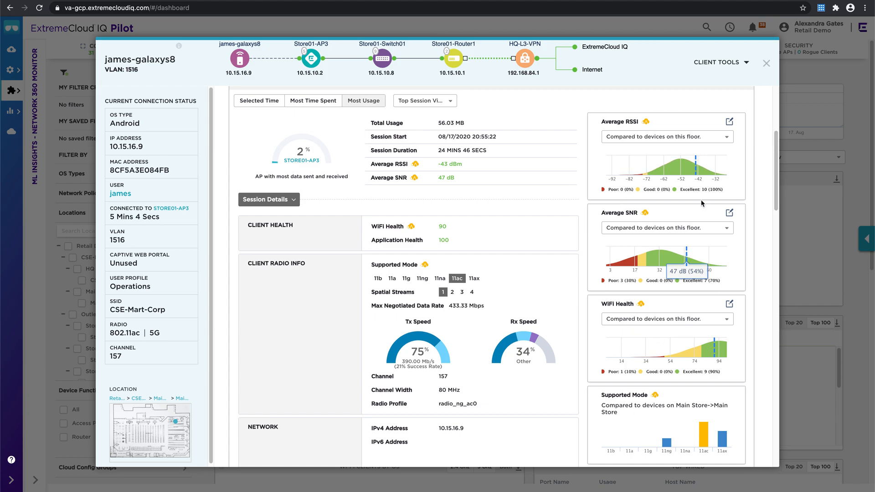
pyautogui.moveTo(759, 289)
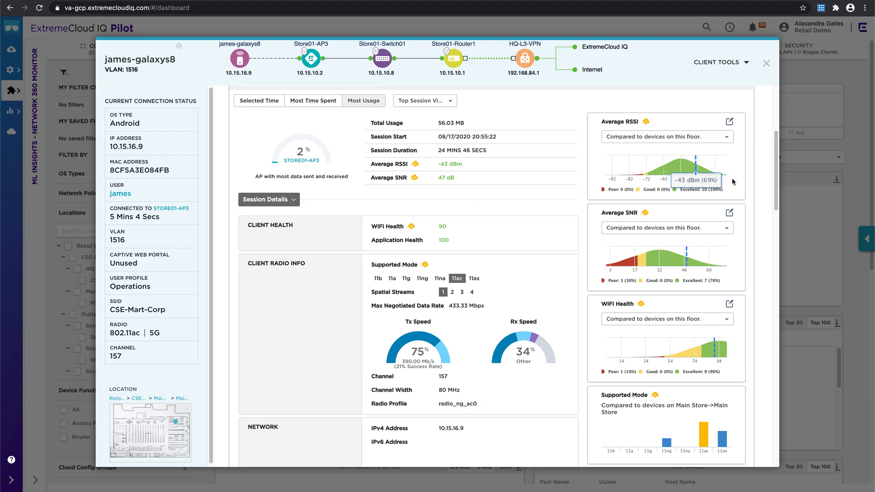
pyautogui.moveTo(721, 247)
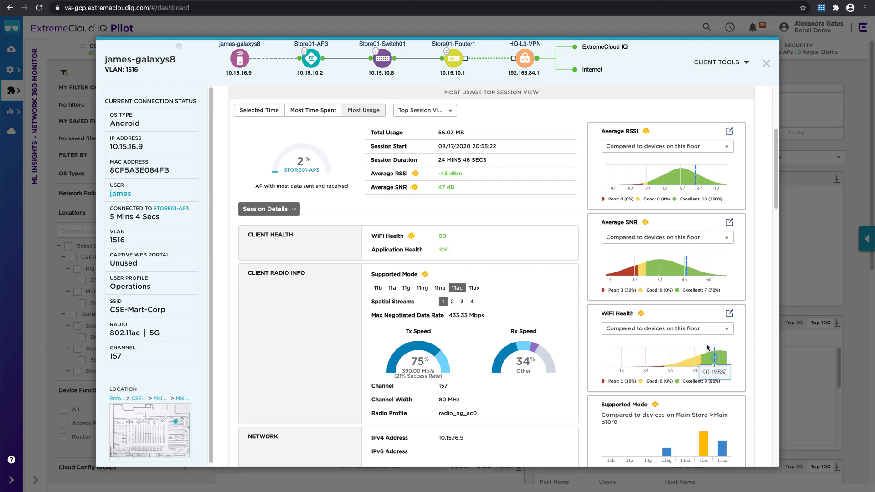
pyautogui.scroll(-3)
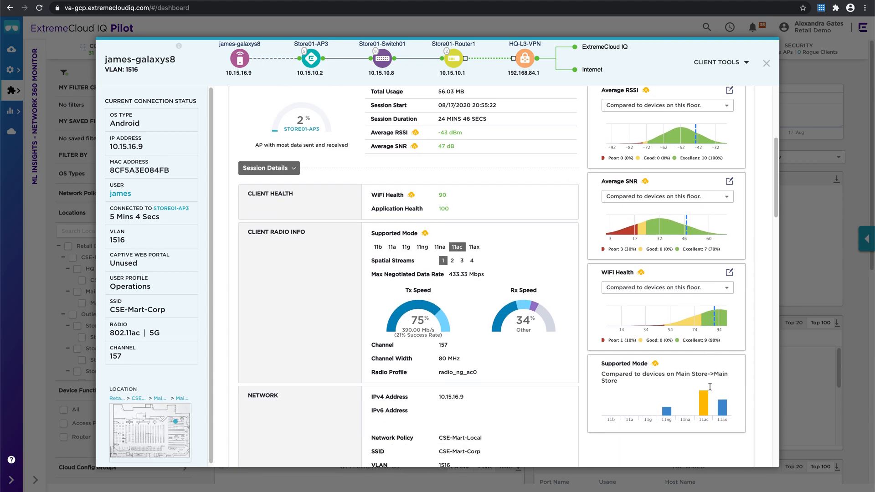
pyautogui.scroll(-3)
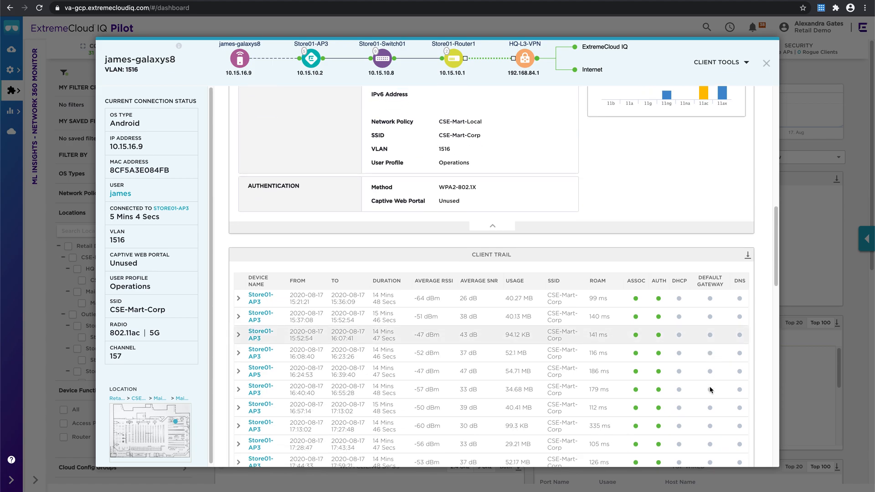
# Expand the second client trail session, review usage and capabilities, then close the client window.
pyautogui.scroll(-3)
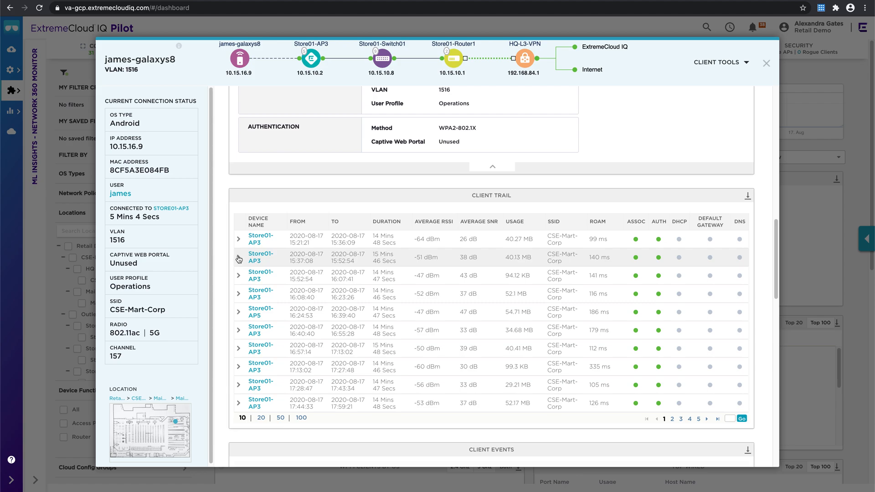
pyautogui.click(238, 257)
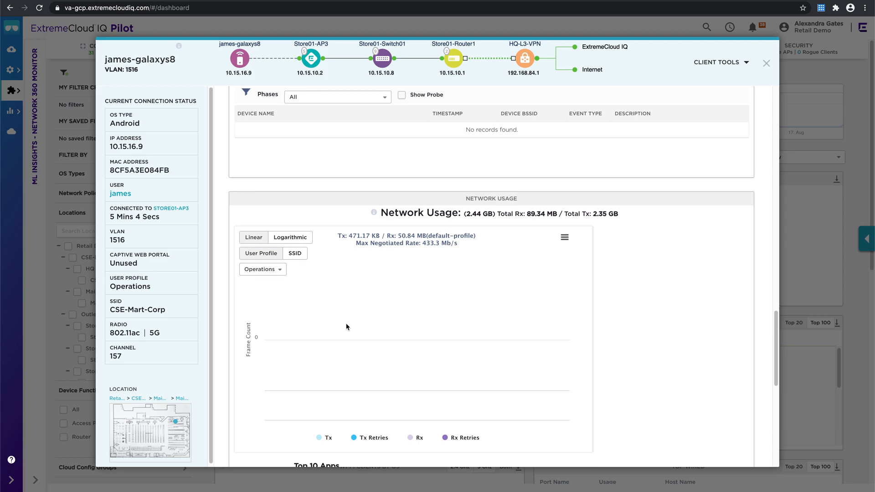
pyautogui.scroll(-3)
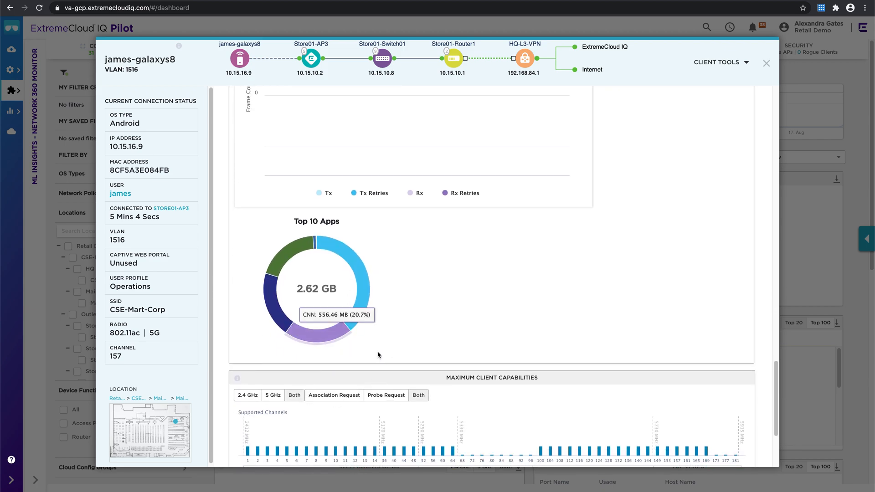
pyautogui.scroll(-3)
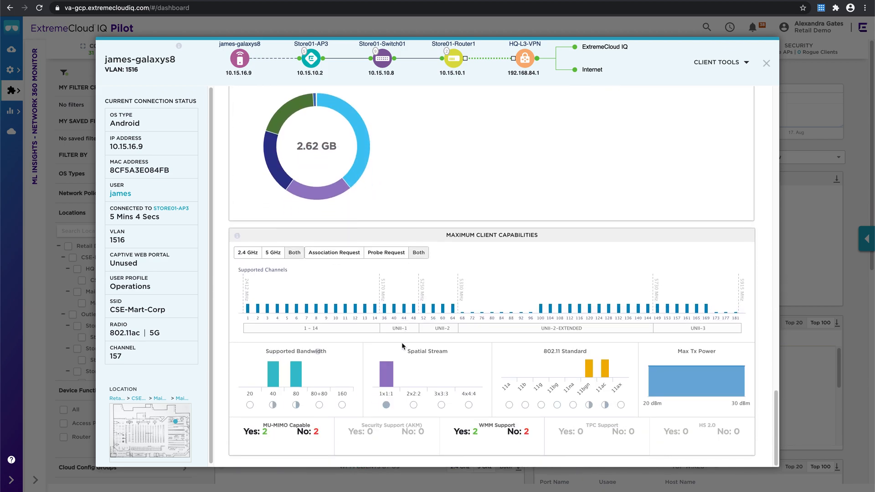
pyautogui.moveTo(455, 317)
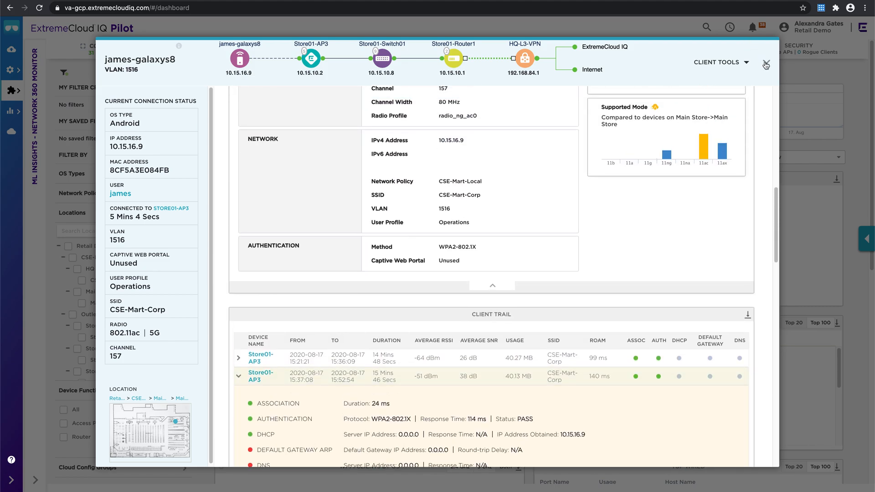
pyautogui.click(765, 62)
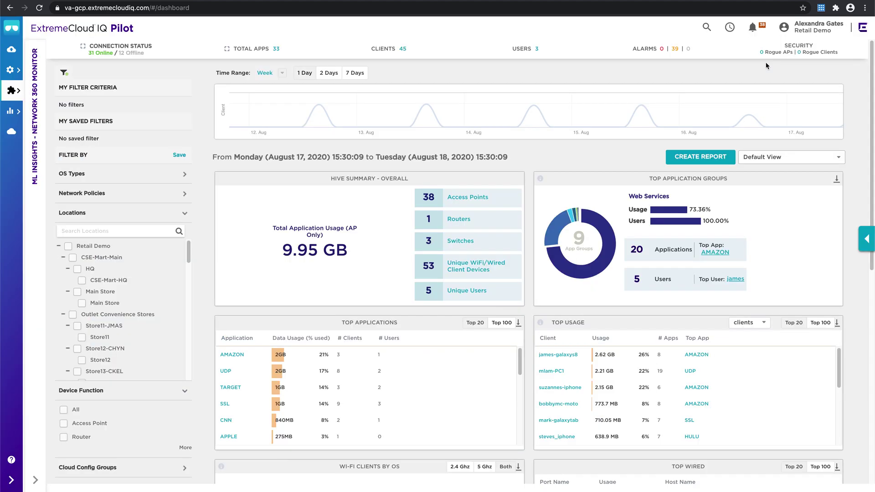
pyautogui.moveTo(220, 344)
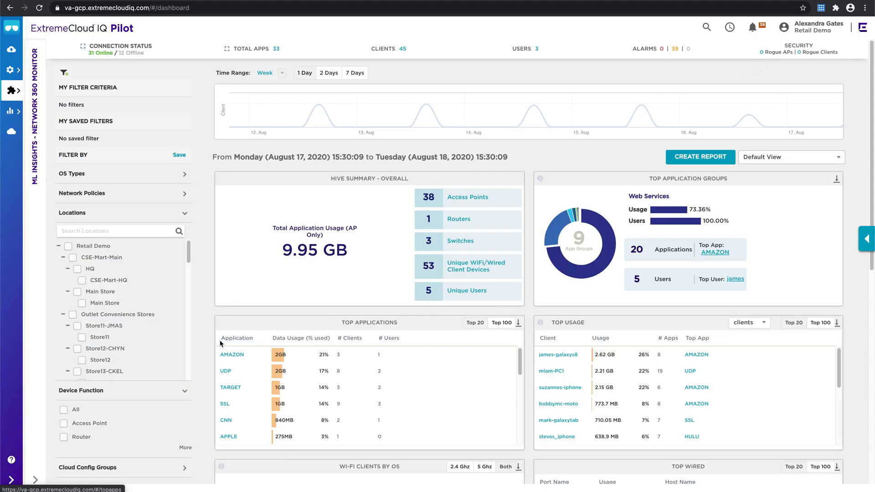
pyautogui.scroll(-3)
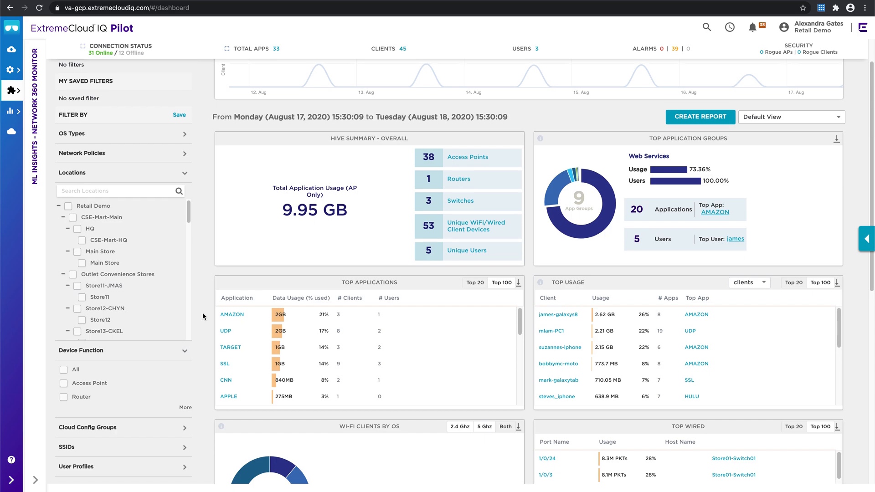
pyautogui.scroll(3)
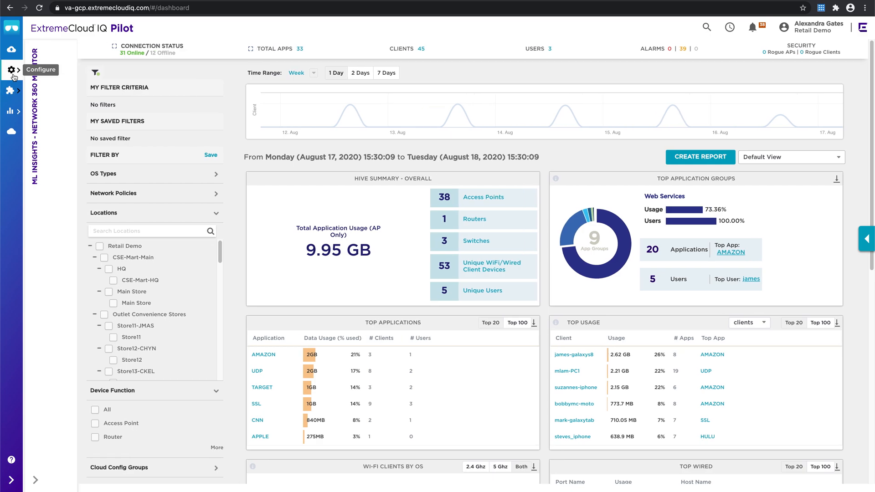
# Go to Configure to reach the Network Policies page listing CSE-Mart-Local.
pyautogui.click(12, 70)
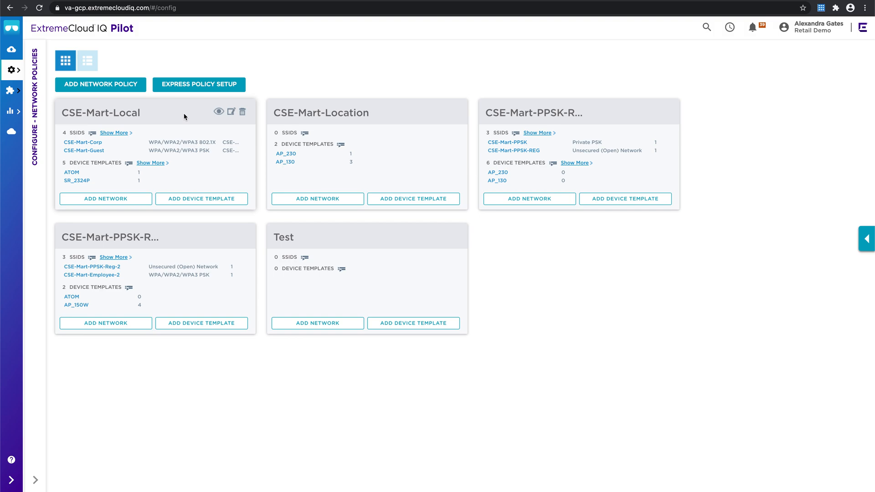
pyautogui.moveTo(205, 16)
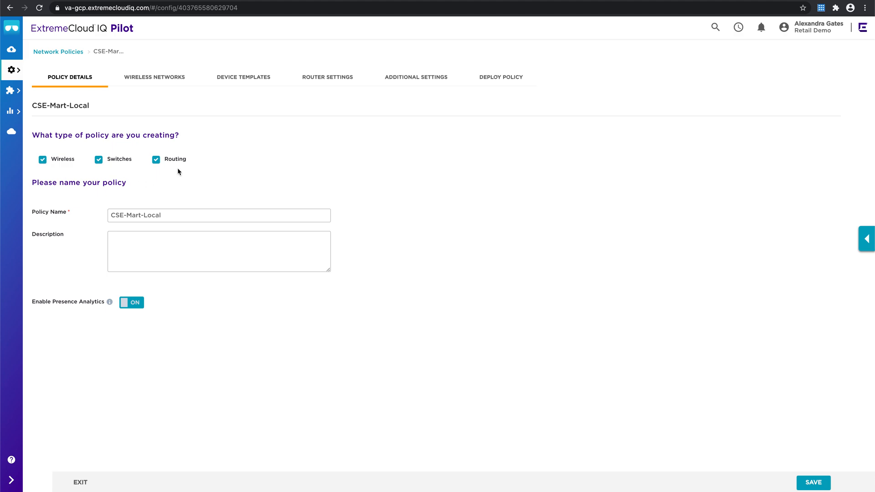
# Show the CSE-Mart-Corp wireless network settings within the CSE-Mart-Local policy.
pyautogui.click(154, 77)
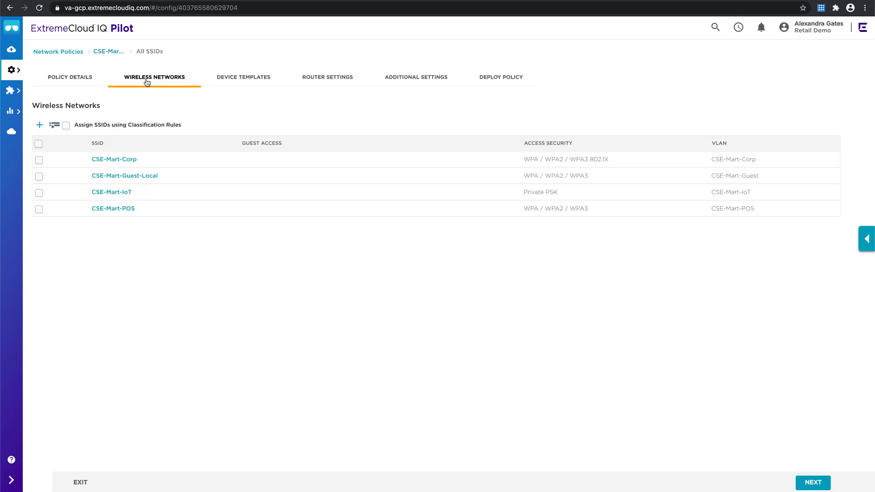
pyautogui.click(114, 158)
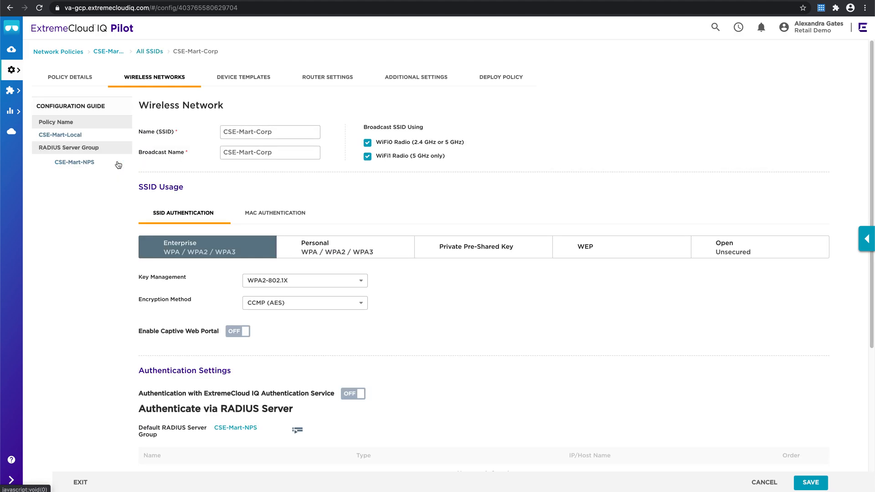
pyautogui.click(73, 162)
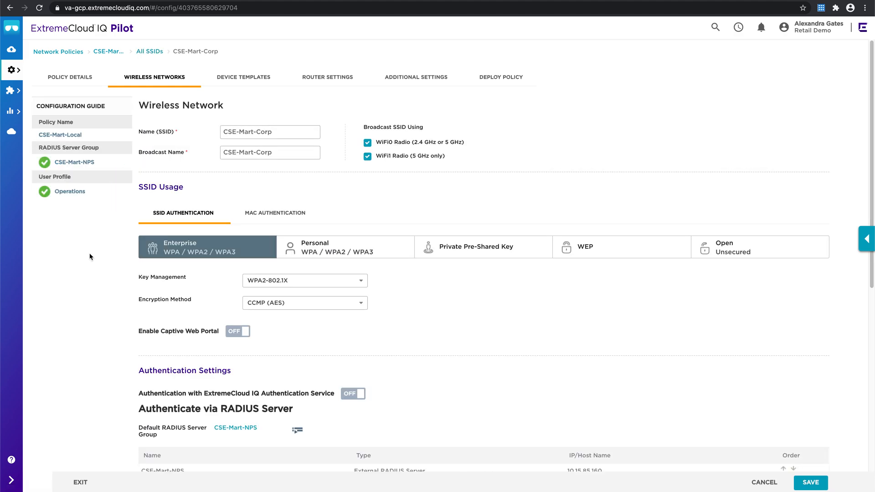
pyautogui.moveTo(436, 316)
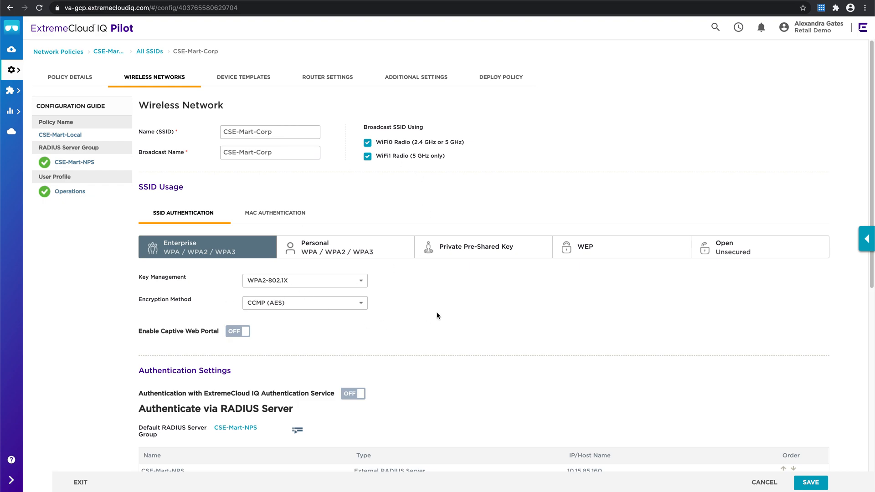
pyautogui.moveTo(457, 224)
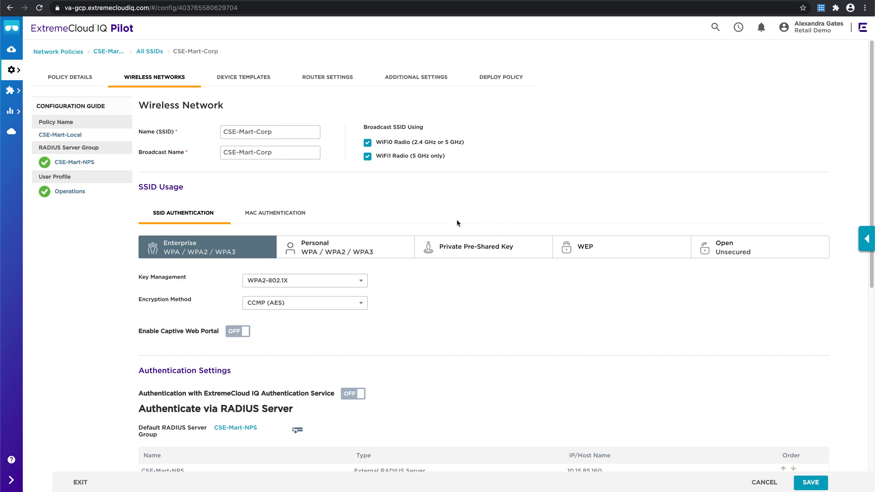
pyautogui.moveTo(462, 292)
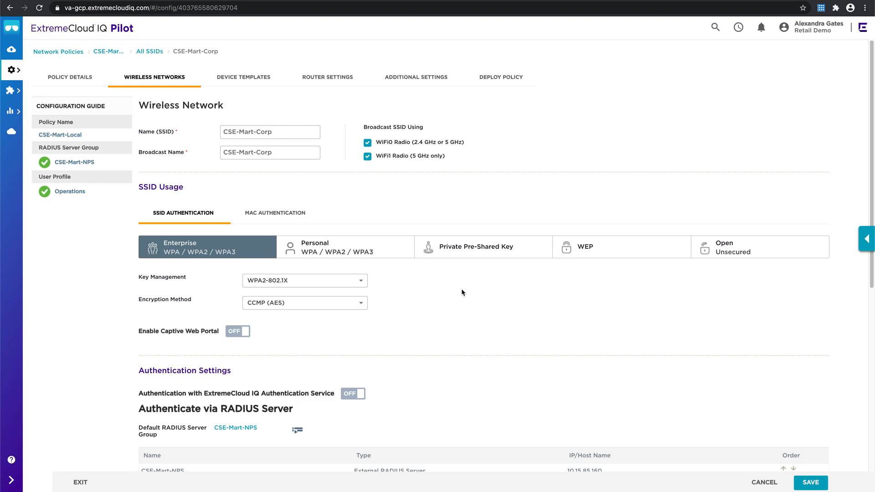
# Review its Enterprise WPA2-802.1X authentication with RADIUS group CSE-Mart-NPS and user access settings.
pyautogui.scroll(-3)
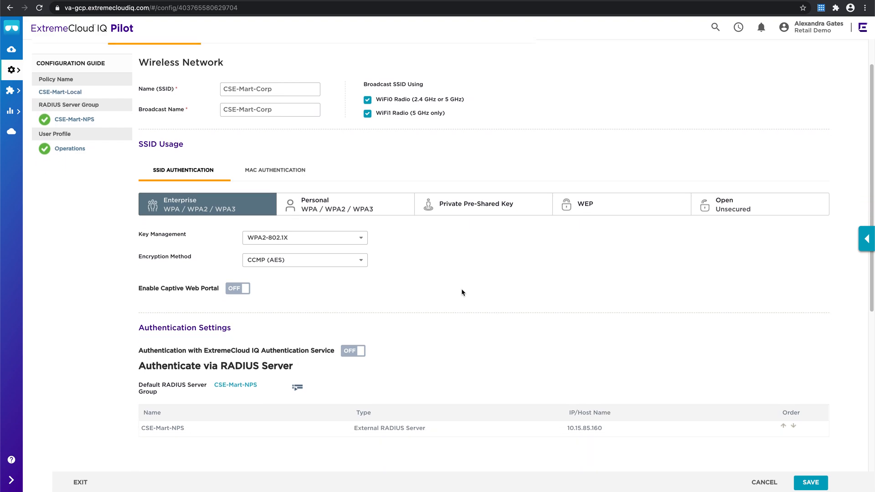
pyautogui.scroll(-3)
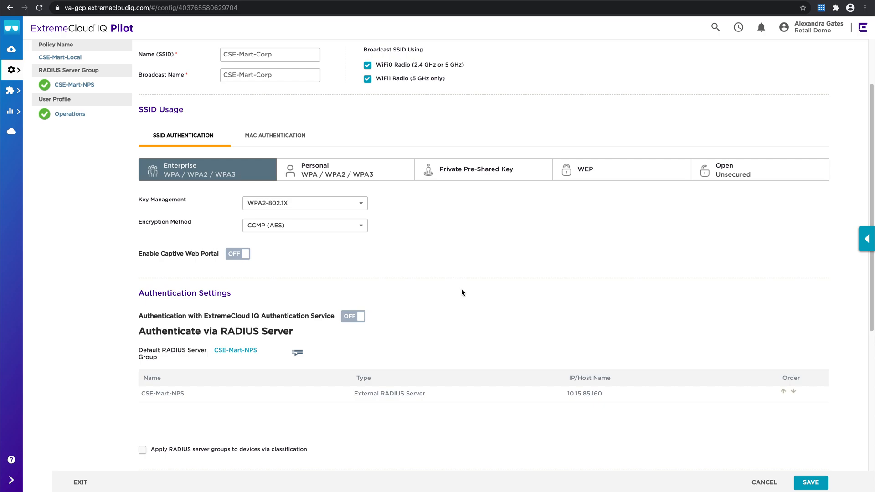
pyautogui.scroll(-3)
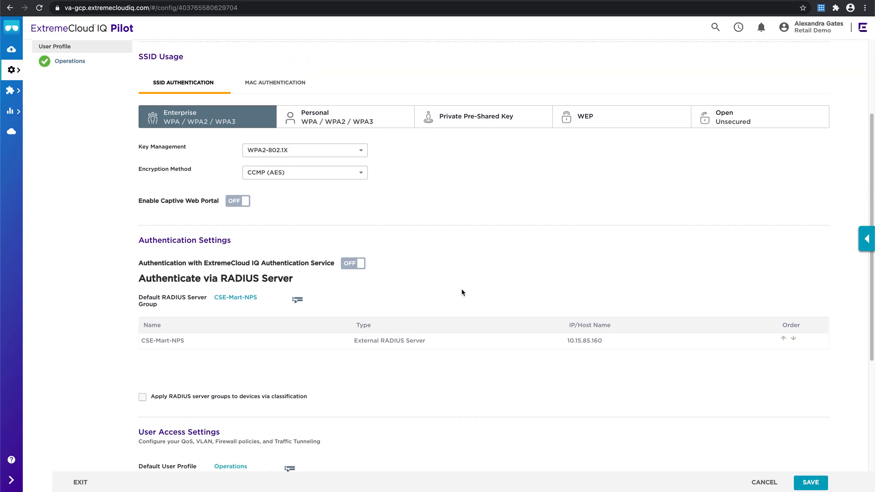
pyautogui.scroll(-3)
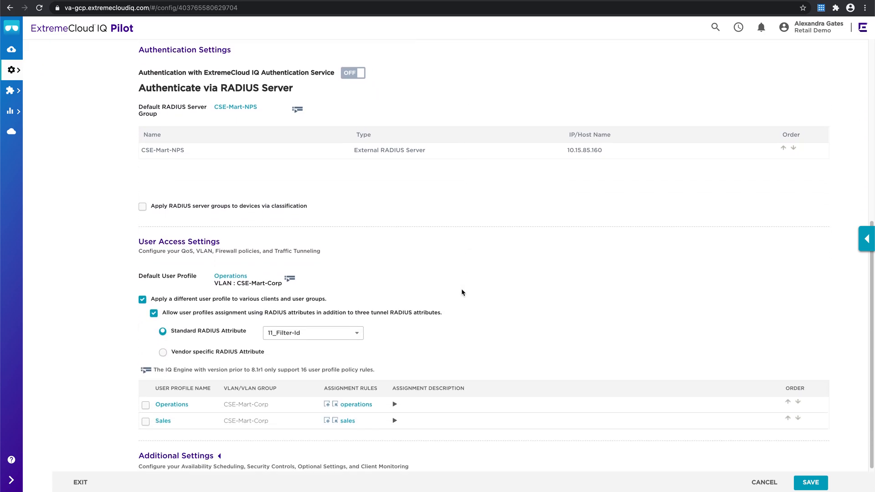
pyautogui.scroll(-3)
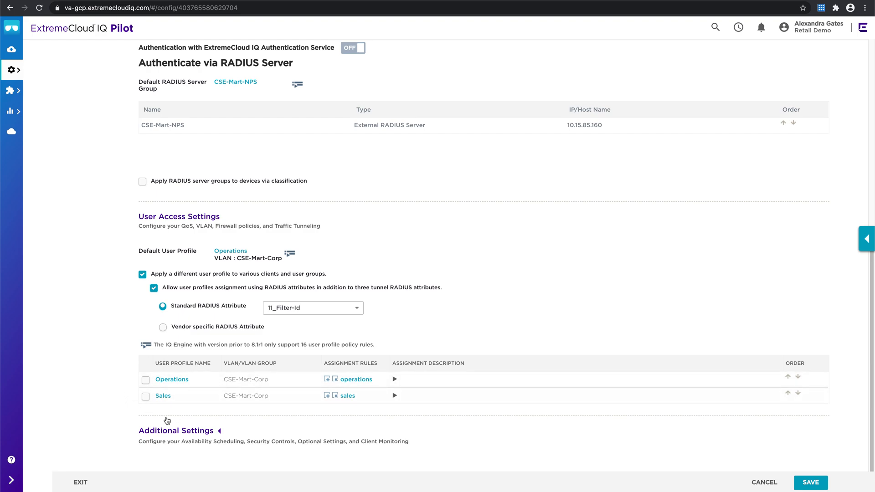
pyautogui.scroll(3)
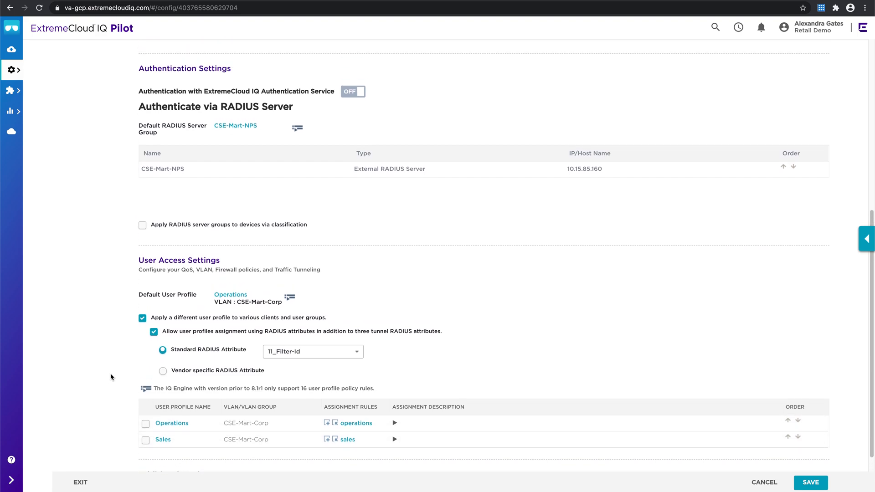
pyautogui.scroll(3)
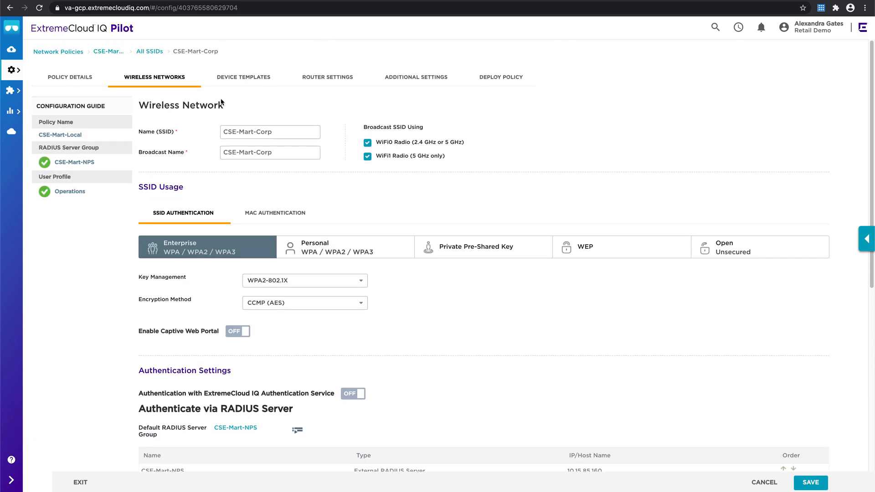
# View the CSE-Mart-SR2324P switch template's port configuration with ports set to CSE-Mart-Trunk.
pyautogui.click(244, 77)
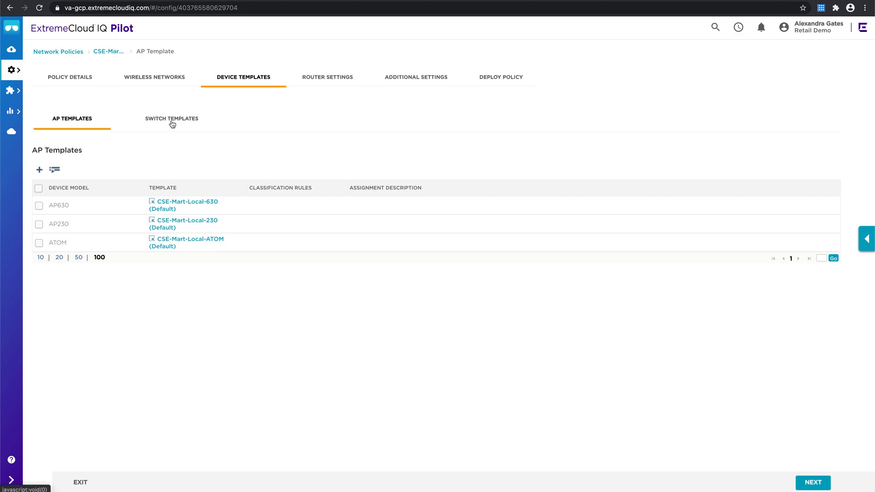
pyautogui.click(173, 119)
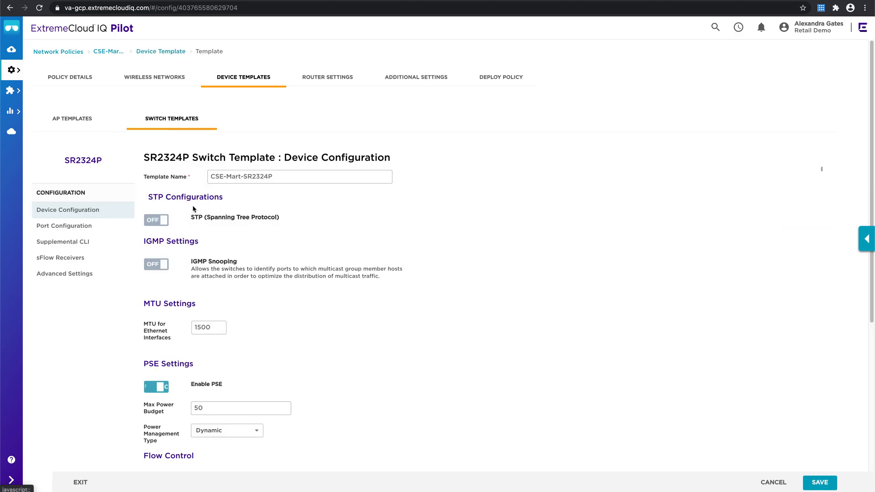
pyautogui.click(156, 386)
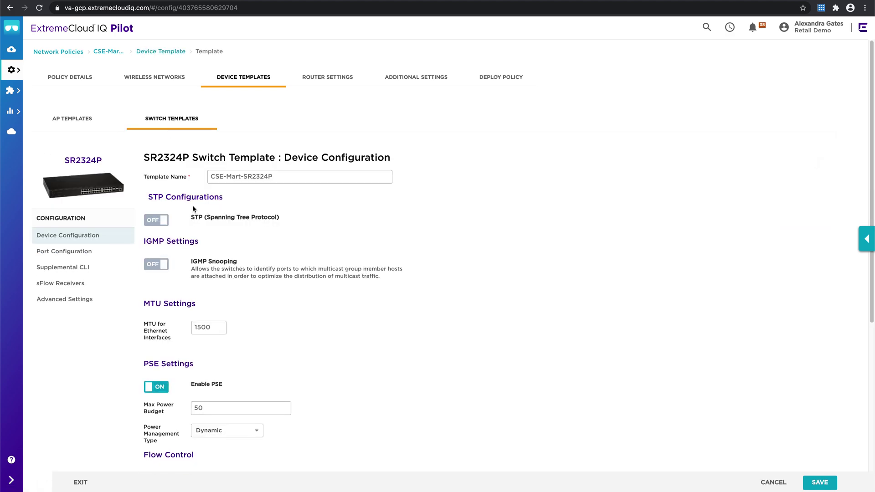
pyautogui.moveTo(285, 248)
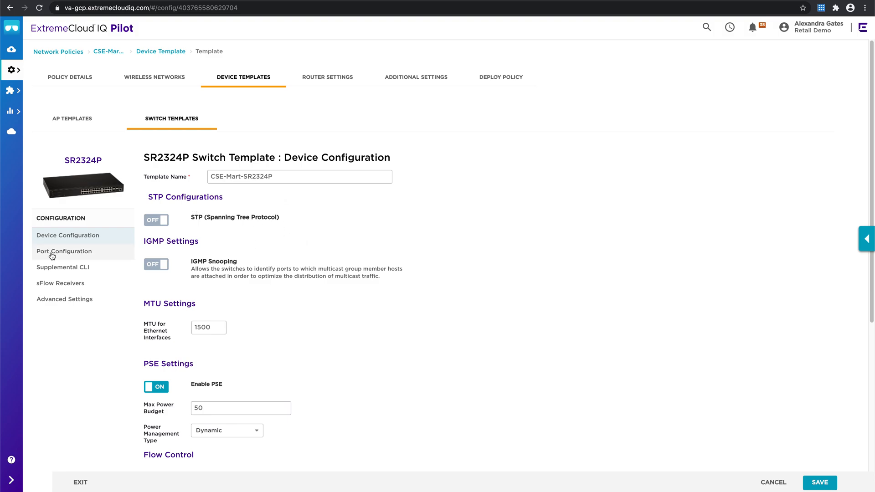
pyautogui.click(64, 252)
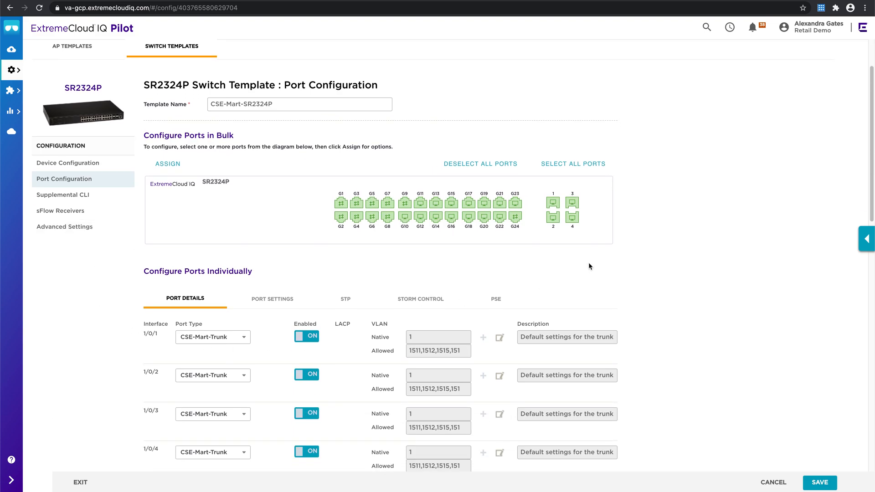
pyautogui.scroll(3)
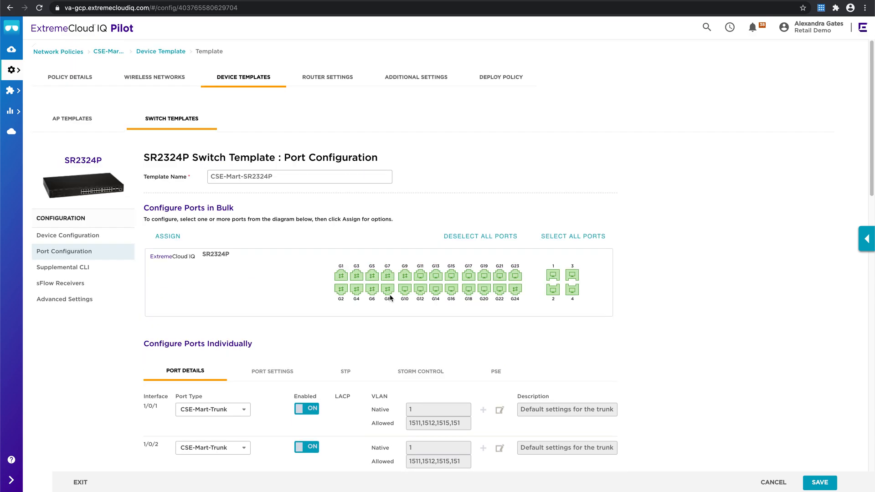
pyautogui.moveTo(319, 82)
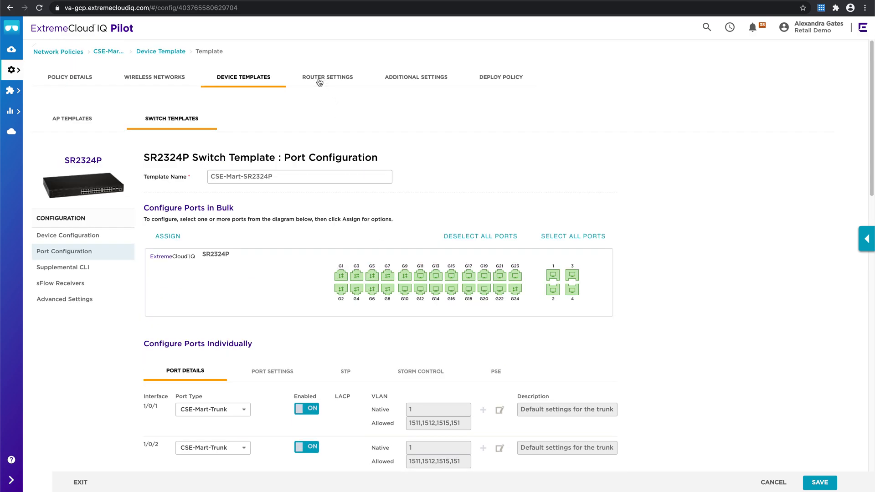
# Review the CSE-Mart-XR600 router template's port and advanced settings, then show the policy's DNS Server settings.
pyautogui.click(327, 77)
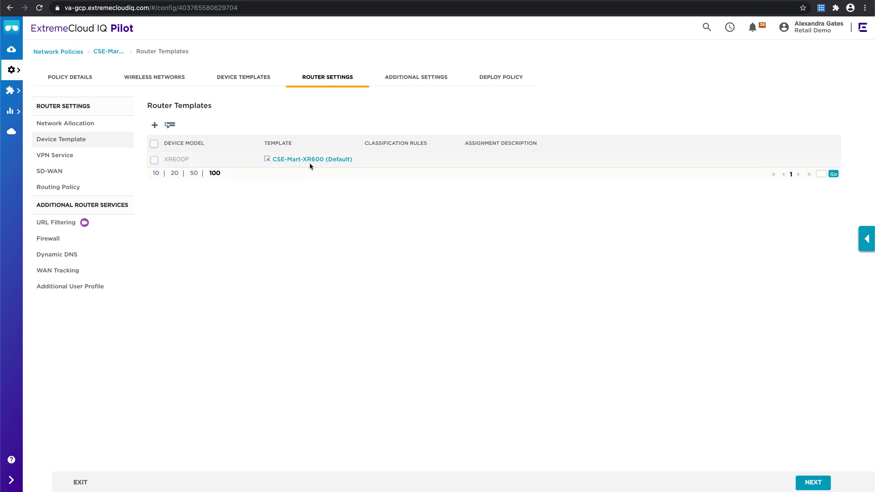
pyautogui.click(312, 159)
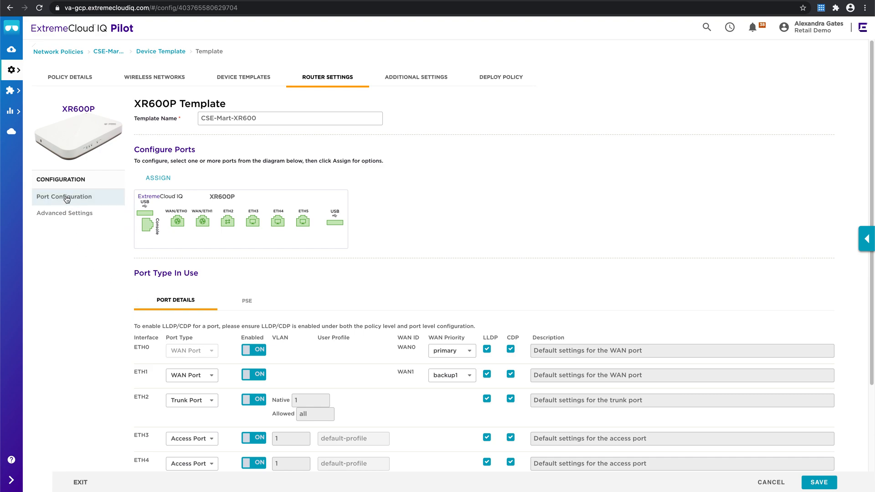
pyautogui.click(63, 212)
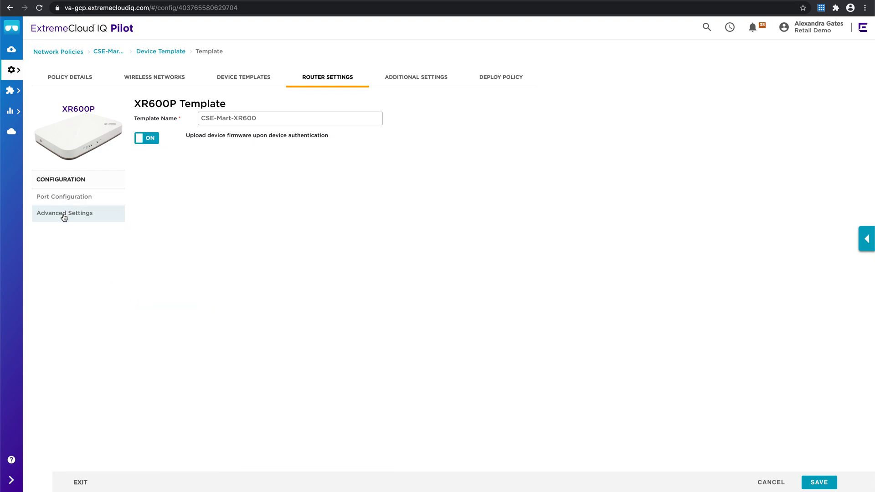
pyautogui.click(146, 138)
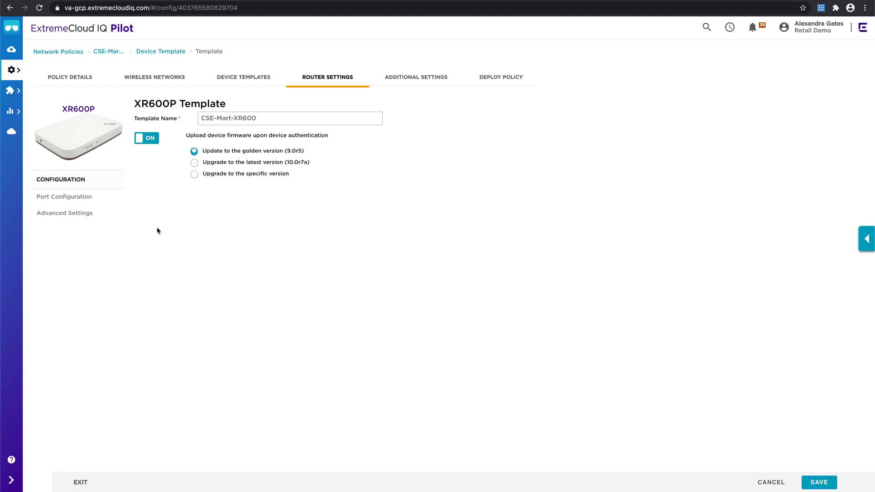
pyautogui.click(416, 77)
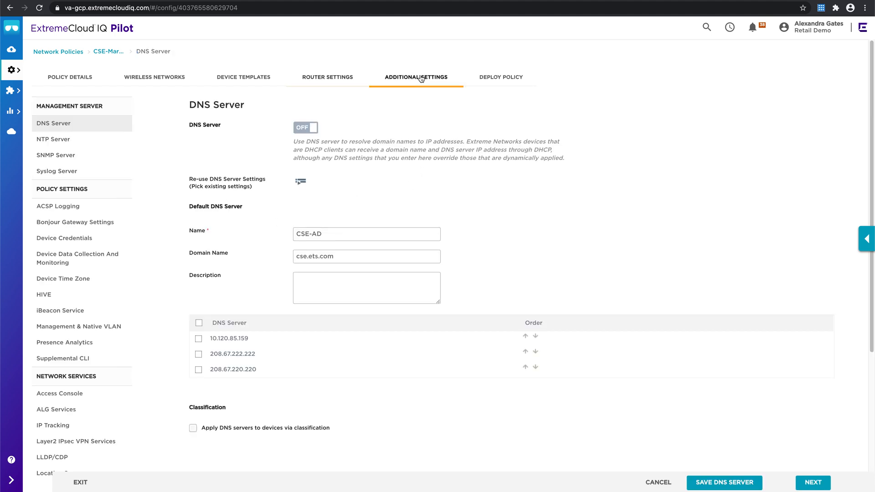
pyautogui.click(305, 128)
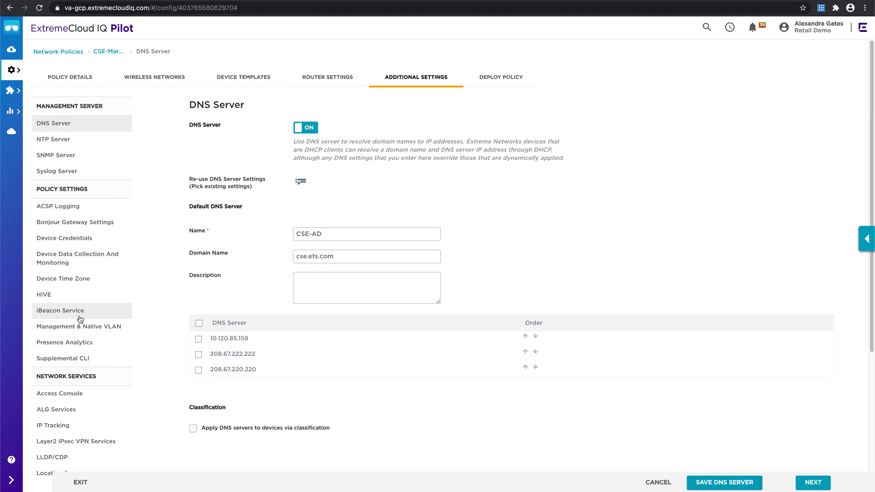
pyautogui.scroll(-3)
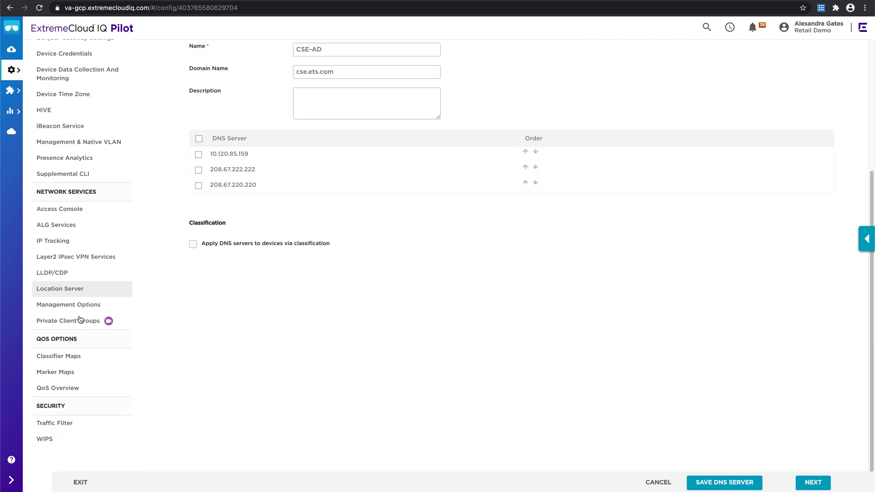
pyautogui.scroll(3)
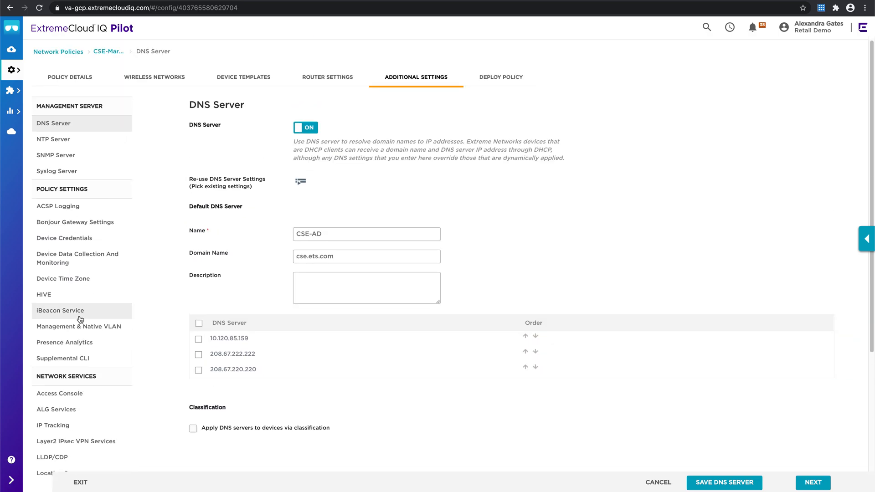
pyautogui.moveTo(481, 222)
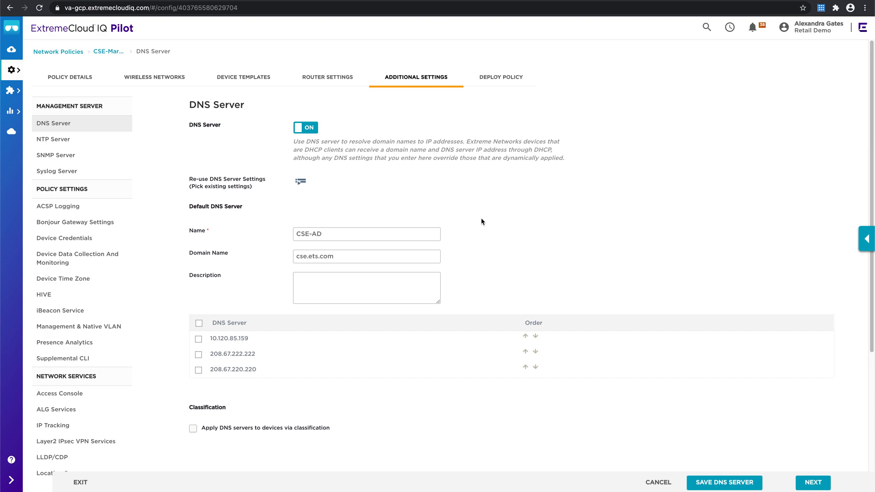
pyautogui.moveTo(491, 150)
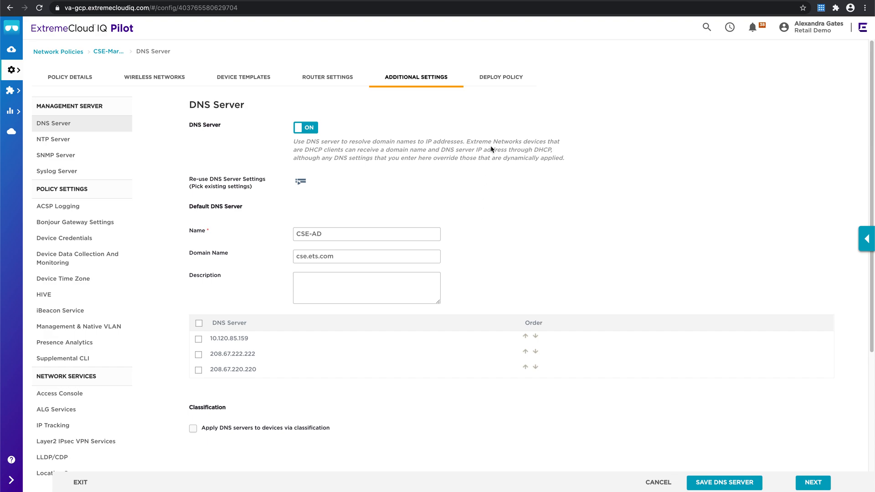
# Show the Deploy Policy step listing nine assigned devices such as Store01-AP5 and Store01-Router1.
pyautogui.click(501, 76)
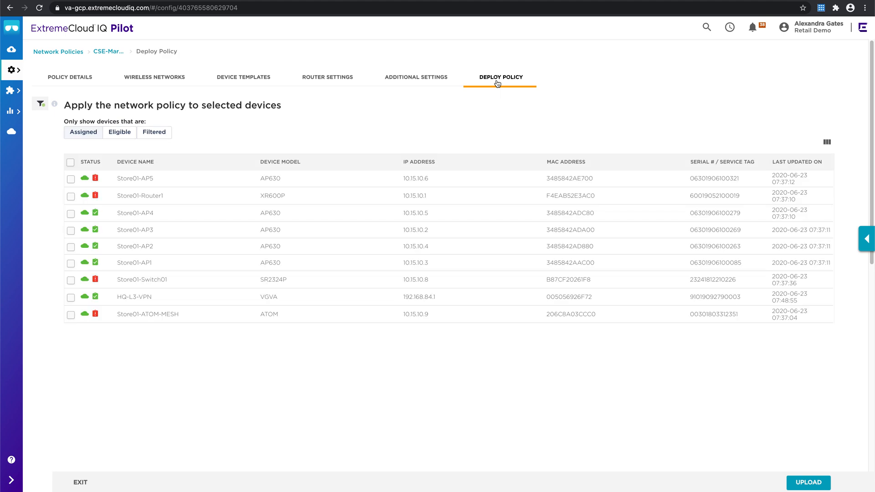
pyautogui.moveTo(295, 133)
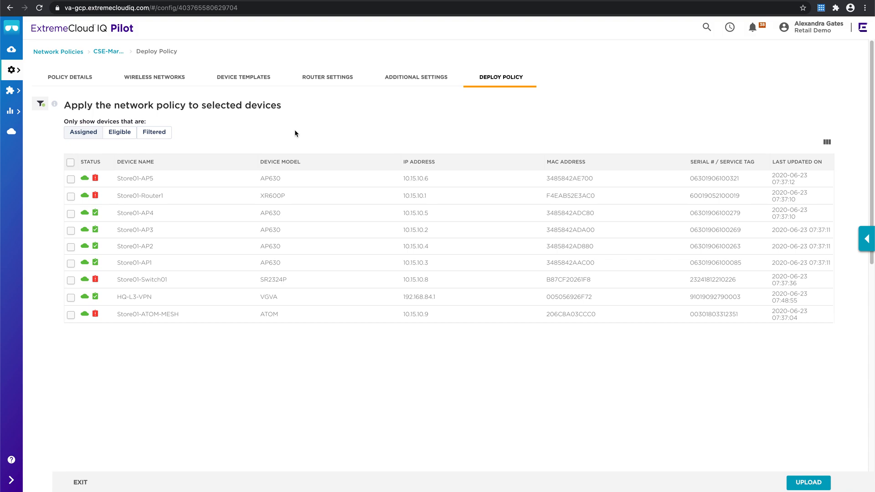
pyautogui.moveTo(187, 85)
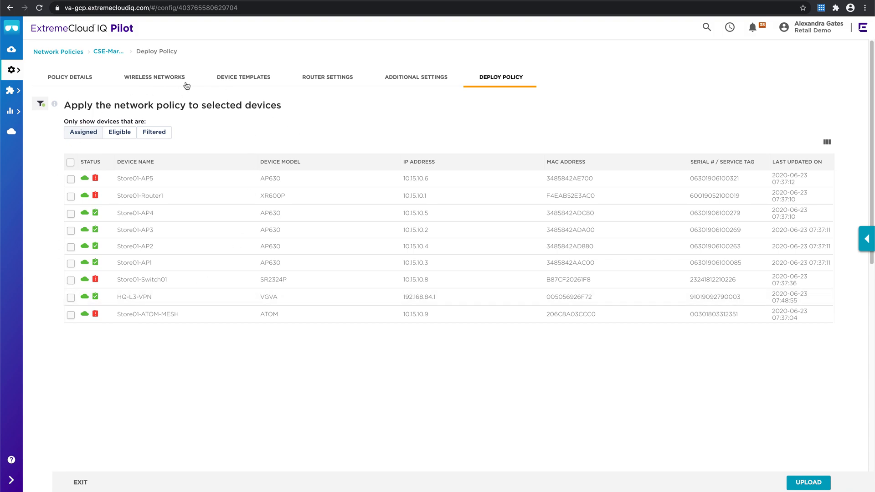
pyautogui.moveTo(185, 375)
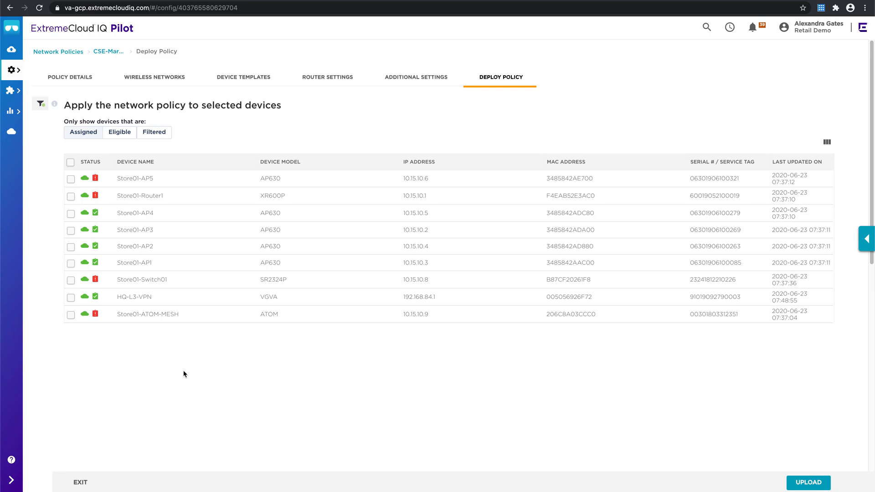
pyautogui.moveTo(11, 69)
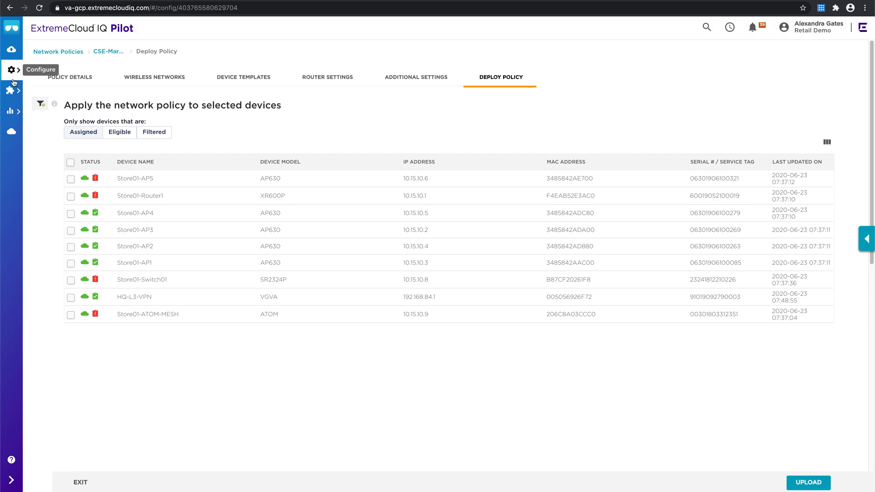
# Go to Manage > Devices to list the 43 managed devices, 32 online and 11 offline.
pyautogui.click(11, 90)
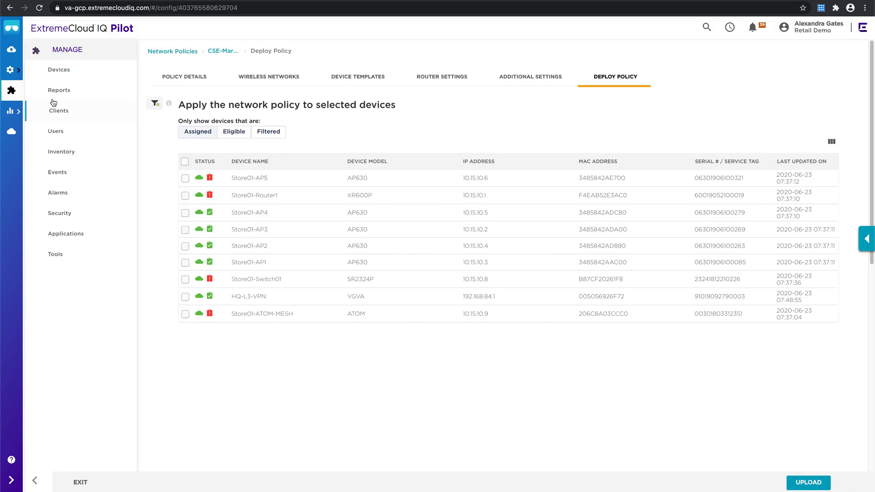
pyautogui.click(58, 69)
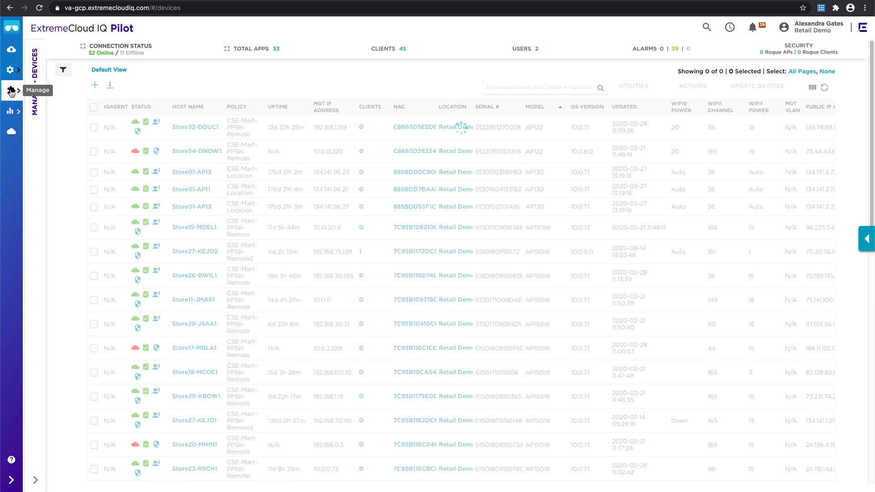
pyautogui.click(11, 91)
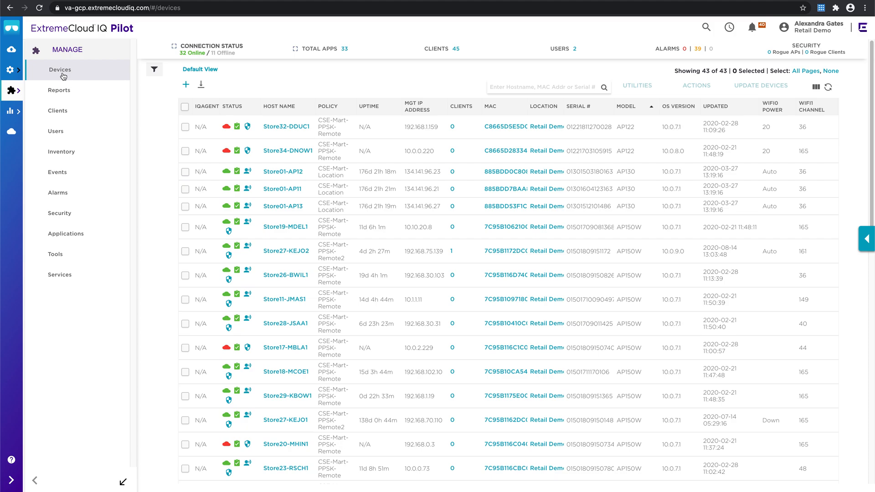
pyautogui.moveTo(27, 99)
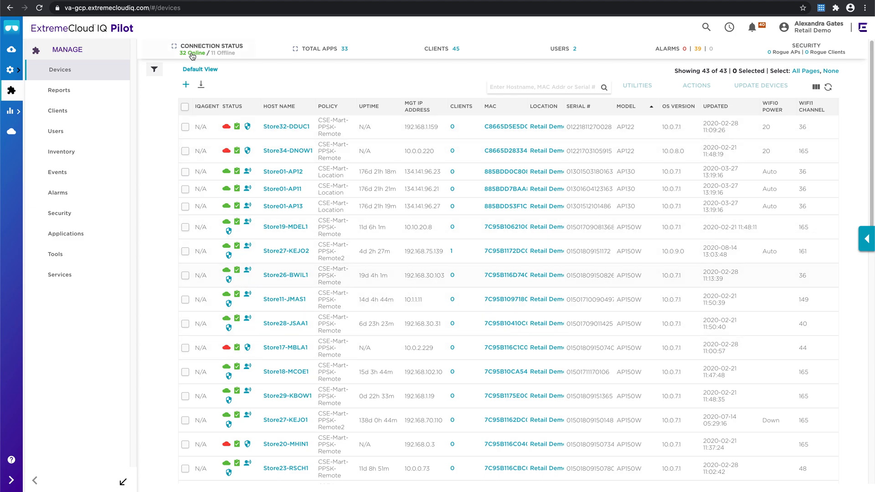
# Filter the device list by Device Function to switches, leaving three devices such as Store01-Switch01.
pyautogui.click(153, 70)
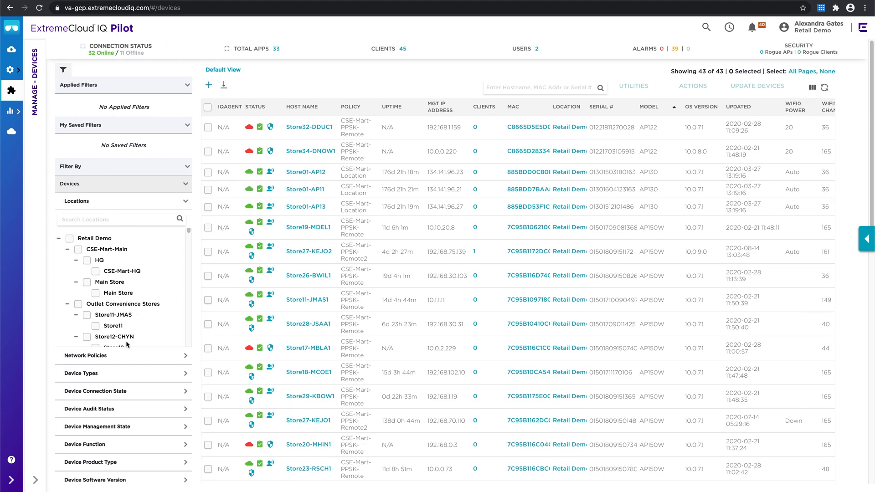
pyautogui.click(84, 444)
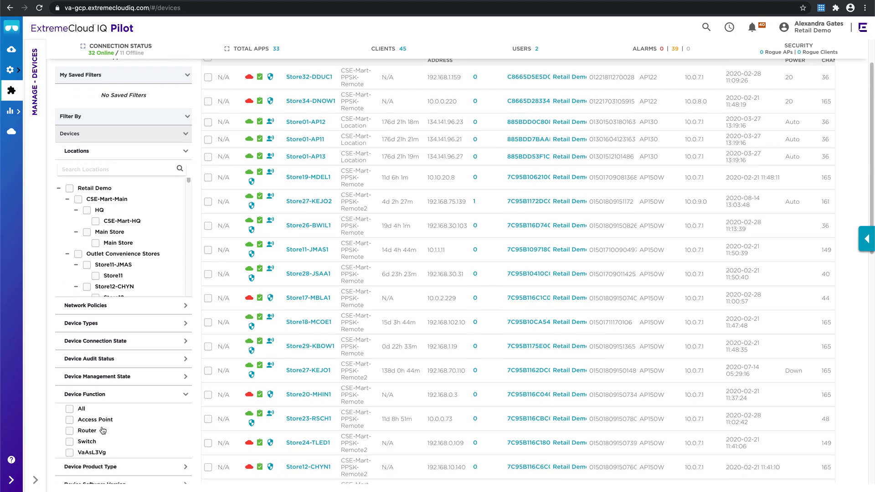
pyautogui.scroll(-3)
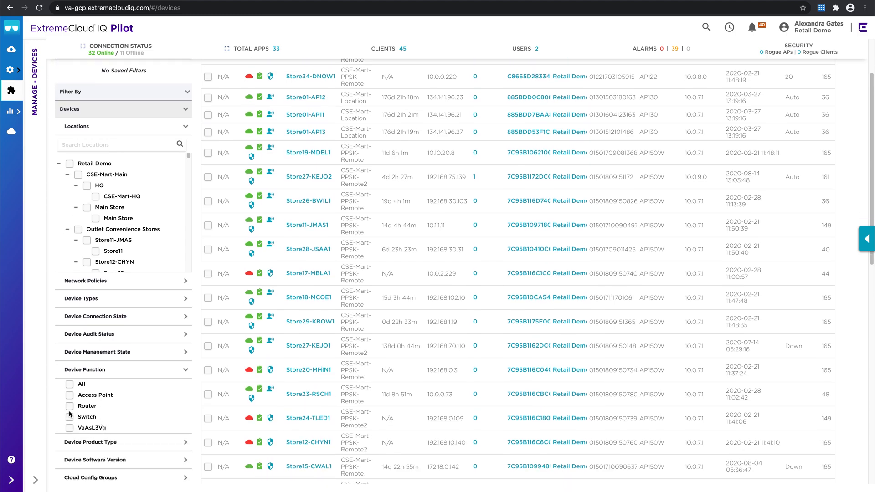
pyautogui.click(69, 417)
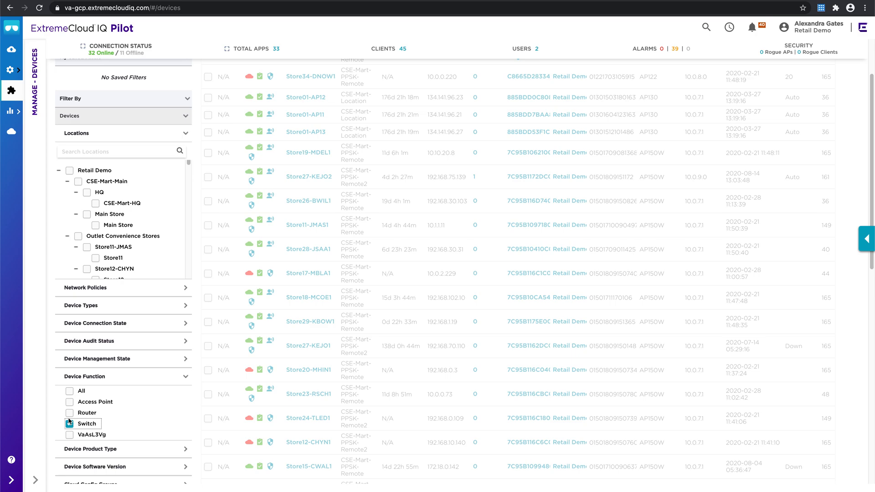
pyautogui.click(69, 423)
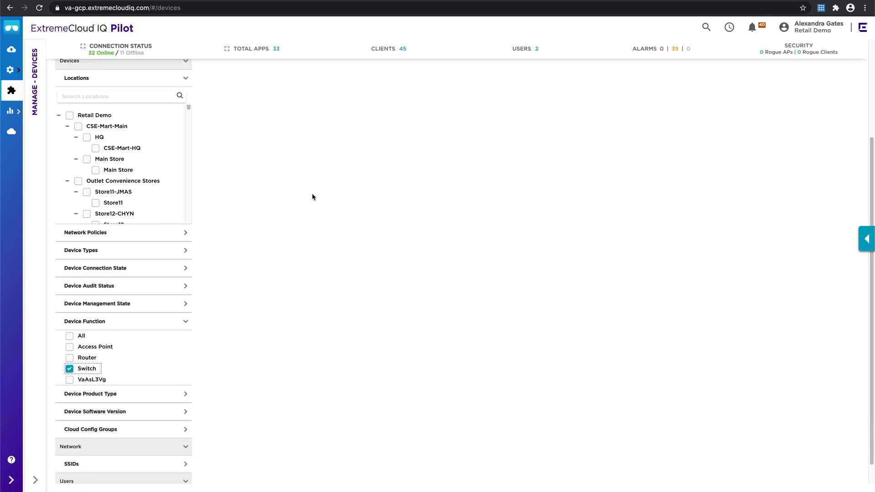
pyautogui.click(69, 368)
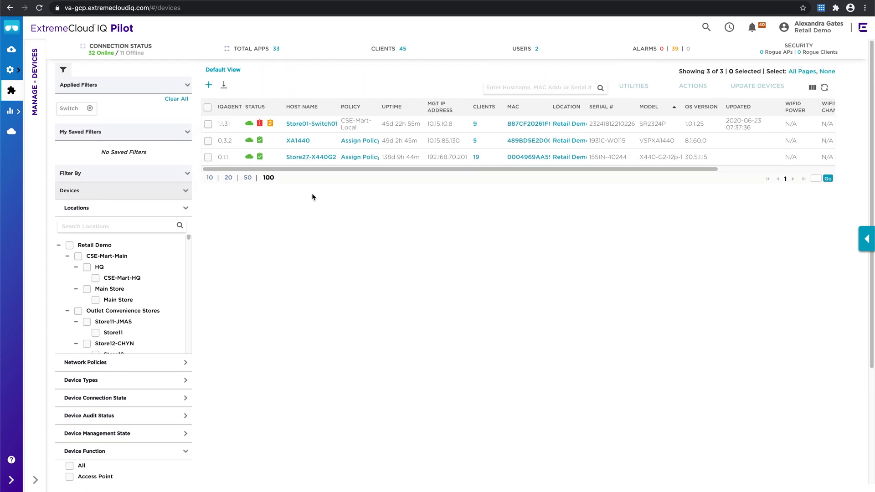
pyautogui.moveTo(298, 140)
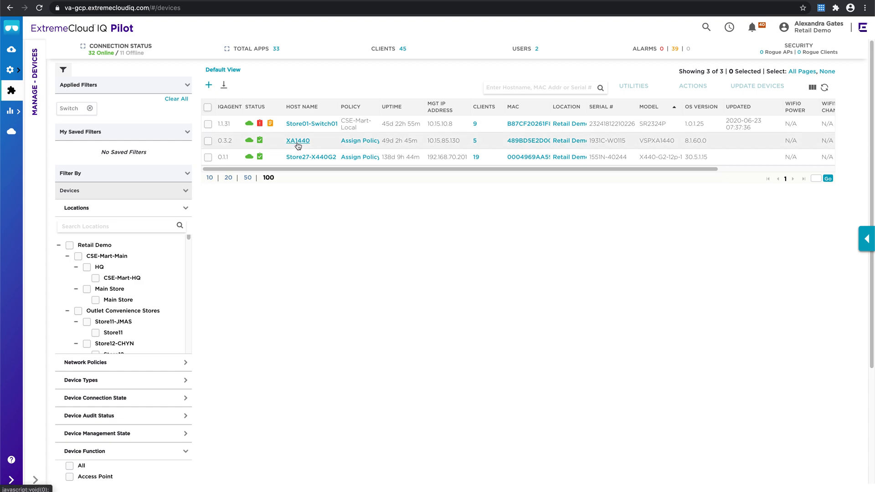
pyautogui.click(311, 157)
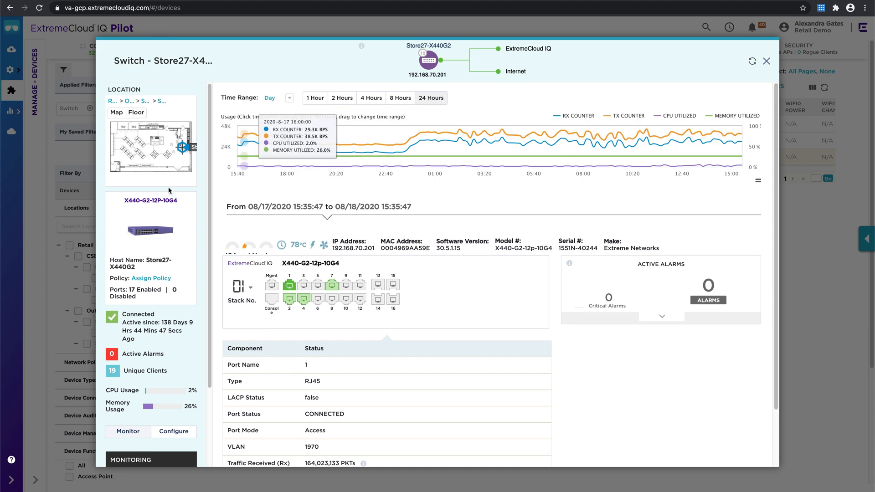
pyautogui.moveTo(155, 302)
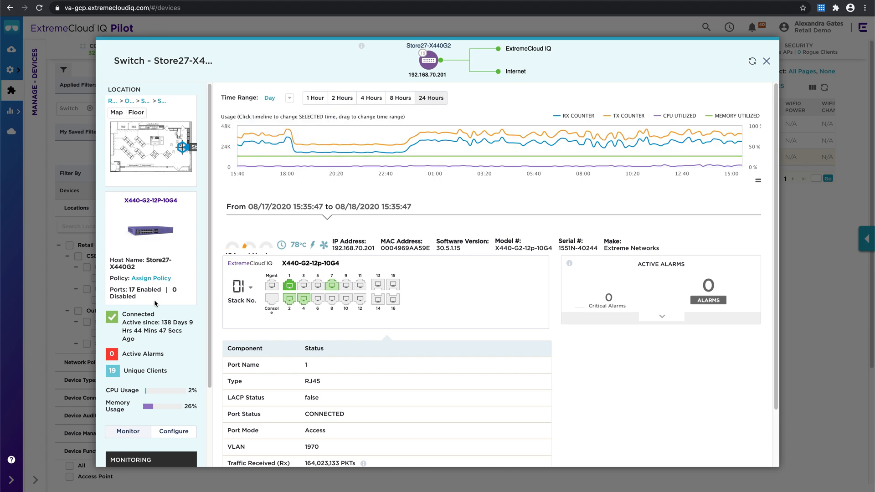
pyautogui.scroll(-3)
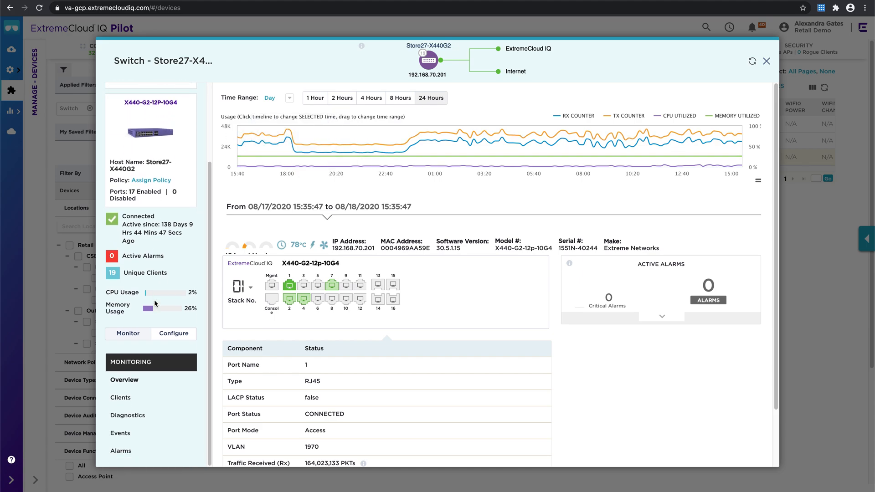
pyautogui.moveTo(312, 314)
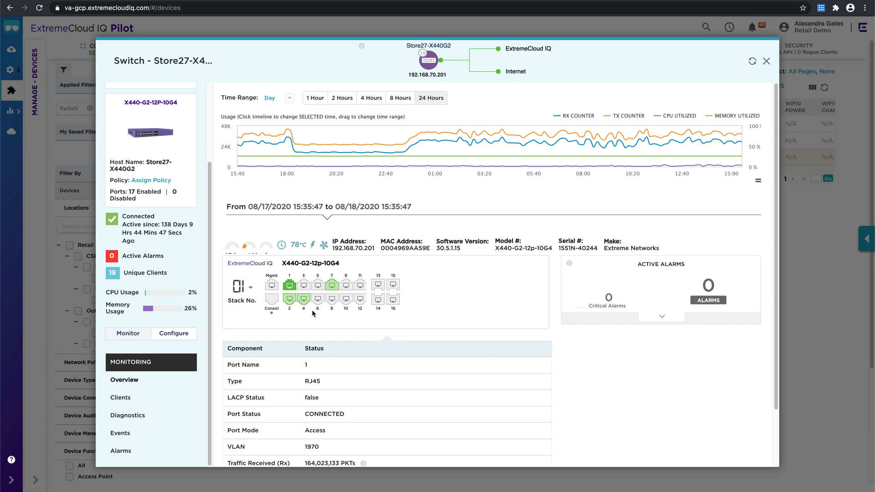
pyautogui.moveTo(381, 321)
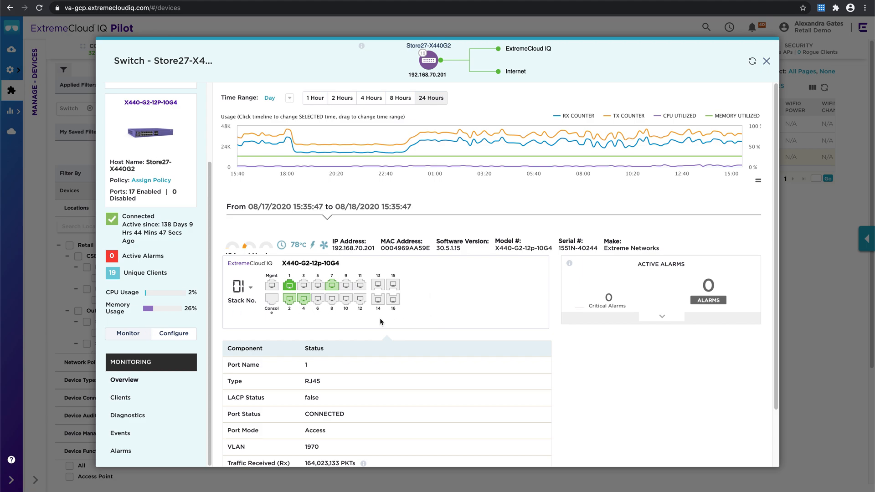
pyautogui.moveTo(120, 397)
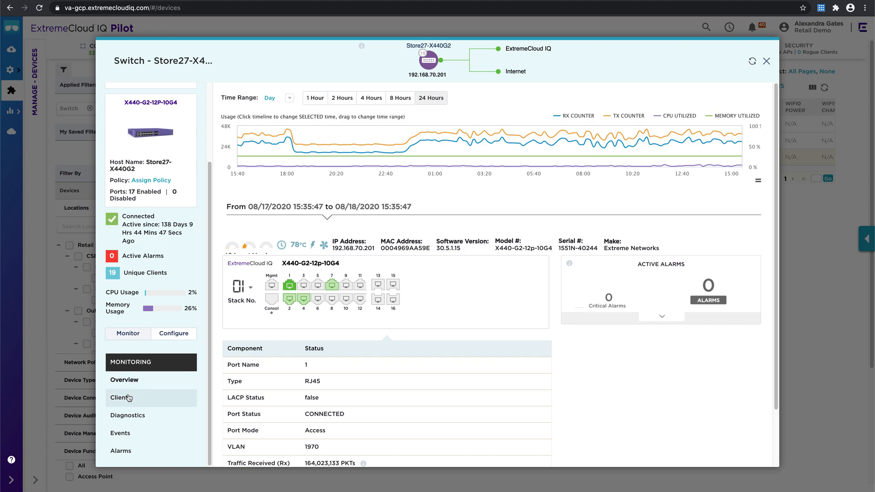
pyautogui.click(120, 398)
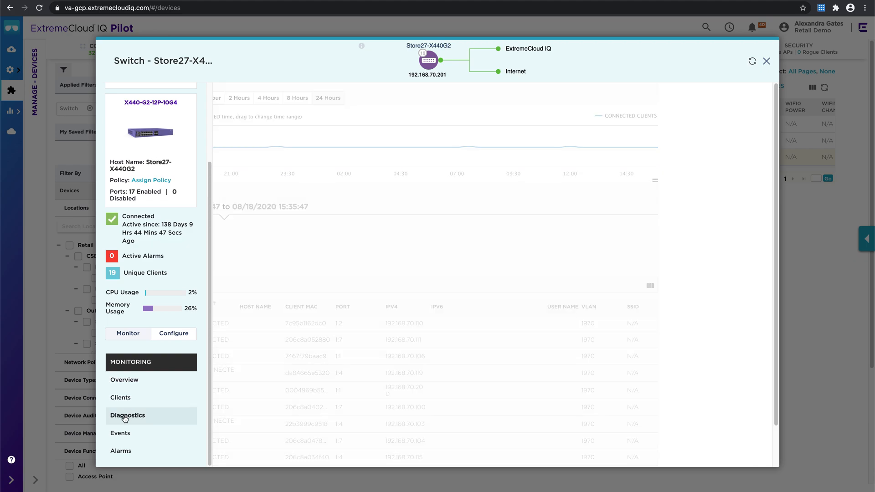
pyautogui.click(128, 416)
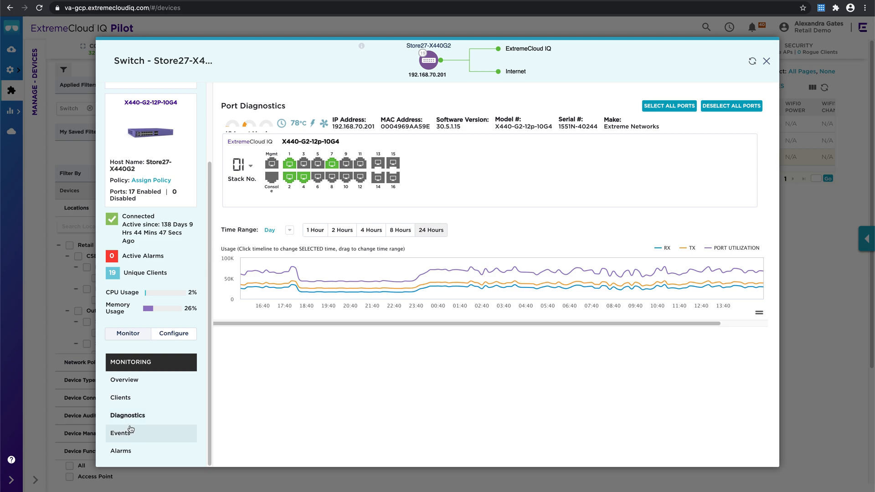
pyautogui.moveTo(148, 346)
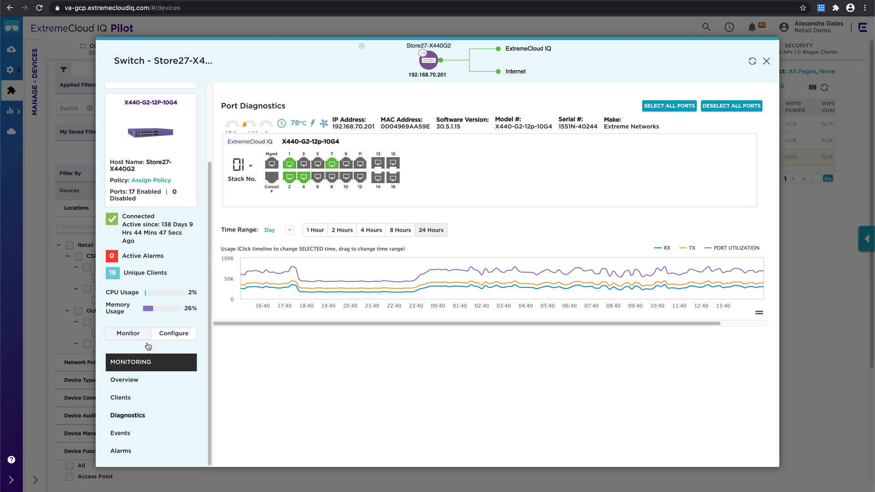
pyautogui.moveTo(248, 368)
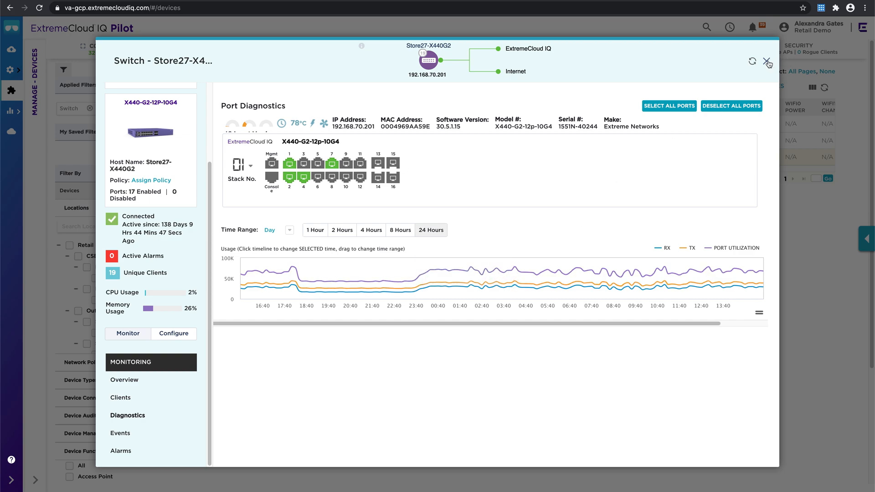
pyautogui.click(767, 61)
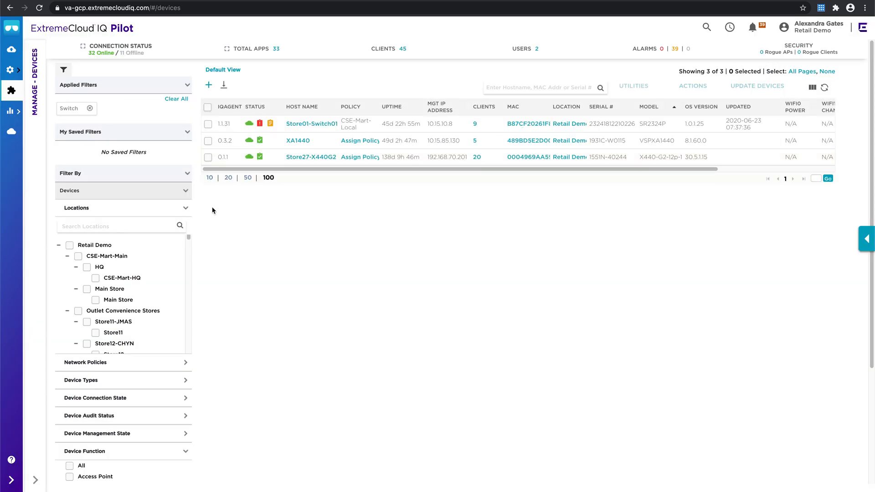
# Show the Cloud View dashboard with 99,022 VIQs and 861,538 managed devices on a world map.
pyautogui.click(11, 134)
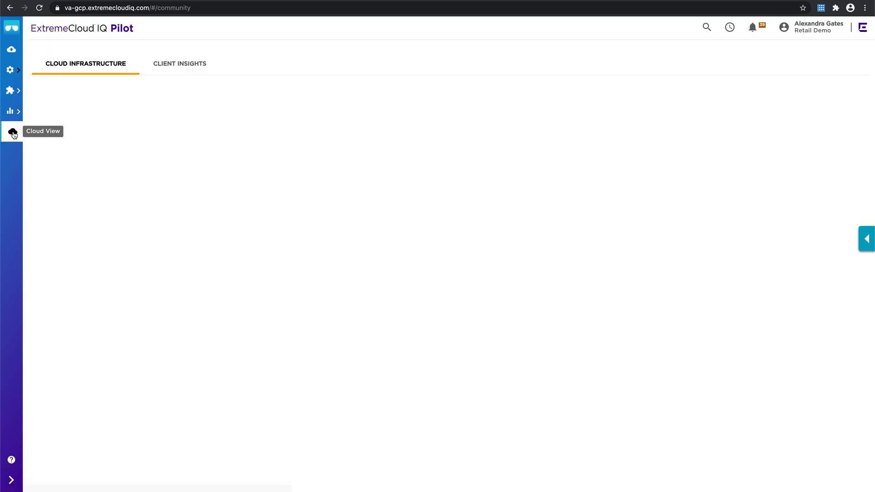
pyautogui.click(11, 131)
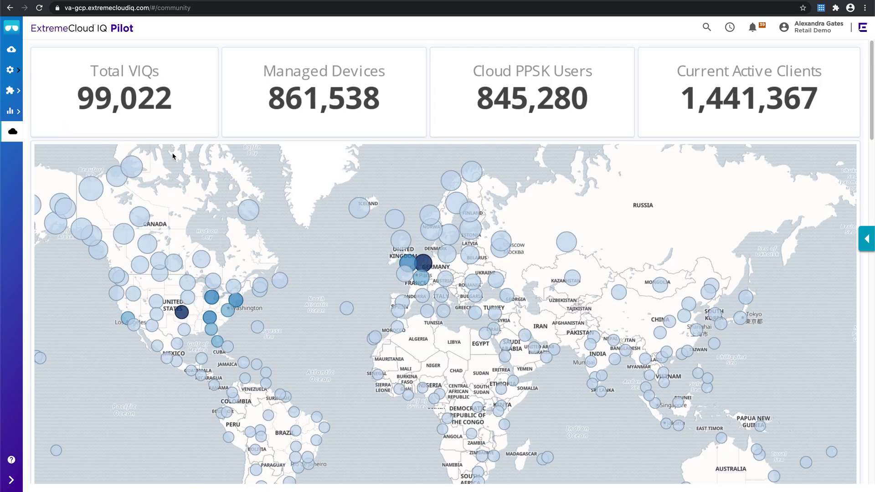
pyautogui.moveTo(193, 140)
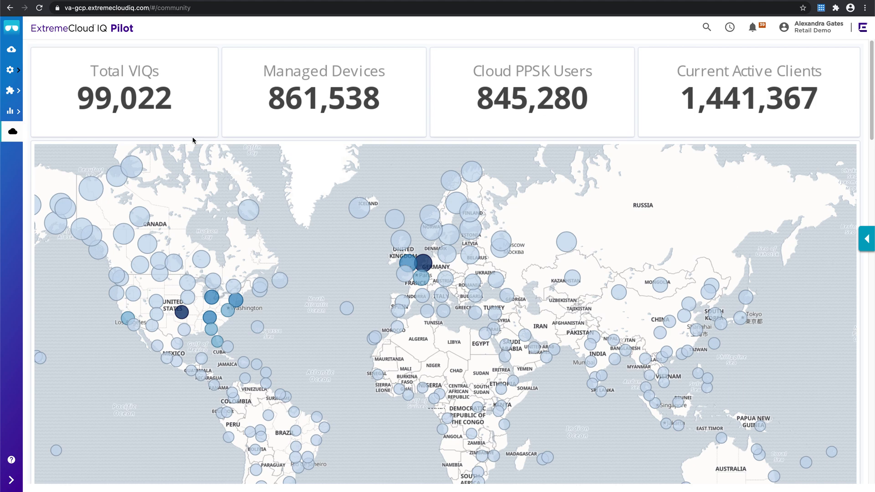
pyautogui.moveTo(528, 150)
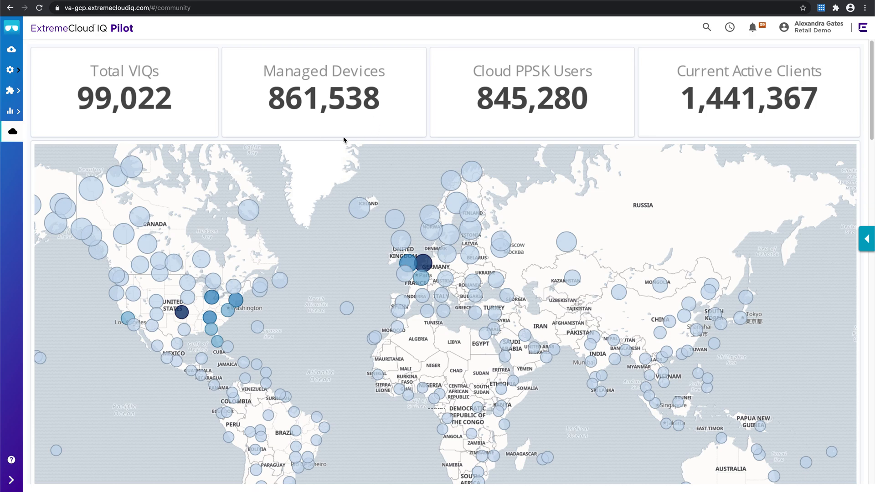
pyautogui.moveTo(482, 180)
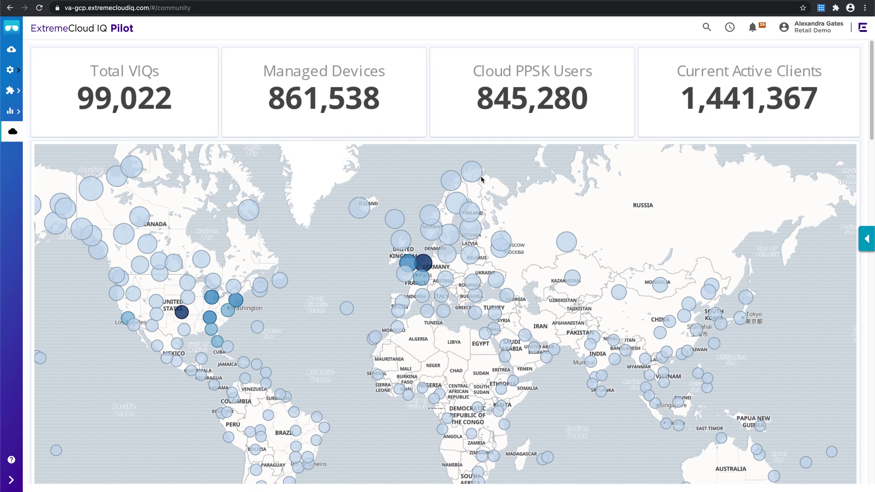
pyautogui.scroll(-3)
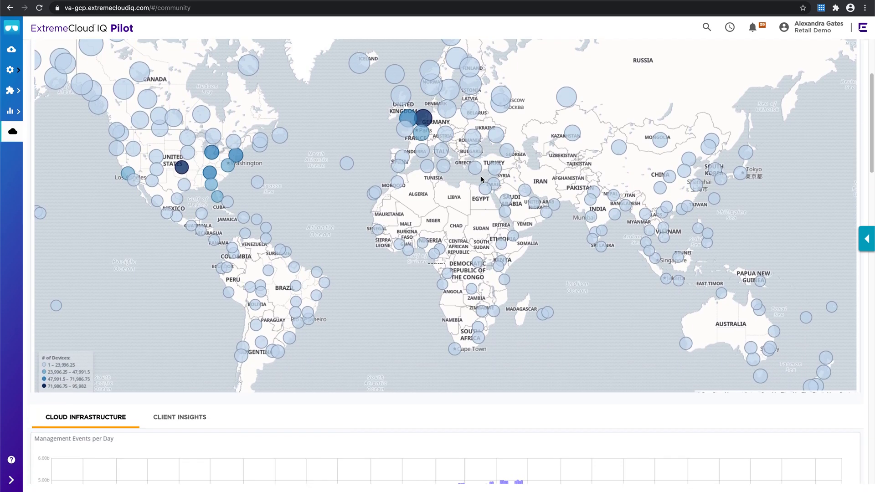
pyautogui.scroll(-3)
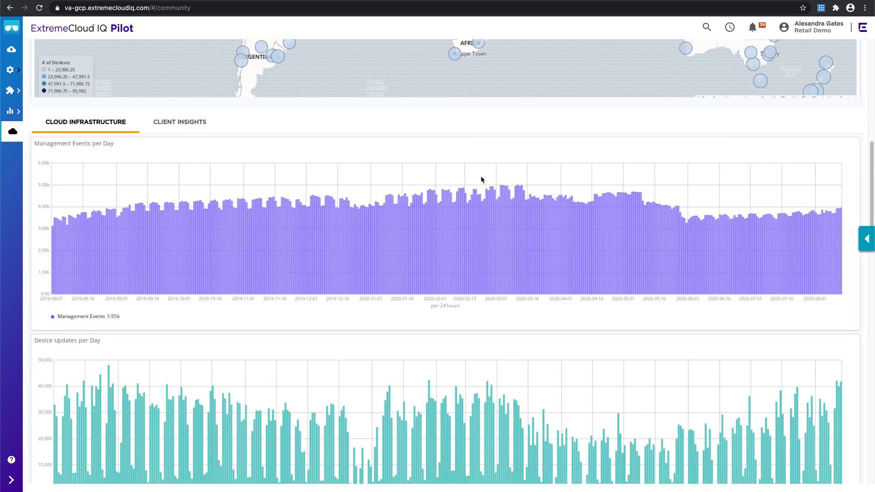
pyautogui.scroll(-3)
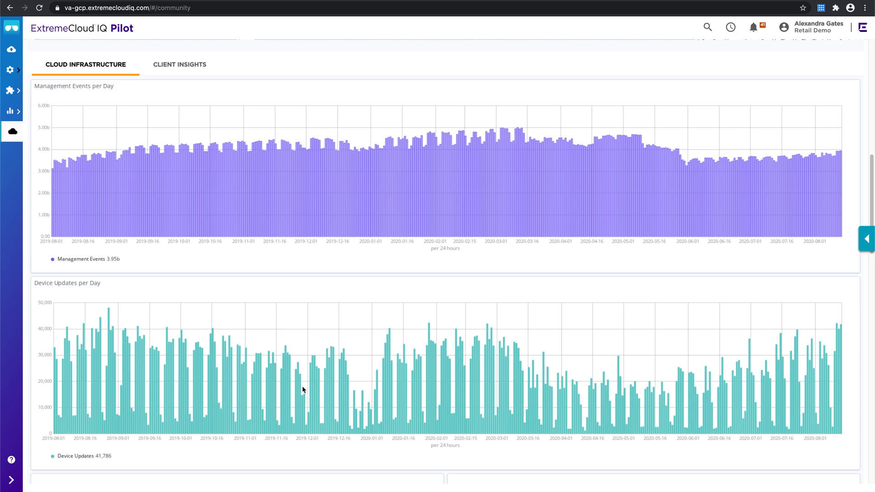
pyautogui.scroll(-3)
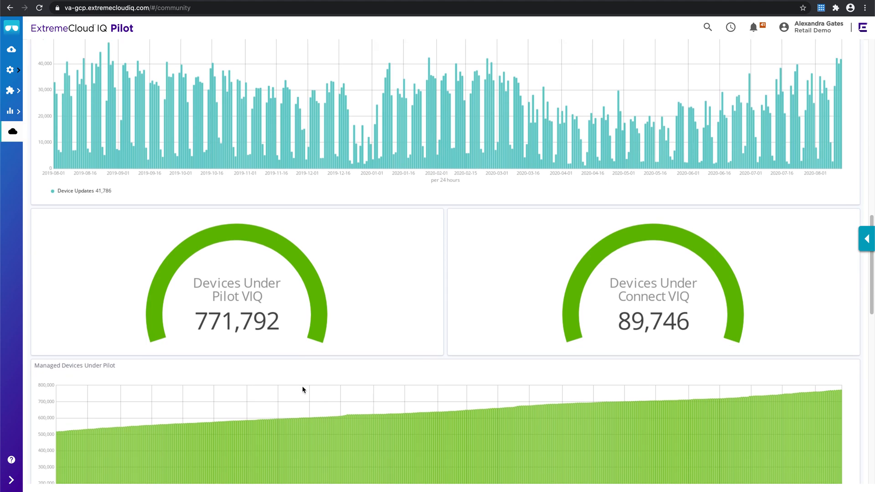
pyautogui.scroll(-3)
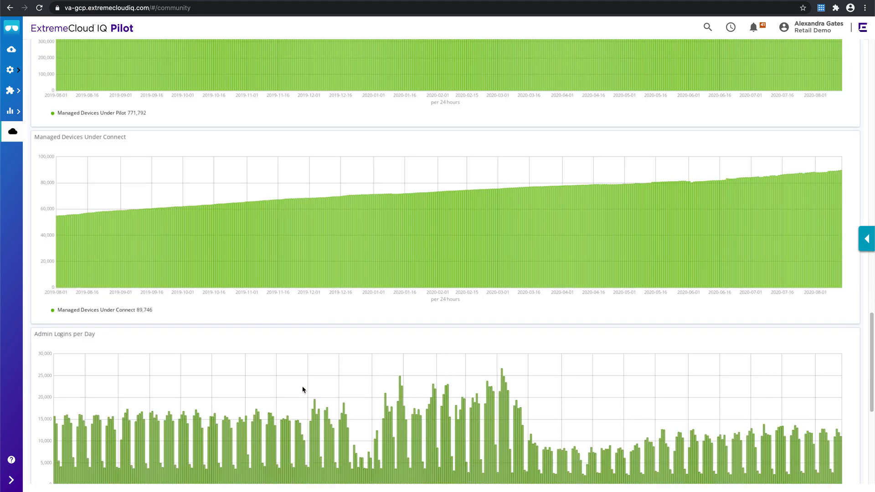
pyautogui.scroll(-3)
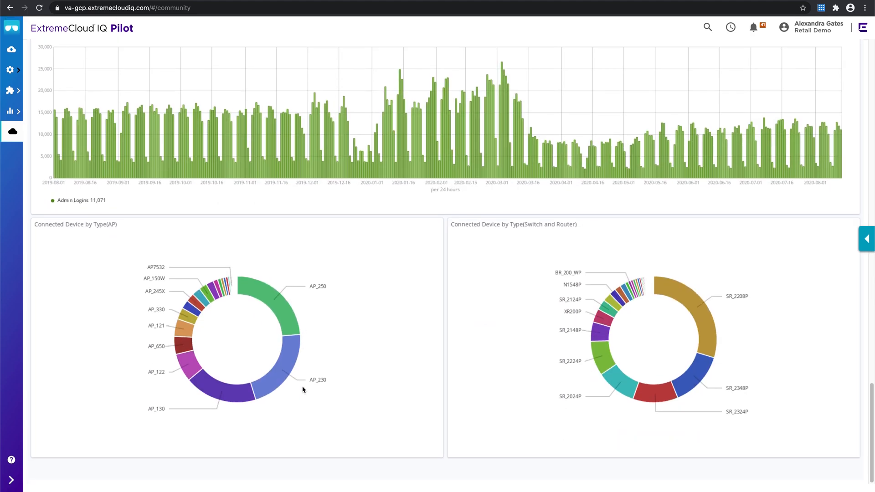
pyautogui.scroll(3)
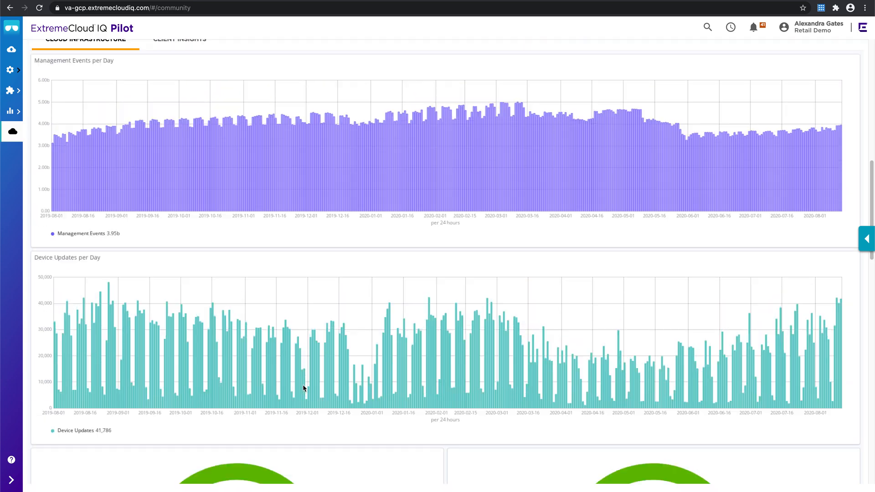
pyautogui.scroll(3)
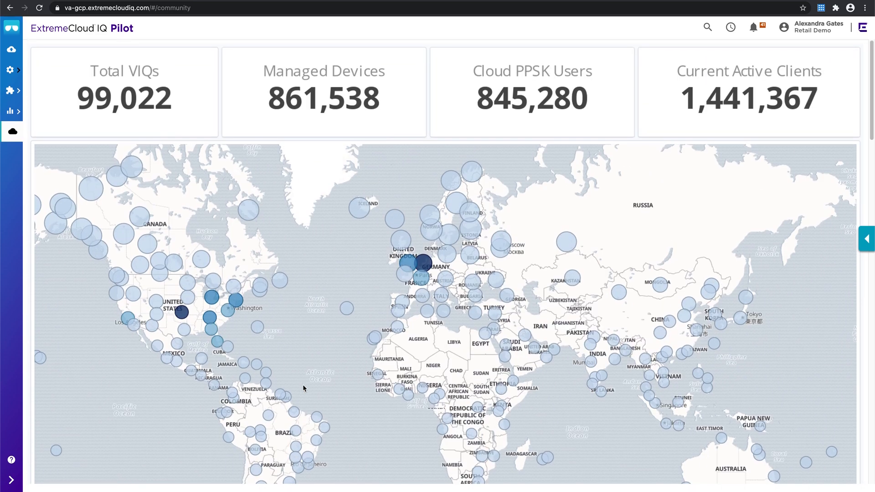
pyautogui.moveTo(650, 4)
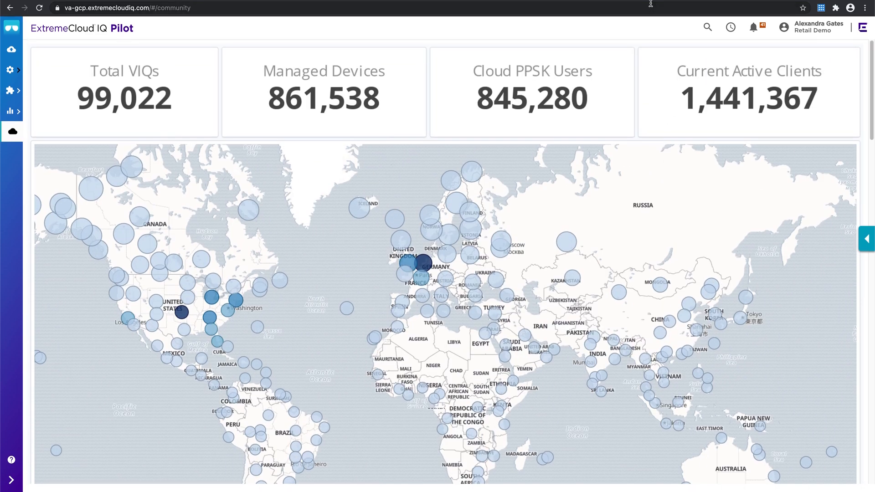